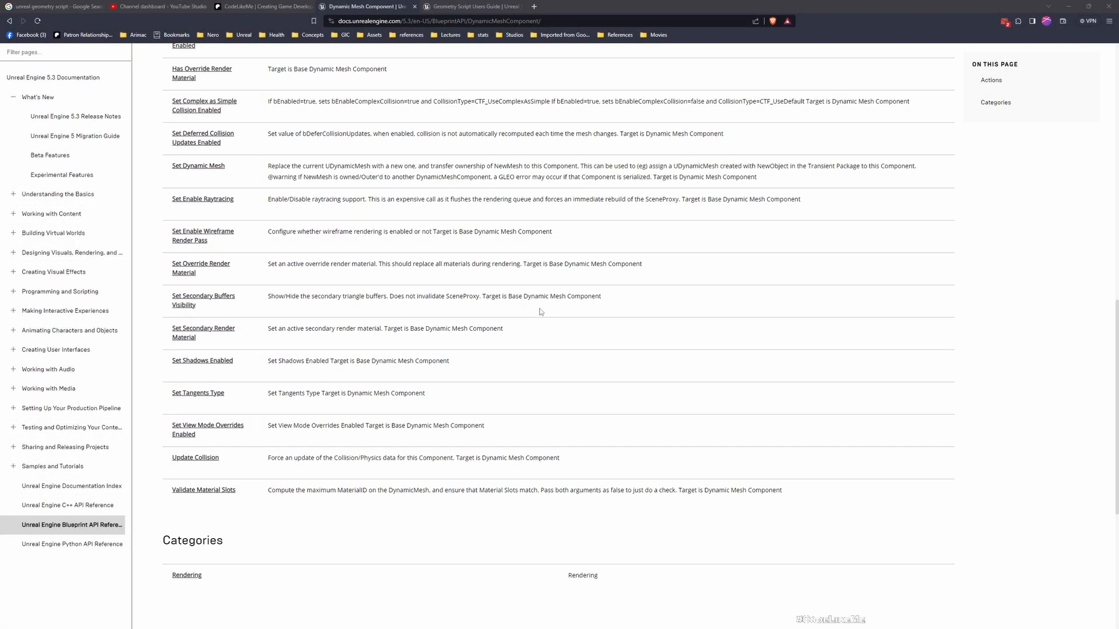
Read through the Geometry Script Users Guide down to its procedural box Blueprint example.
scroll(down, 3)
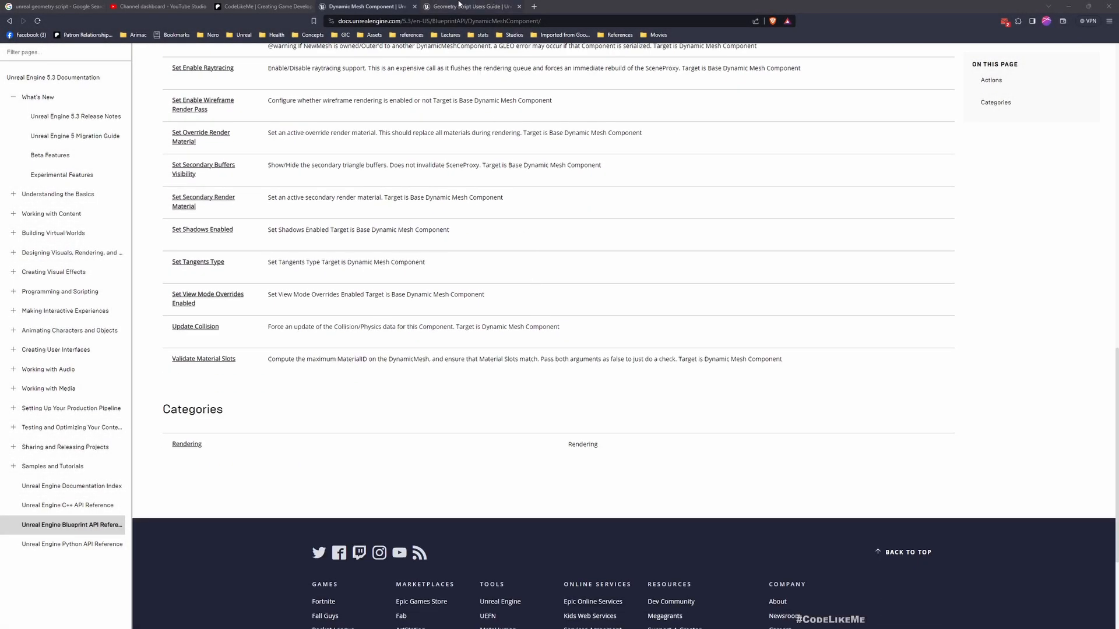
click(471, 7)
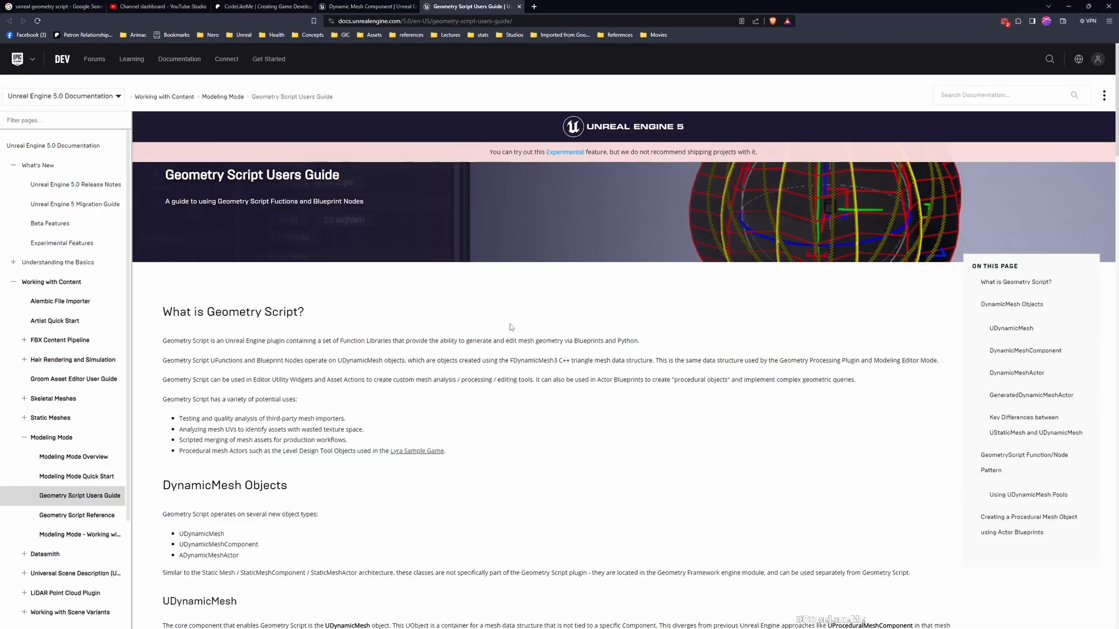
scroll(down, 3)
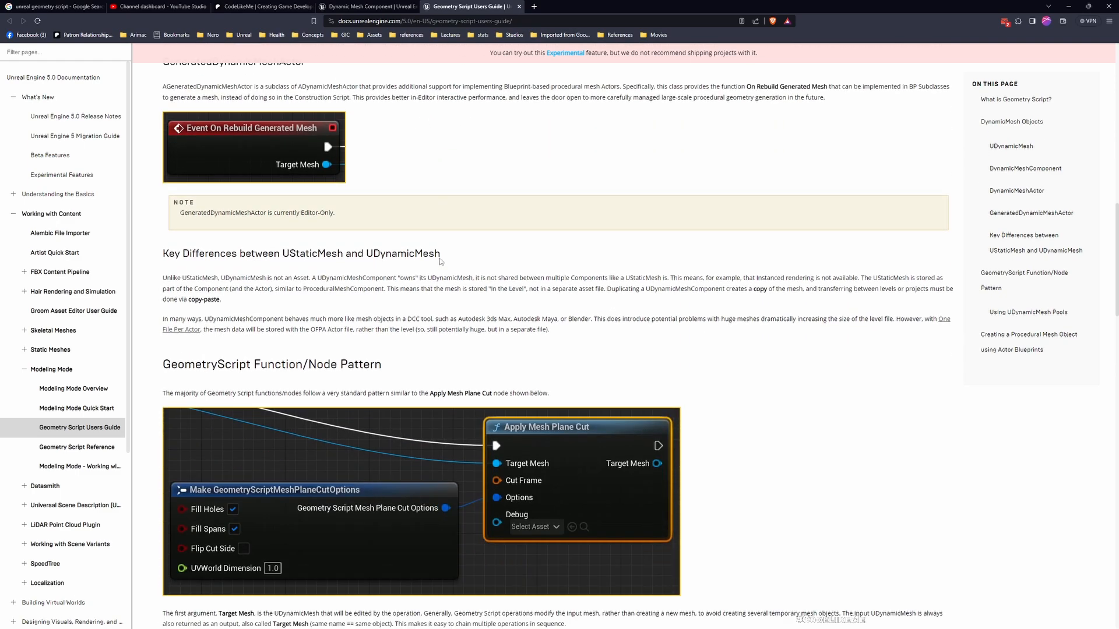
scroll(down, 3)
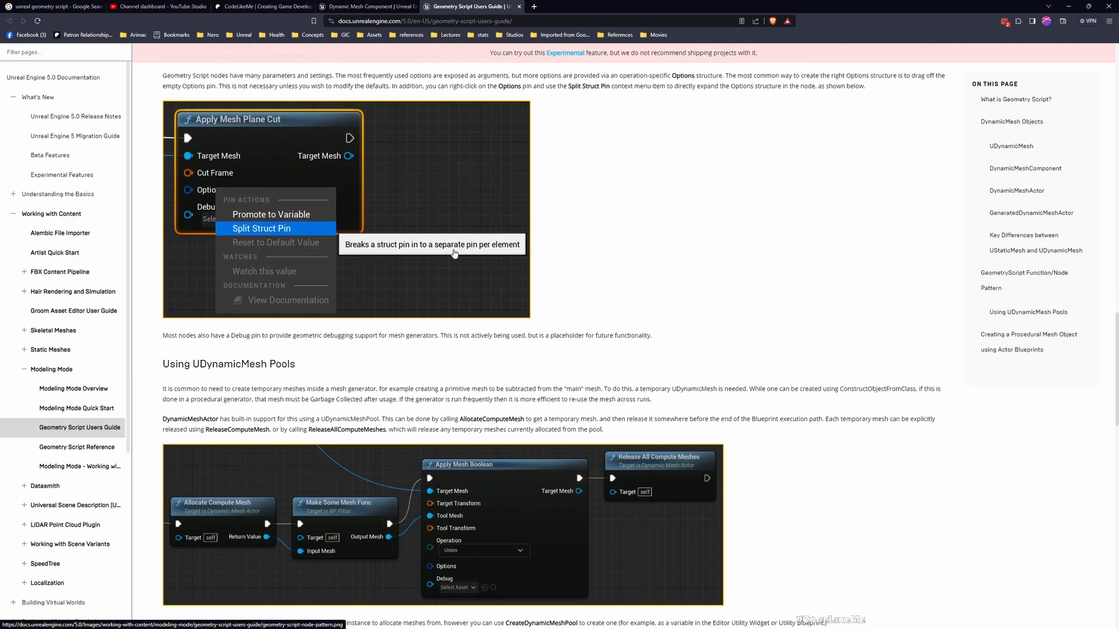
scroll(down, 3)
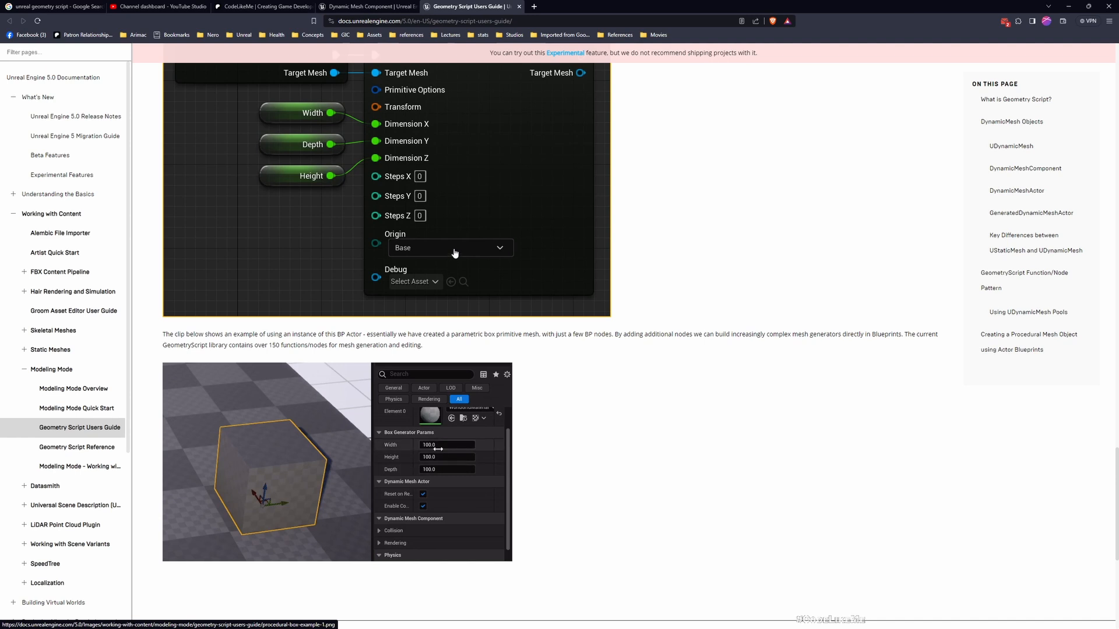
scroll(down, 3)
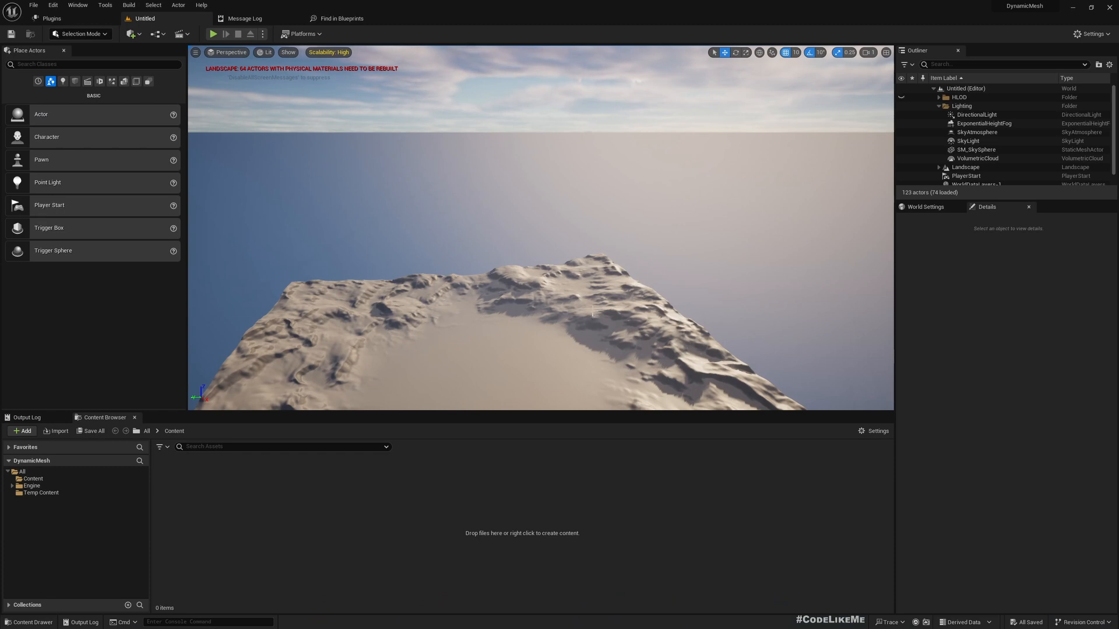
mouse_move(639, 288)
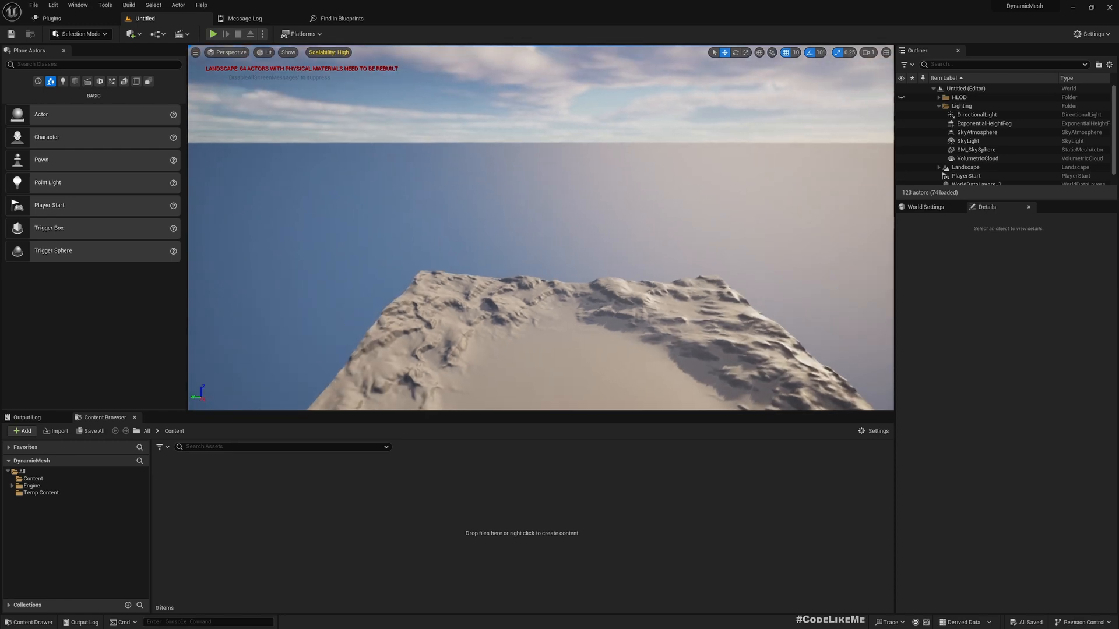
Show the editor's Settings dropdown over the landscape level.
click(1090, 34)
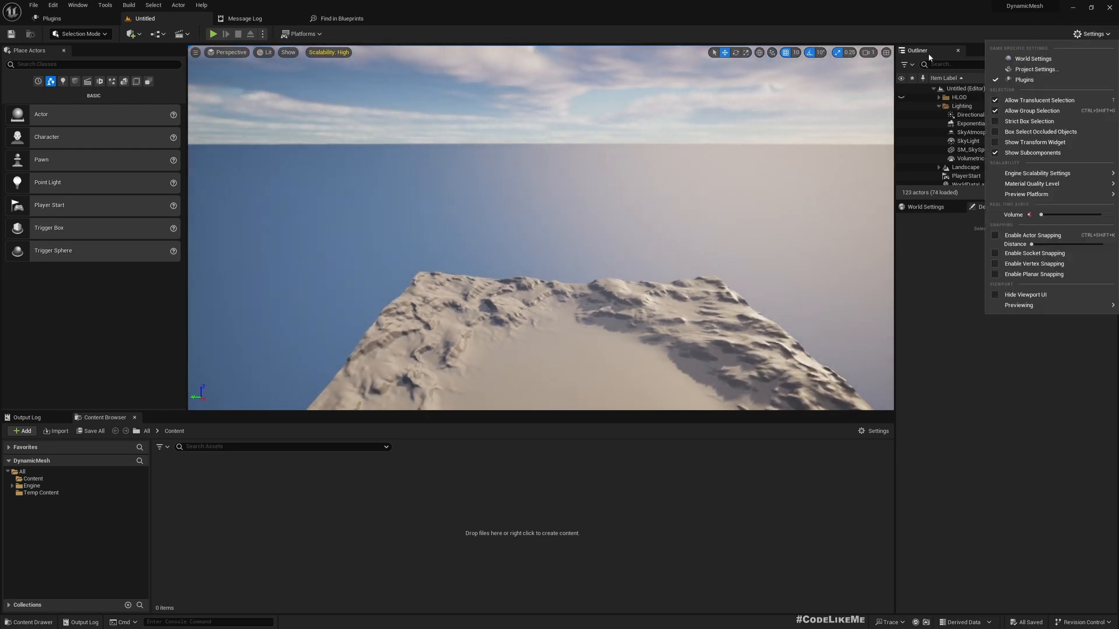
Enable the Geometry Script plugin from the Plugins browser by searching 'geometr'.
click(1024, 79)
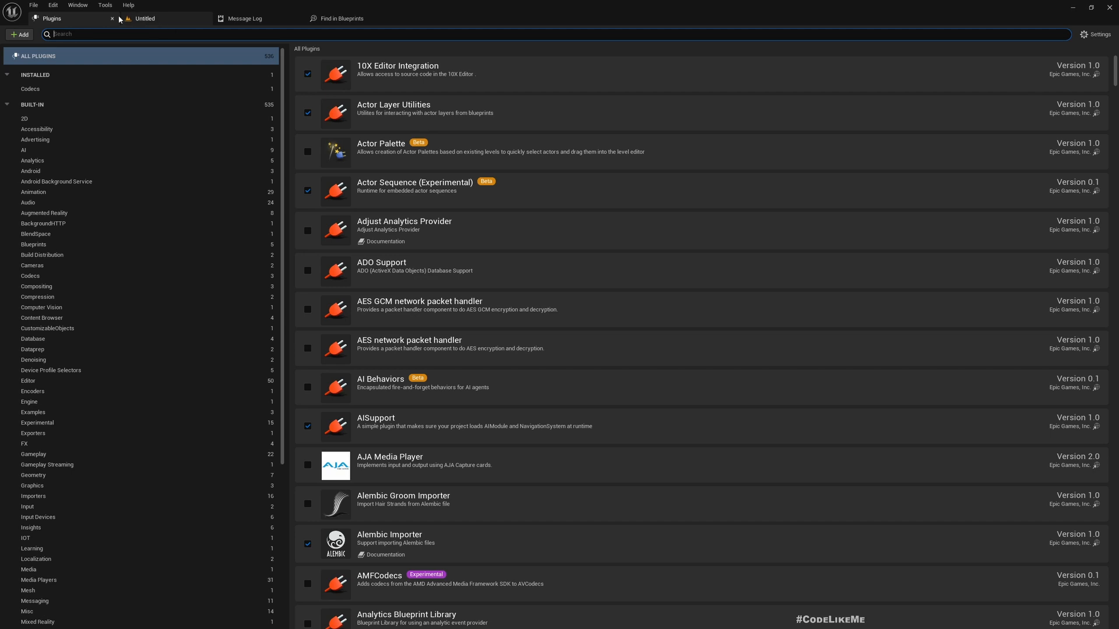
mouse_move(548, 56)
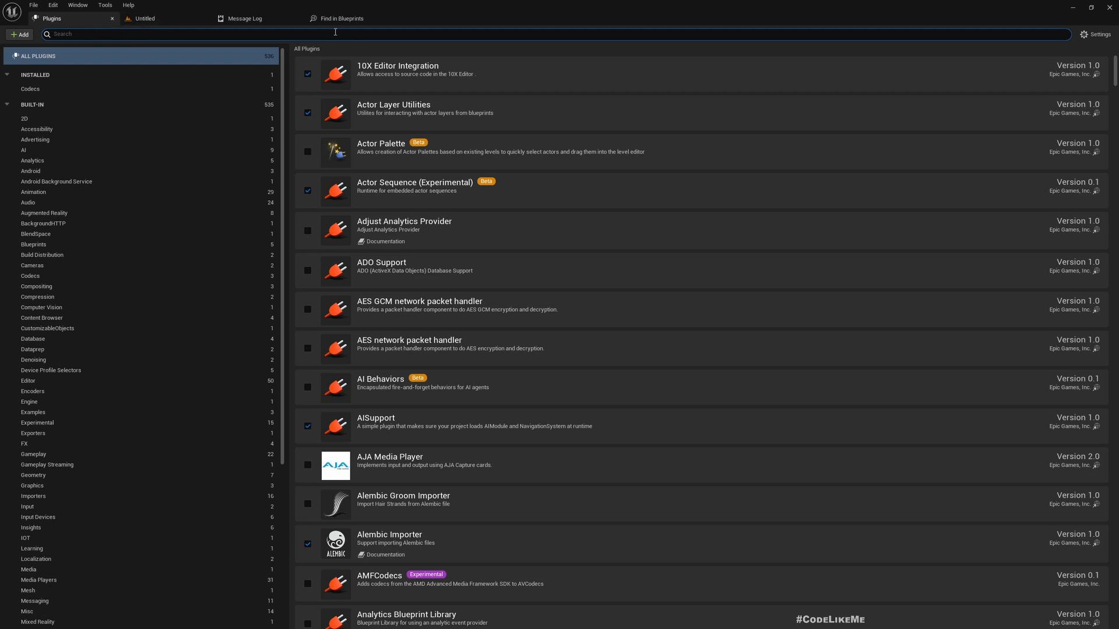
text(geometr)
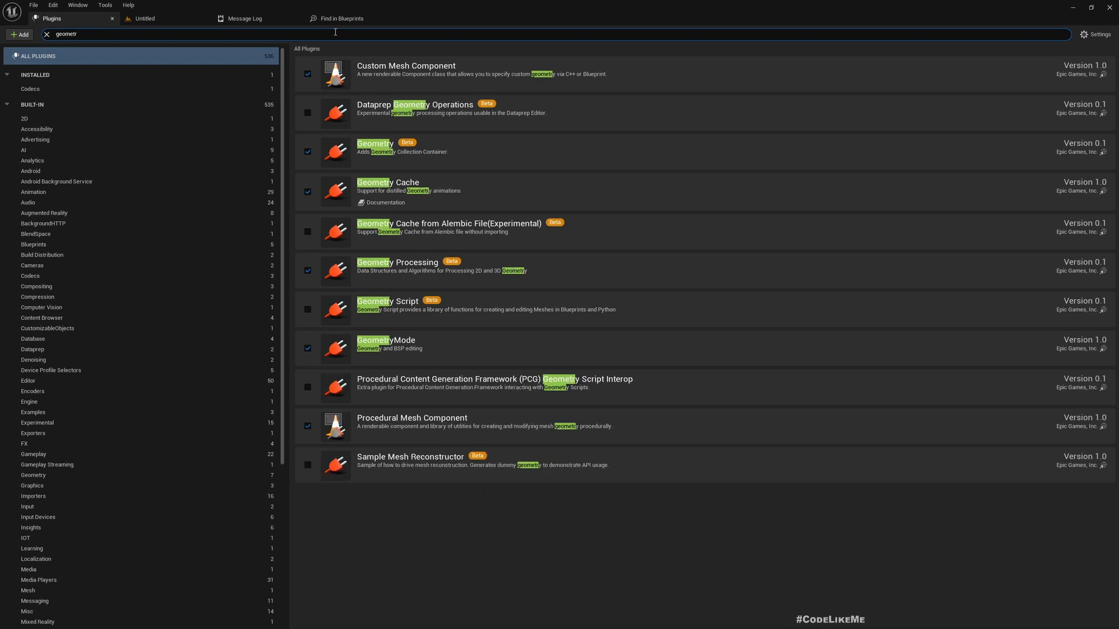
mouse_move(348, 313)
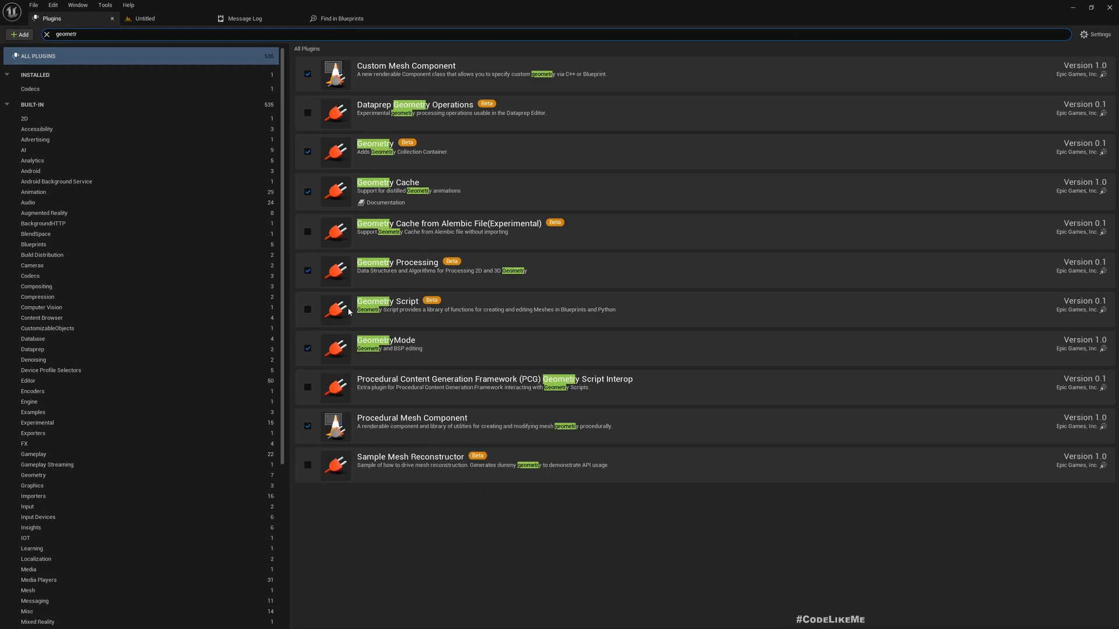
mouse_move(308, 310)
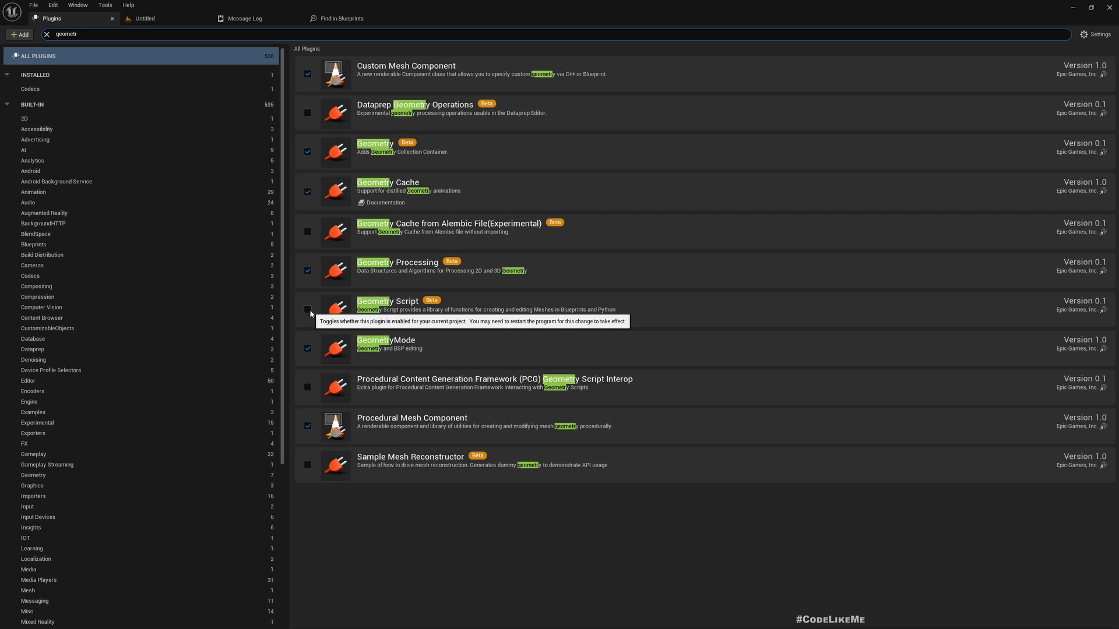
click(308, 311)
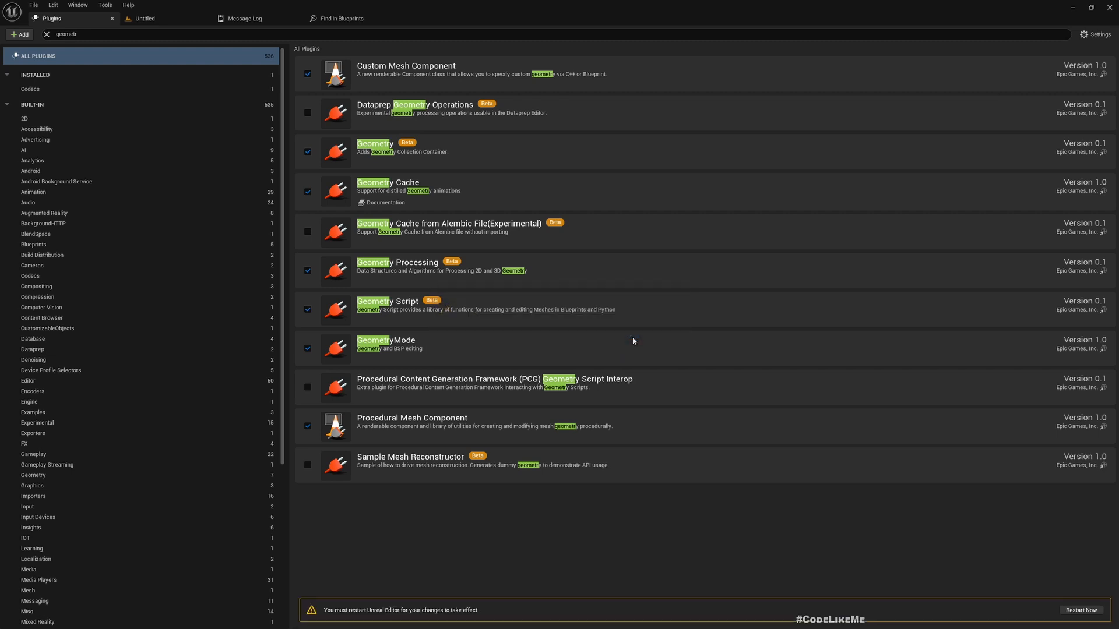
mouse_move(1072, 584)
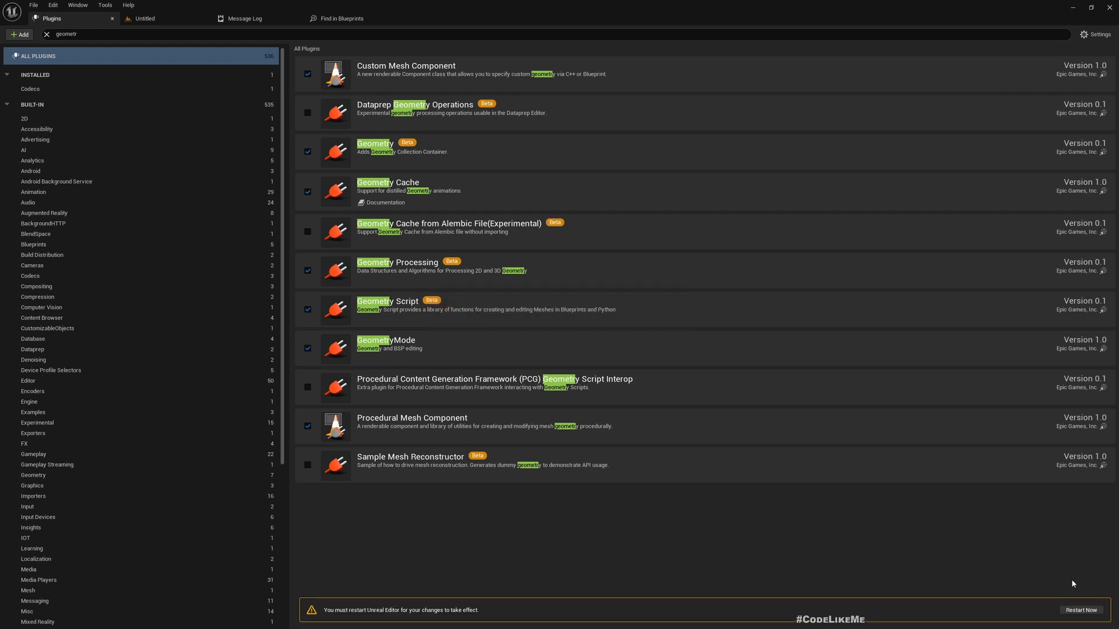
mouse_move(1082, 610)
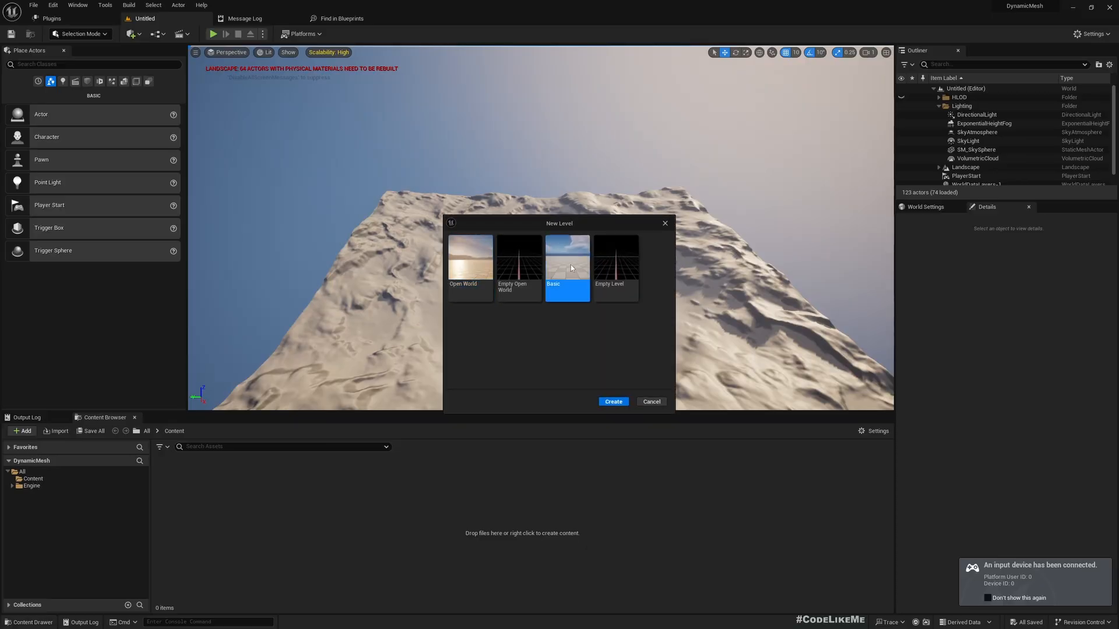
Create a new Basic level and add a 'BP' folder under Content.
click(612, 401)
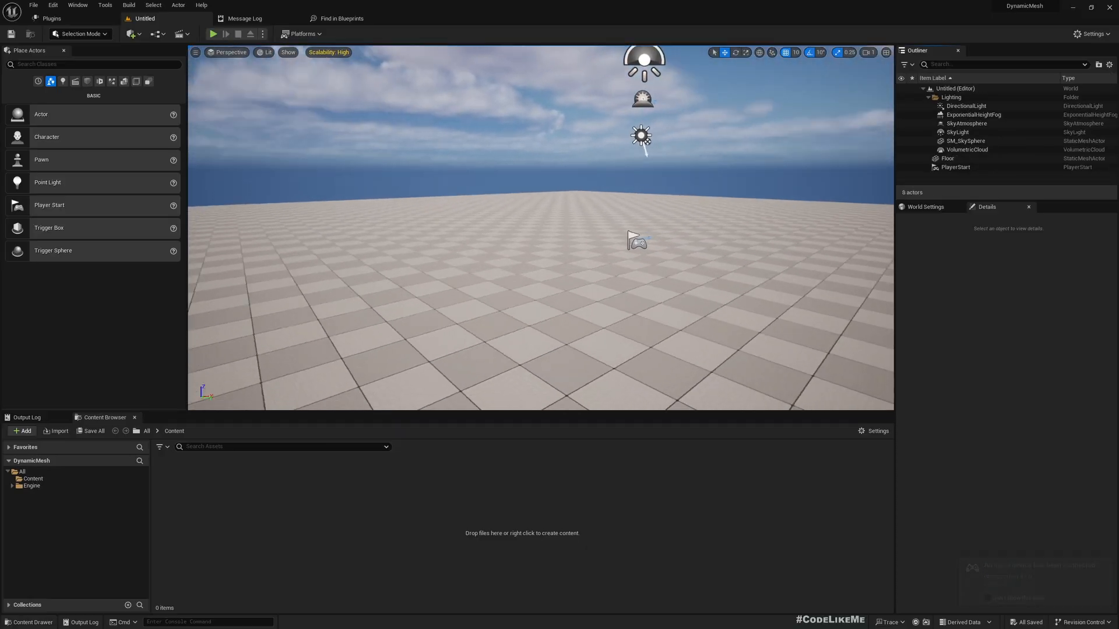
click(32, 479)
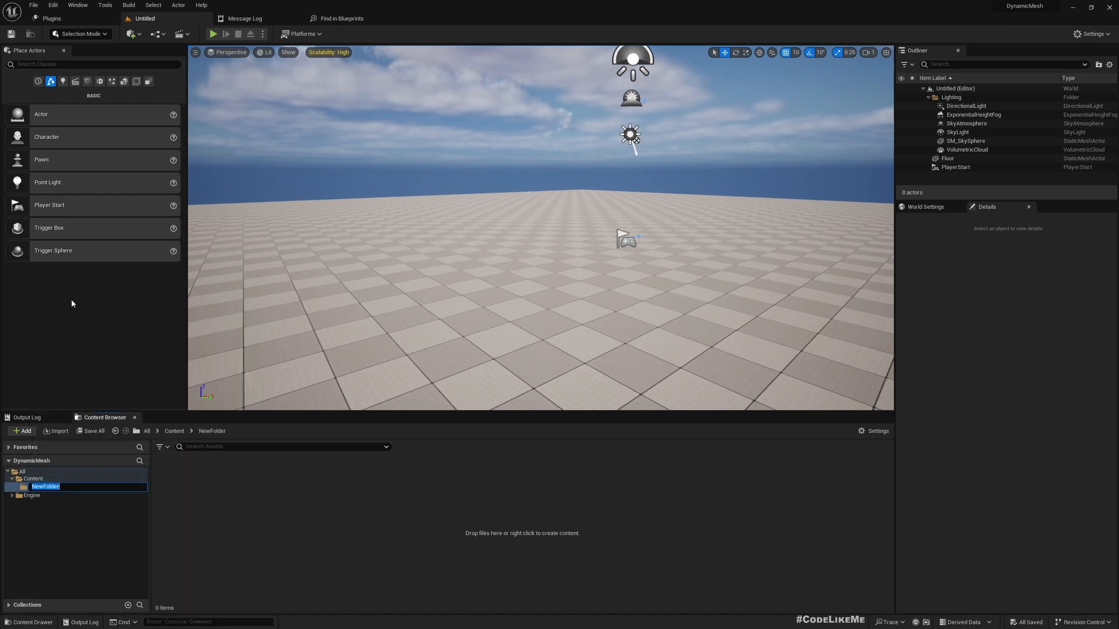
text(BP)
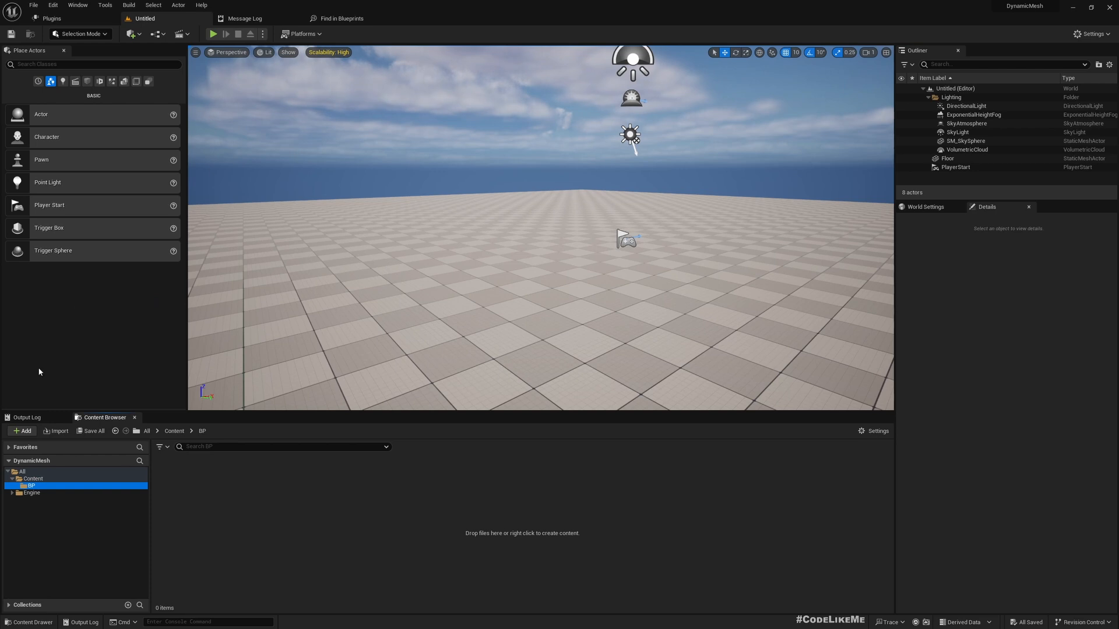
Create a Blueprint class named BP_DynamicMesh inside the BP folder.
right_click(521, 533)
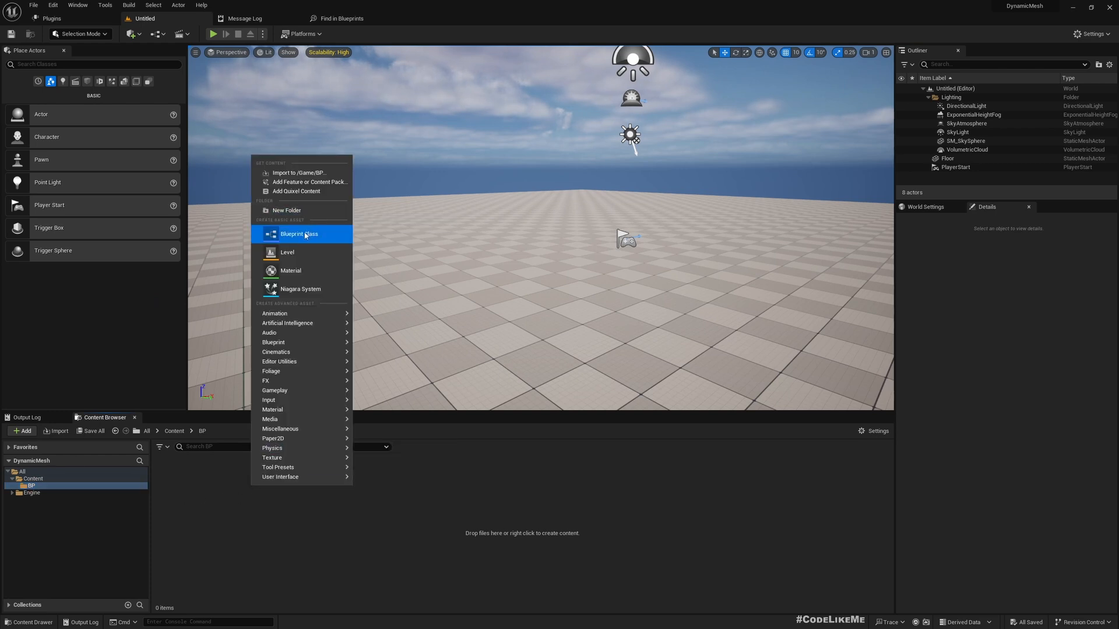
click(299, 234)
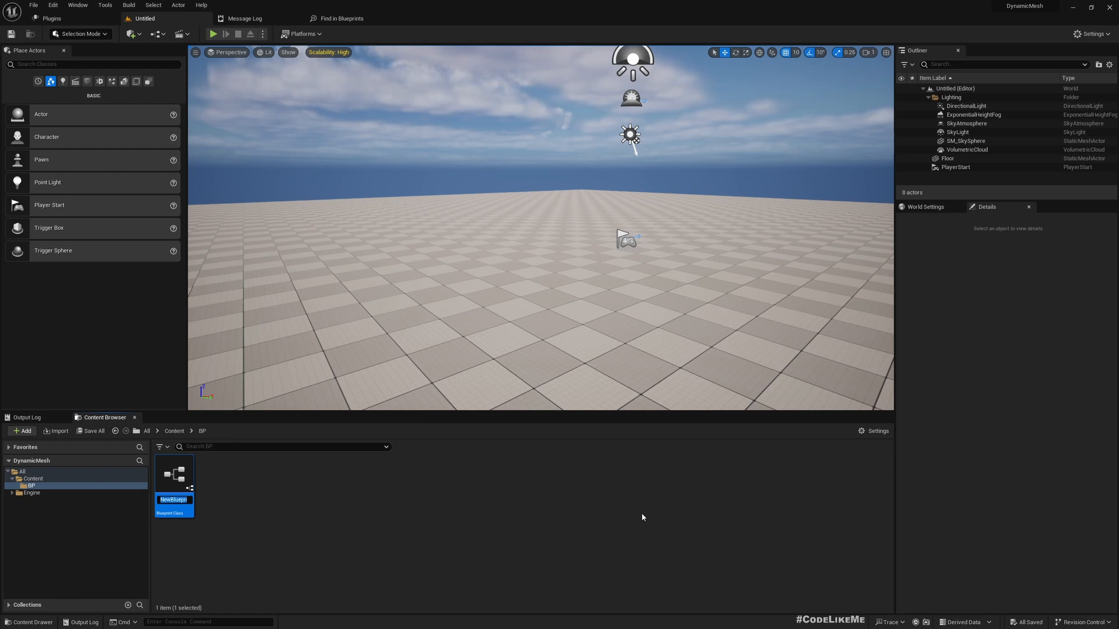
text(BP_DynamicMesh)
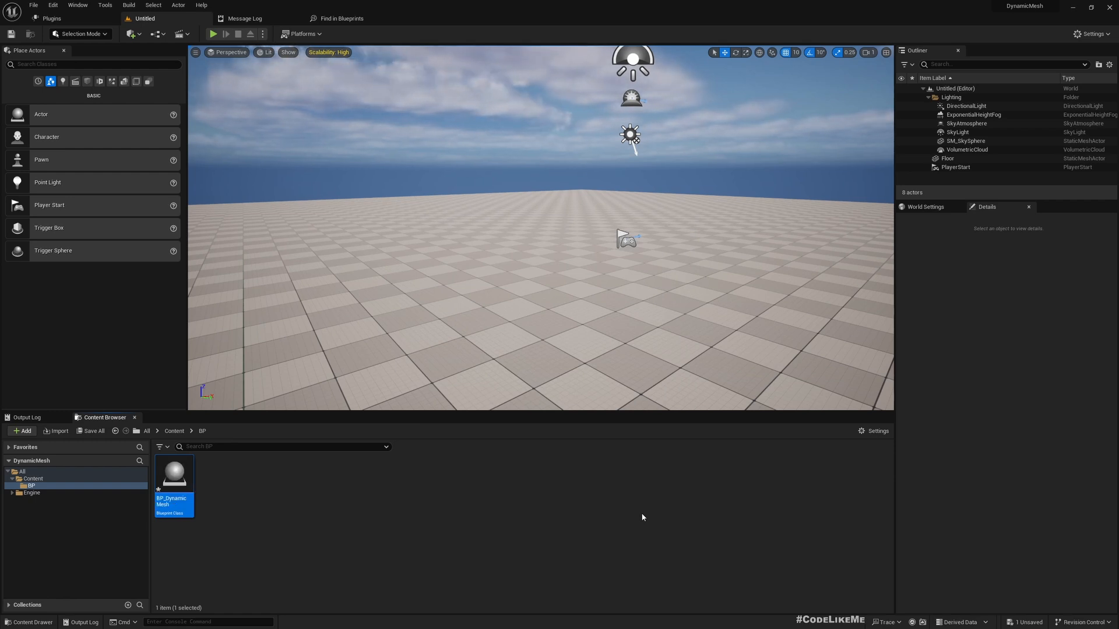
mouse_move(174, 474)
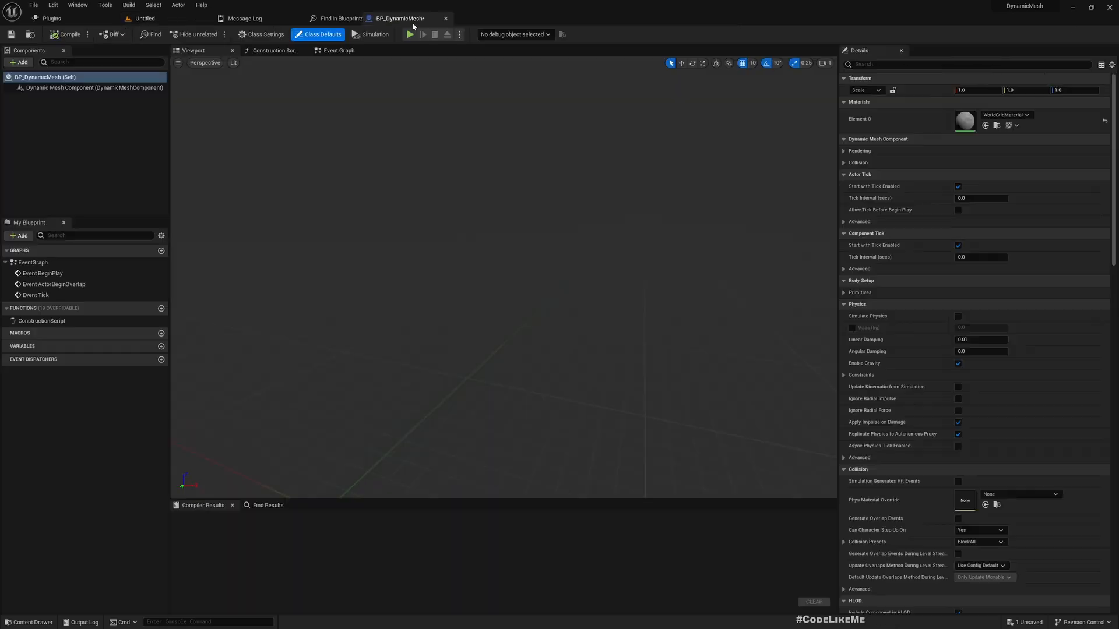
Inspect BP_DynamicMesh's DynamicMeshComponent and compile the blueprint successfully.
click(93, 88)
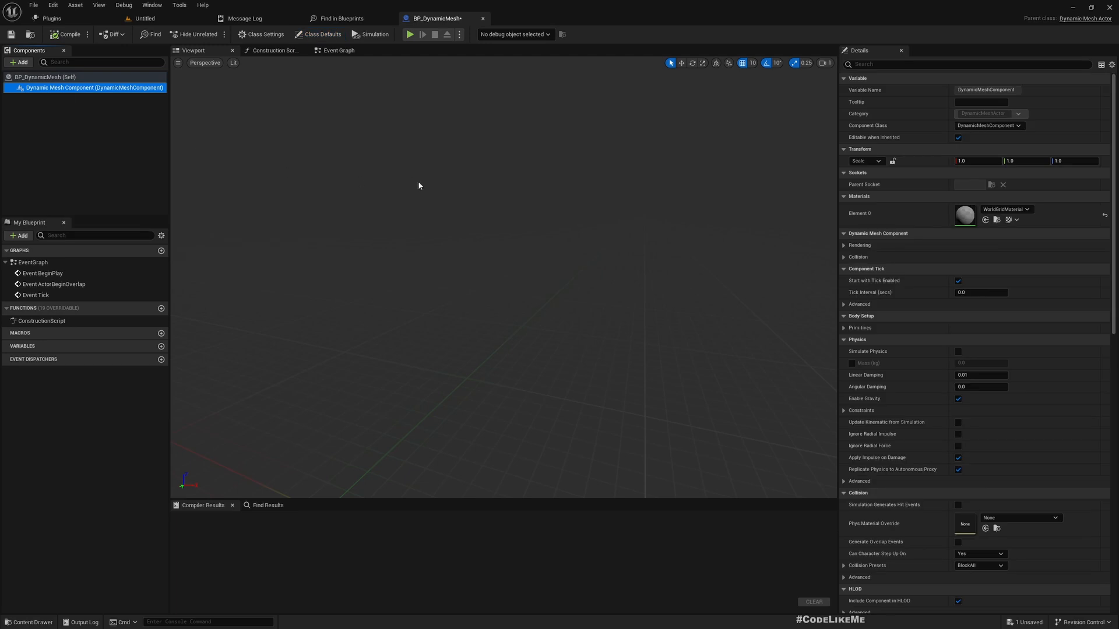
mouse_move(407, 179)
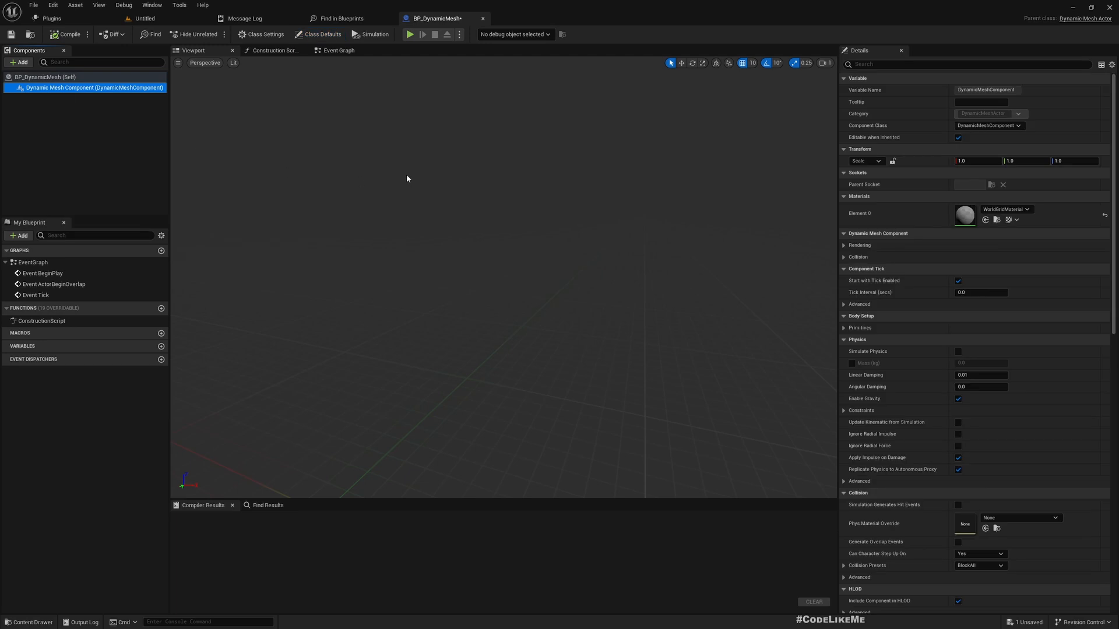
click(68, 34)
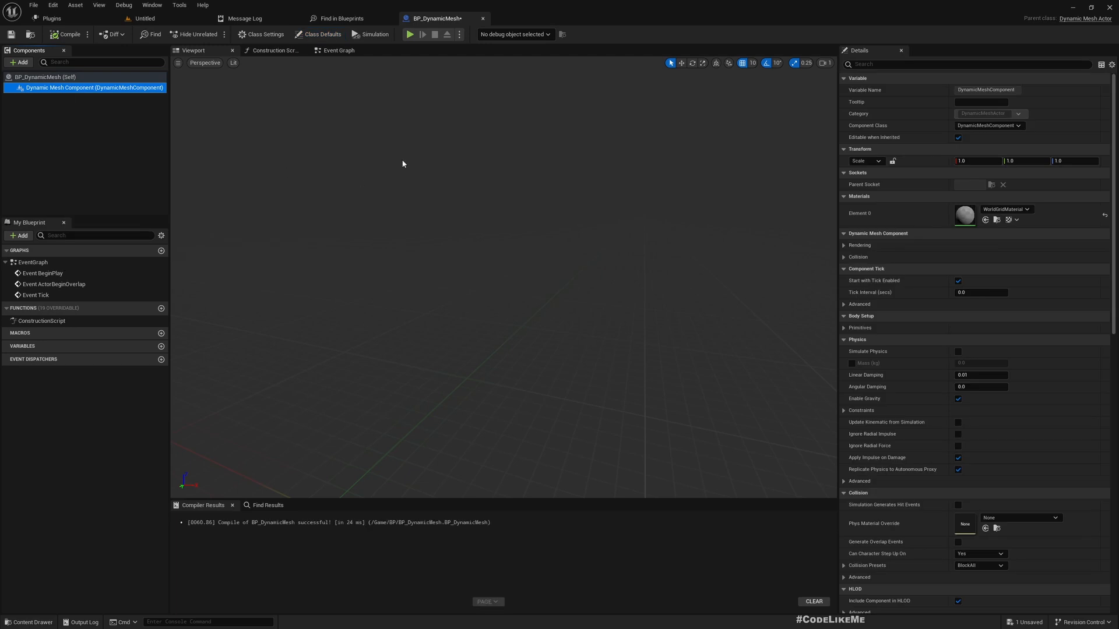
click(337, 50)
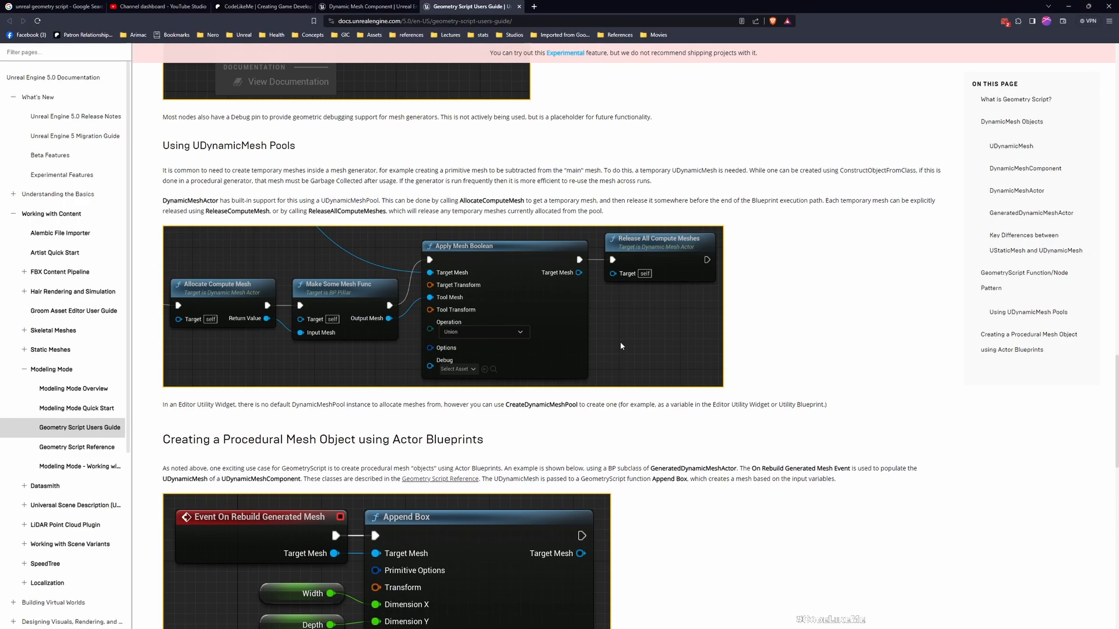
Scroll the Users Guide to the GeneratedDynamicMeshActor section with Event On Rebuild Generated Mesh.
scroll(up, 3)
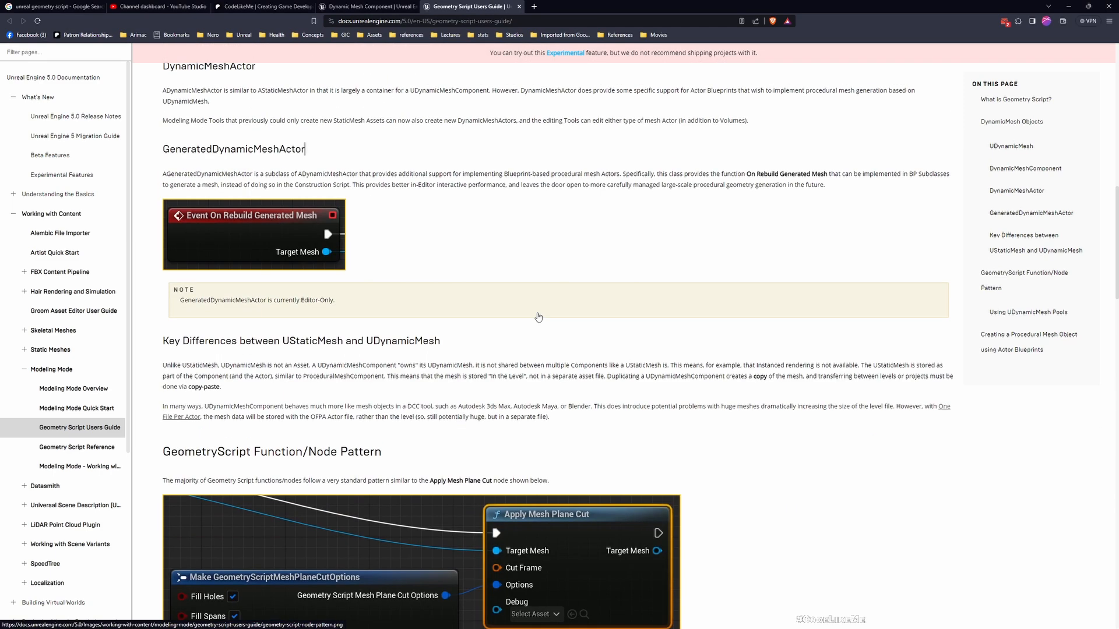
mouse_move(230, 252)
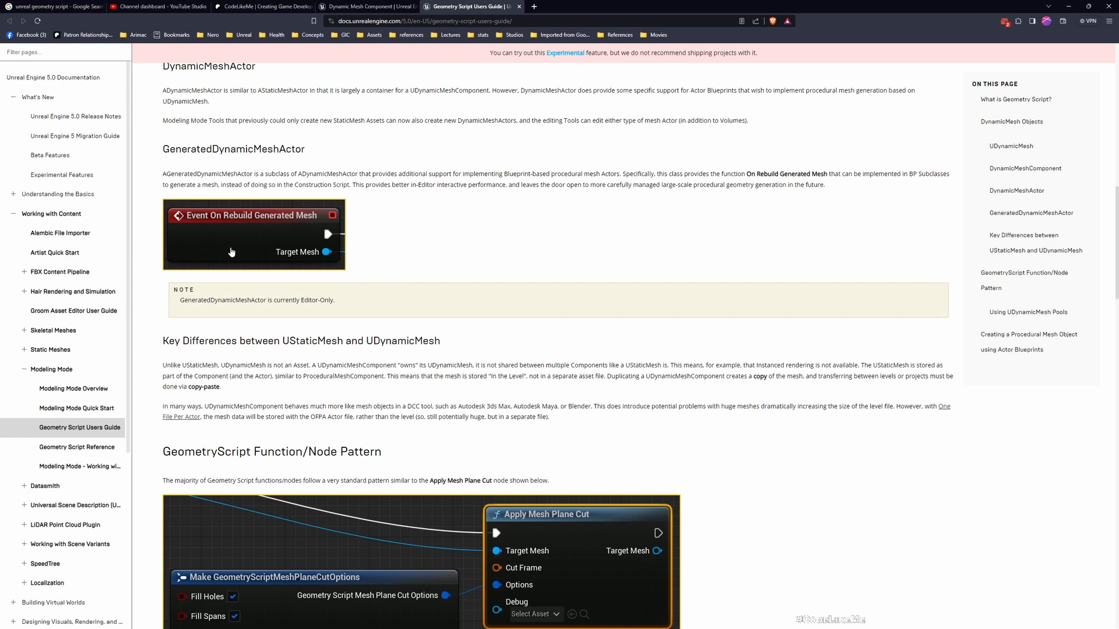
mouse_move(291, 234)
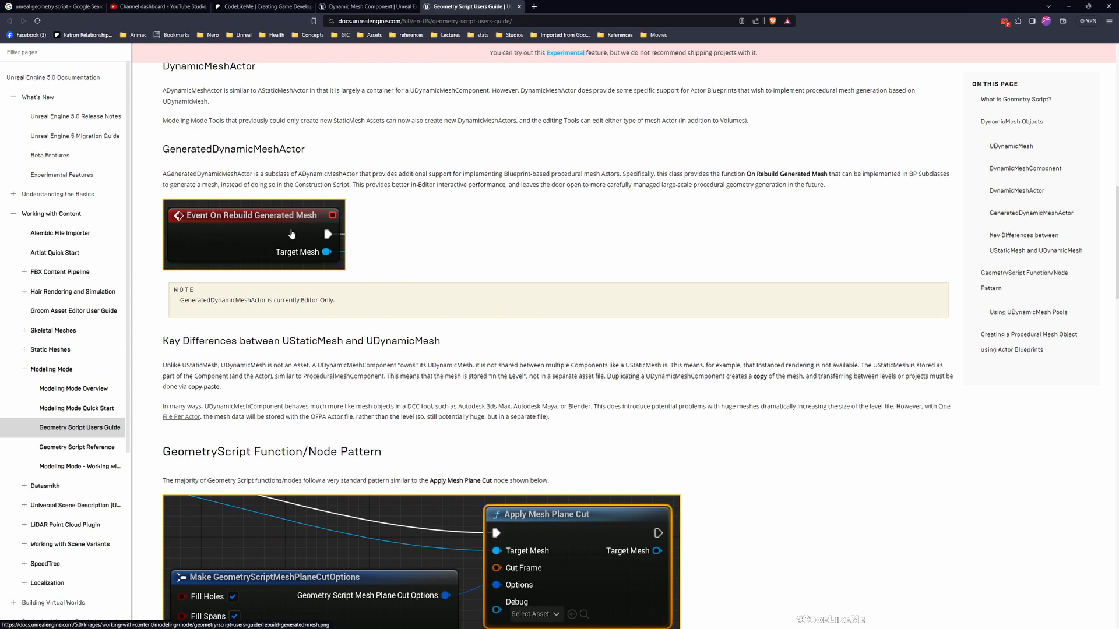
scroll(down, 3)
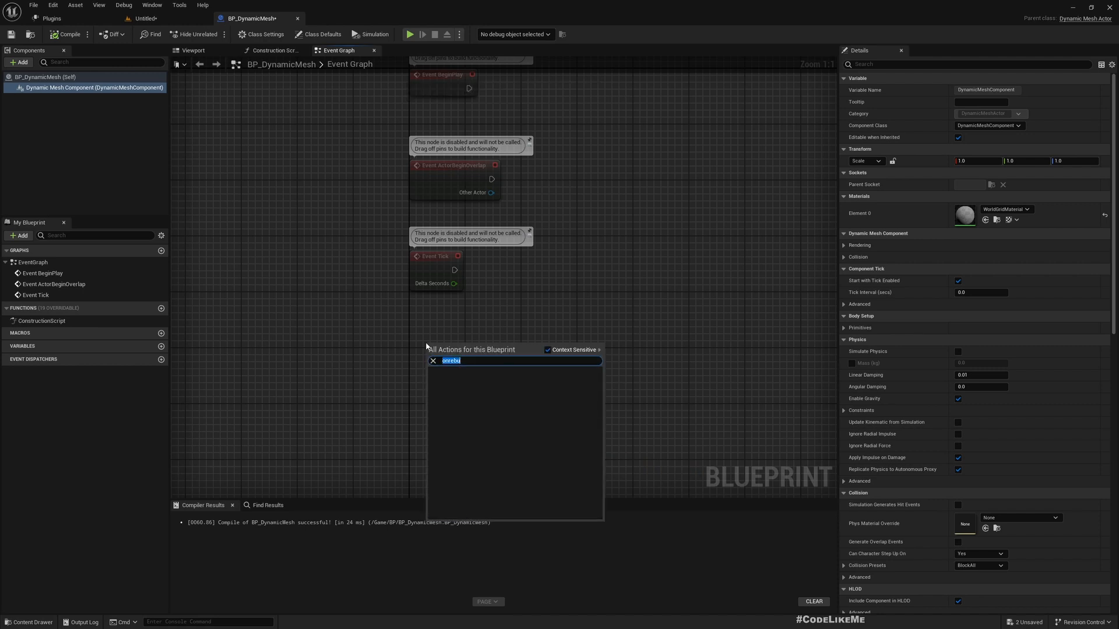
text(Event on)
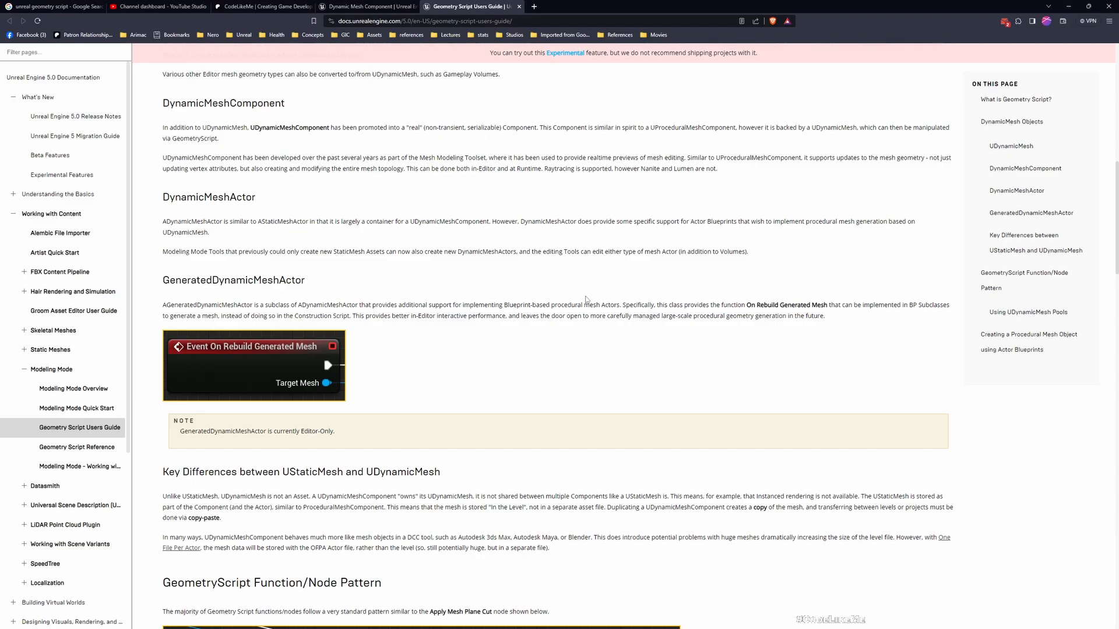
mouse_move(501, 313)
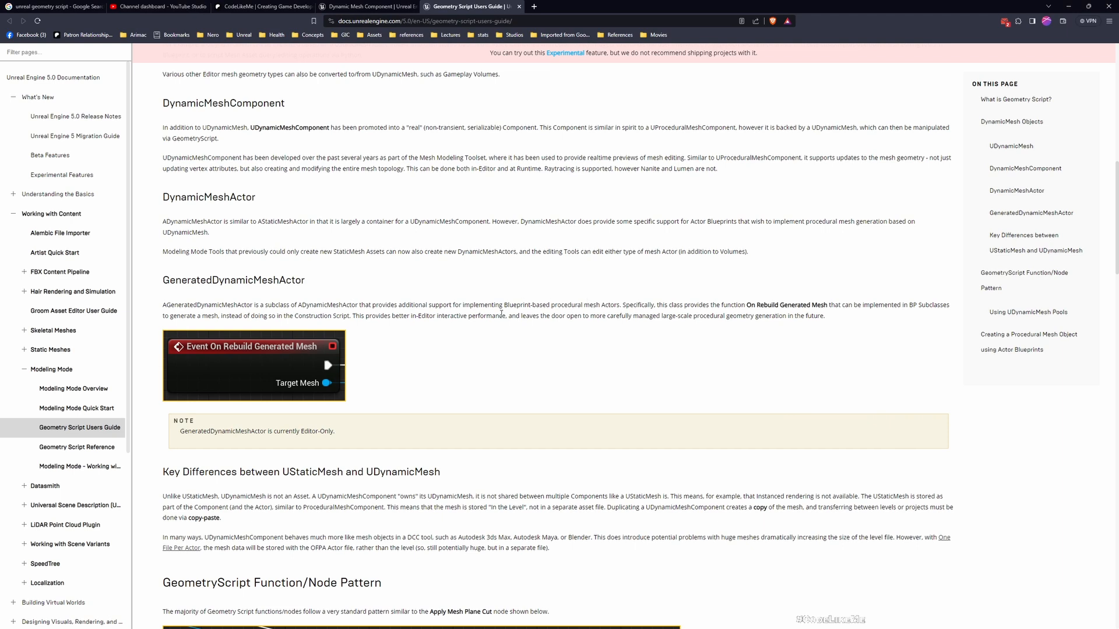
mouse_move(380, 300)
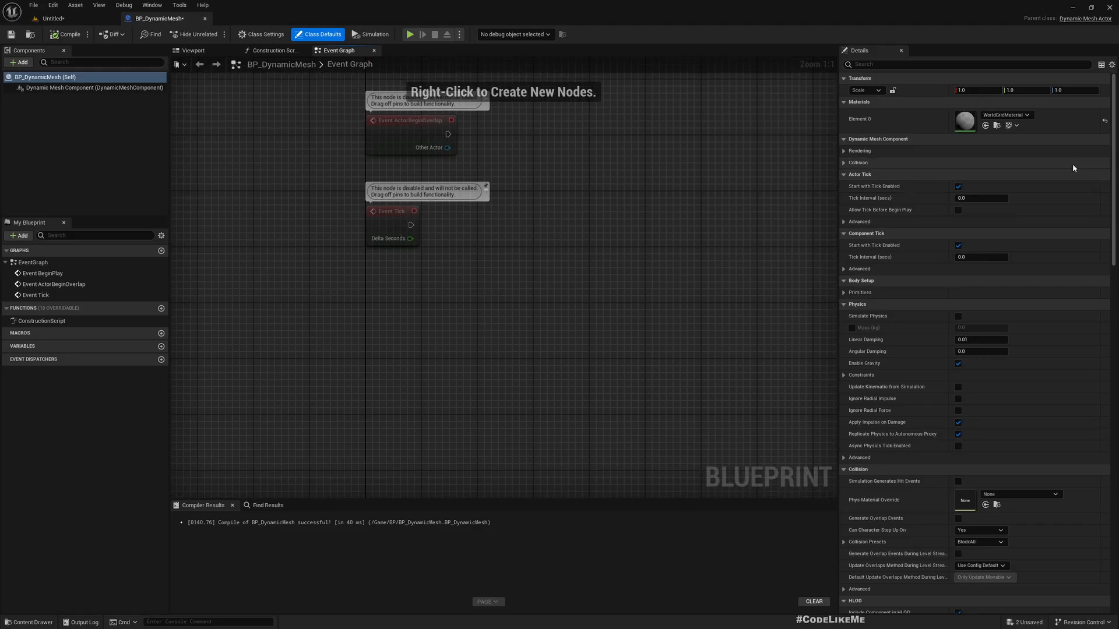
Show BP_DynamicMesh's Class Settings to reach the Parent Class choice.
click(260, 34)
text(generated)
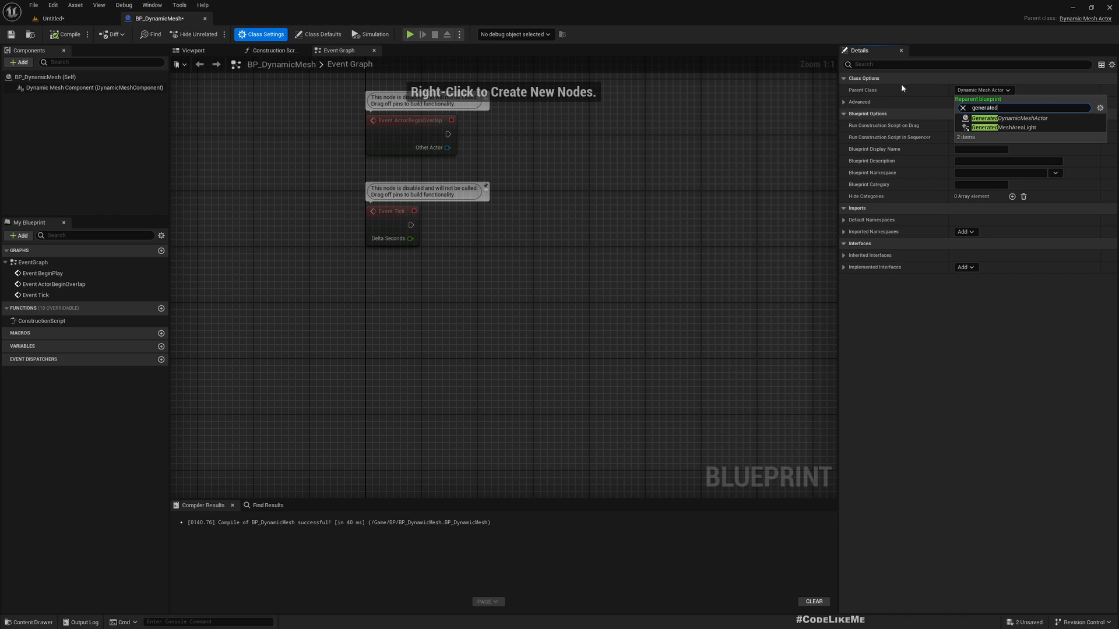
Reparent BP_DynamicMesh to GeneratedDynamicMeshActor and add an Event On Rebuild Generated Mesh node.
click(1008, 118)
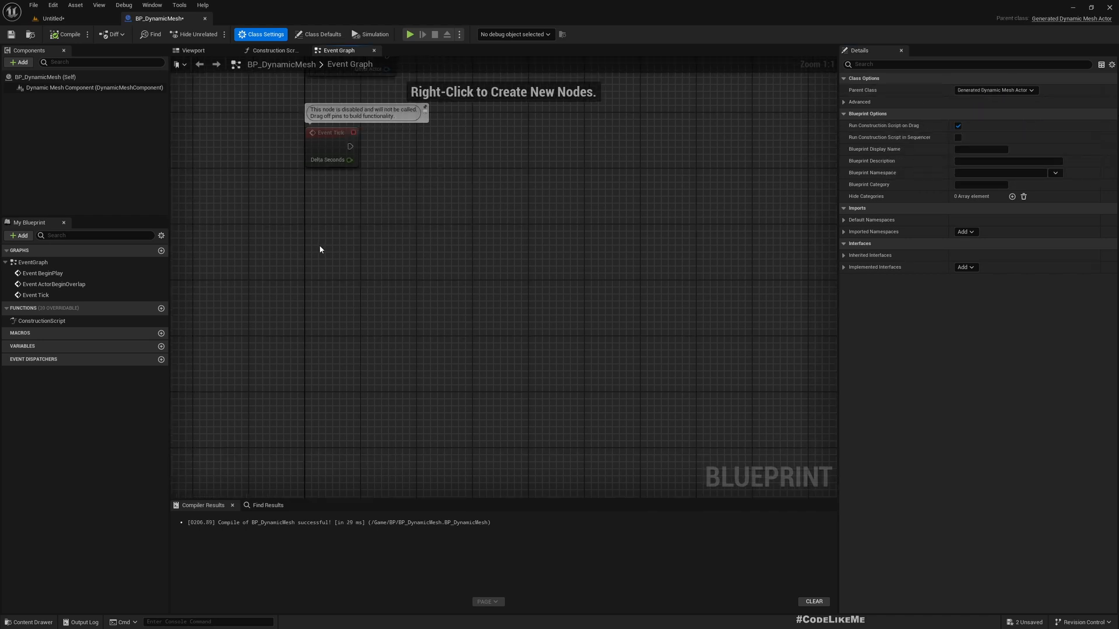
right_click(321, 250)
text(appen)
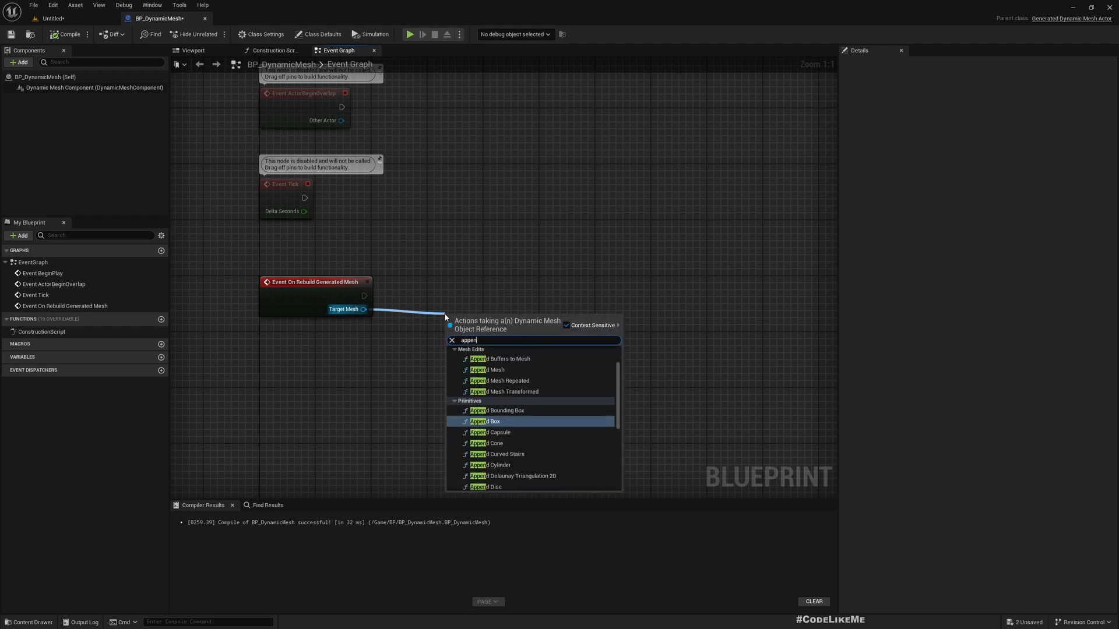
mouse_move(509, 367)
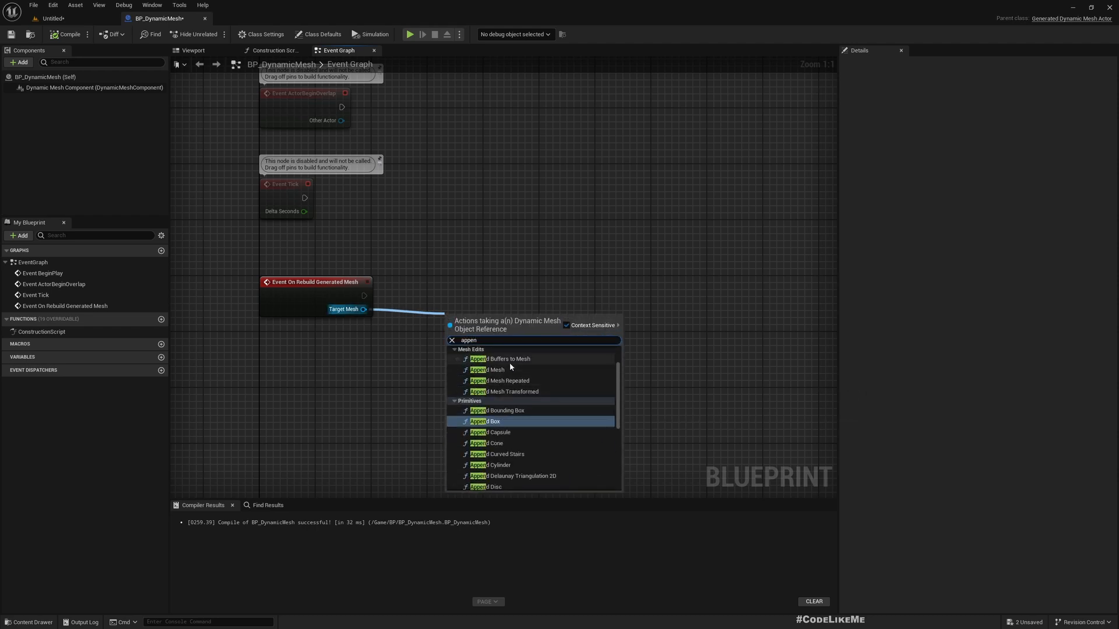
scroll(down, 3)
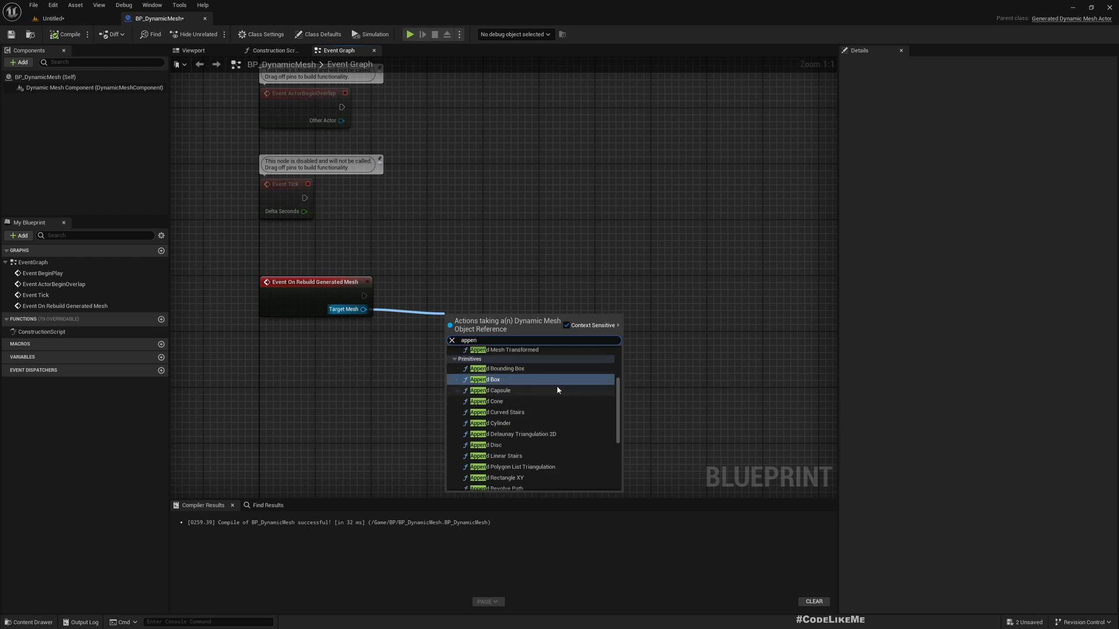
scroll(down, 3)
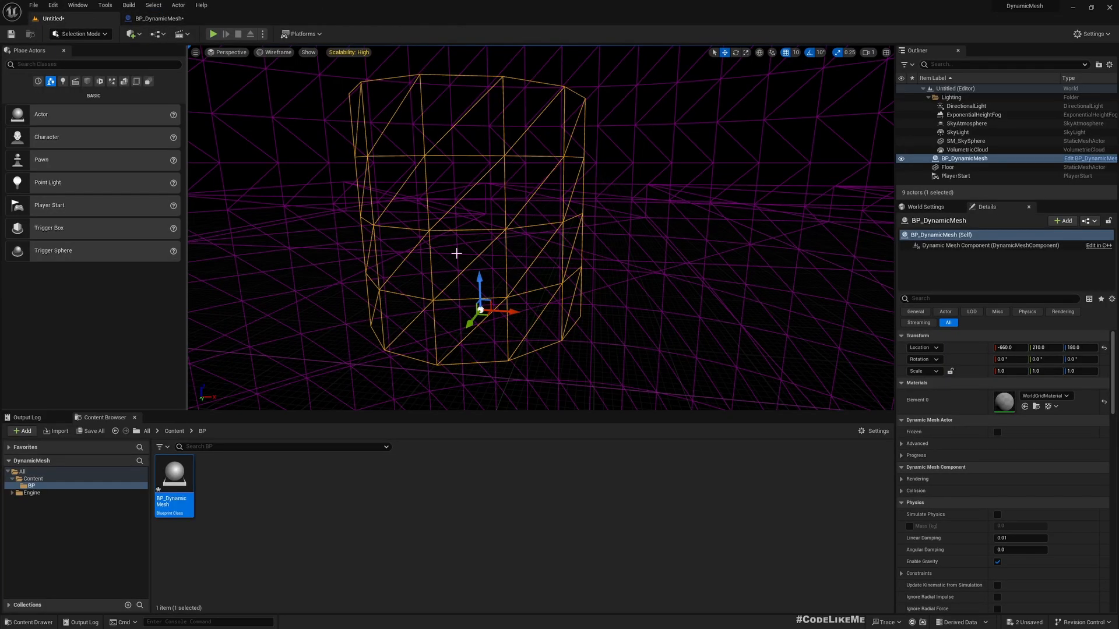
mouse_move(443, 123)
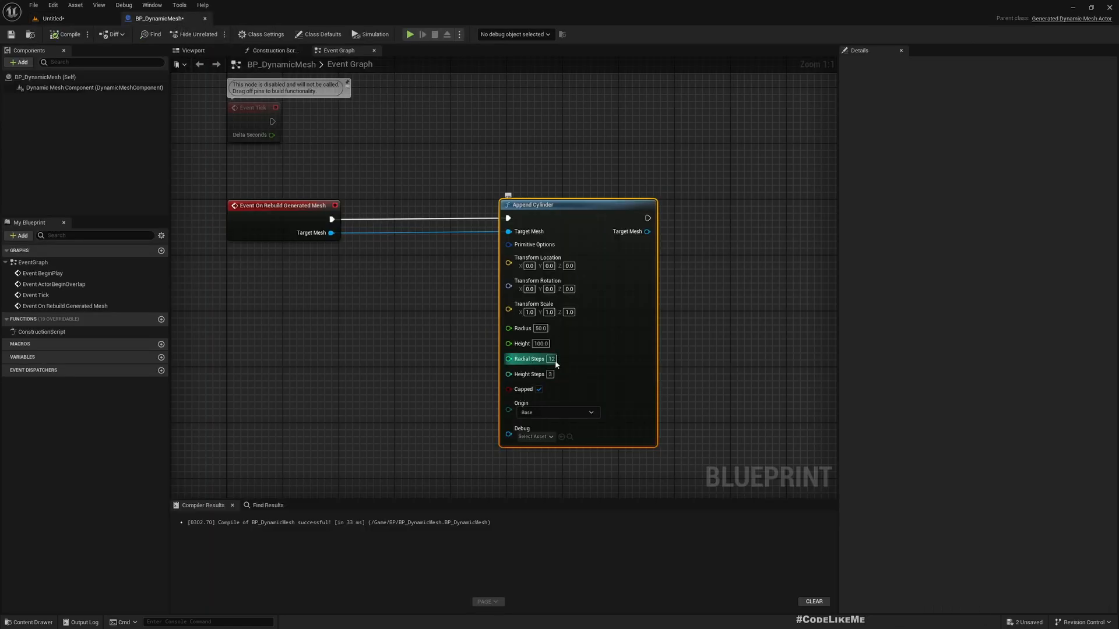
Delete the Append Cylinder node to make way for an Append Rectangle XY node.
click(540, 328)
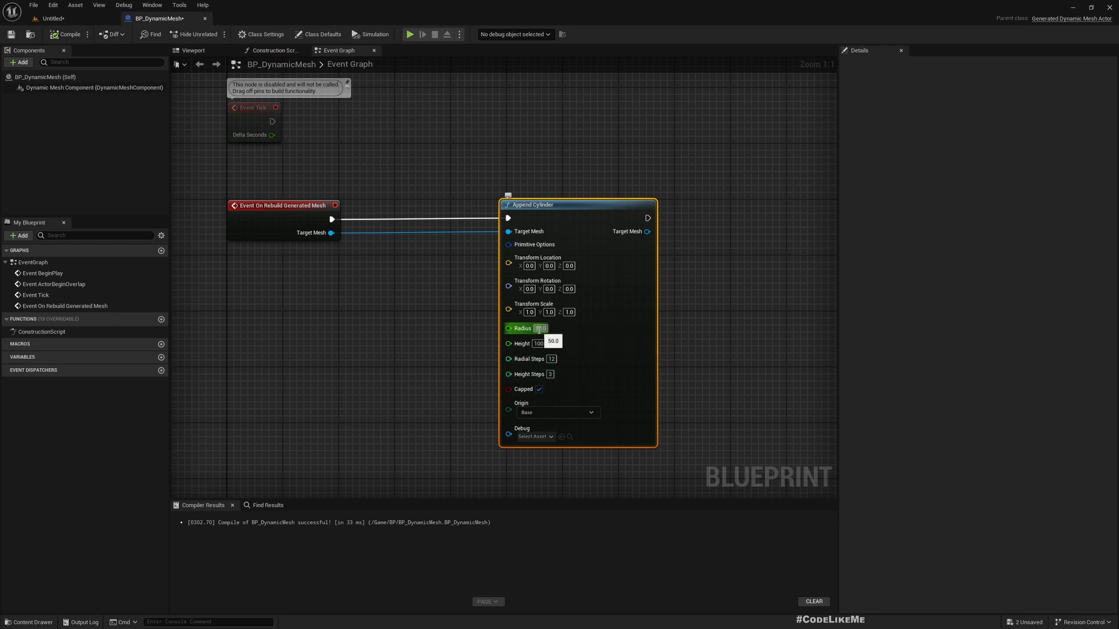
scroll(down, 3)
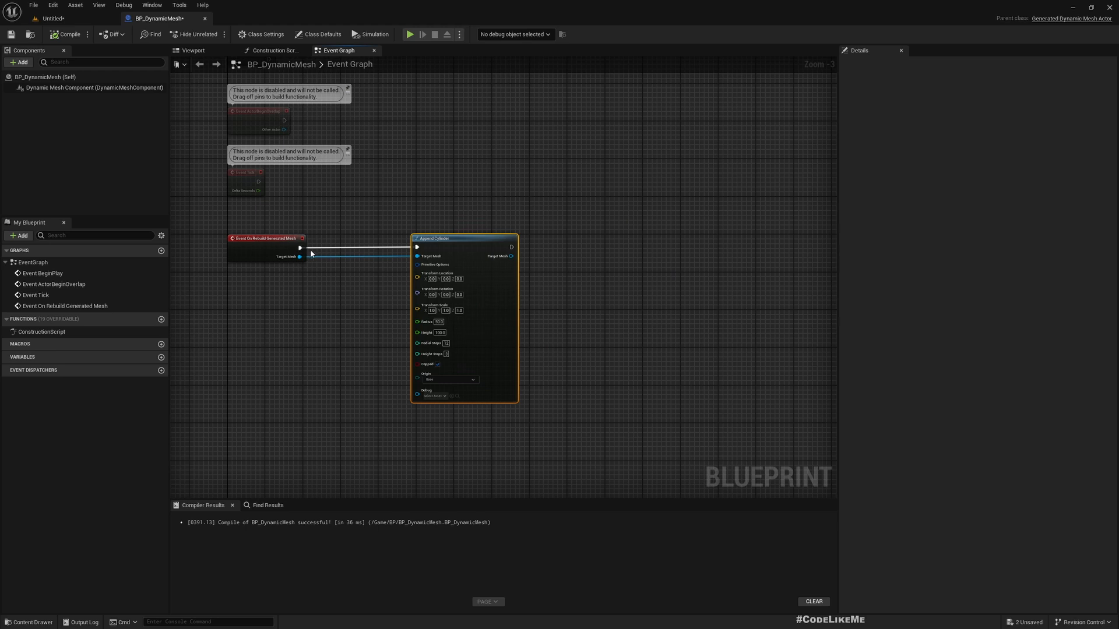
key(Delete)
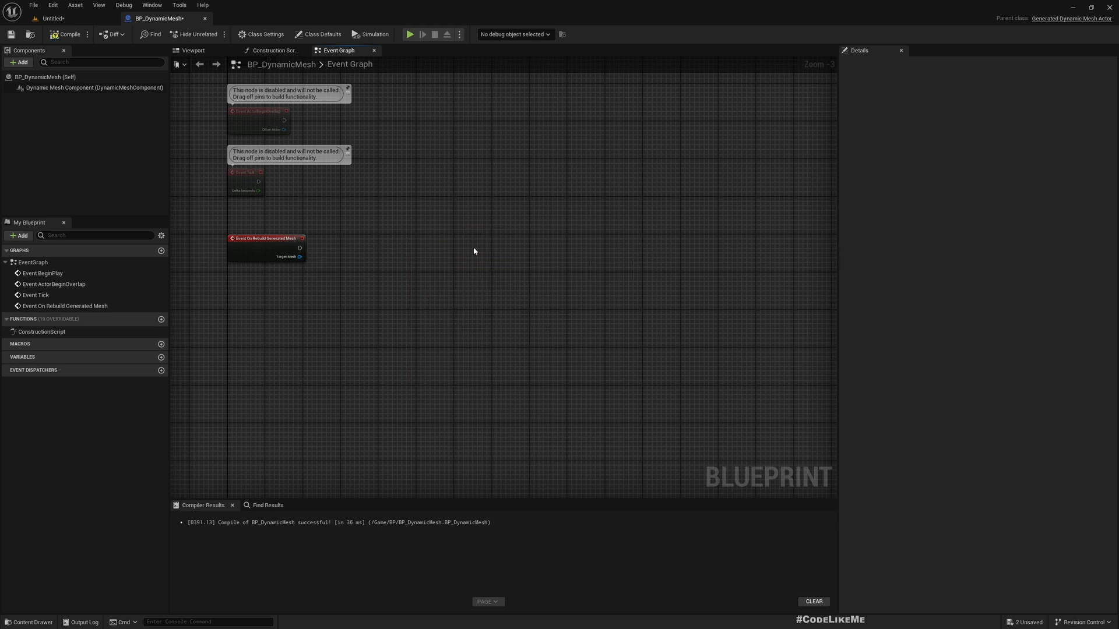
click(51, 17)
text(40)
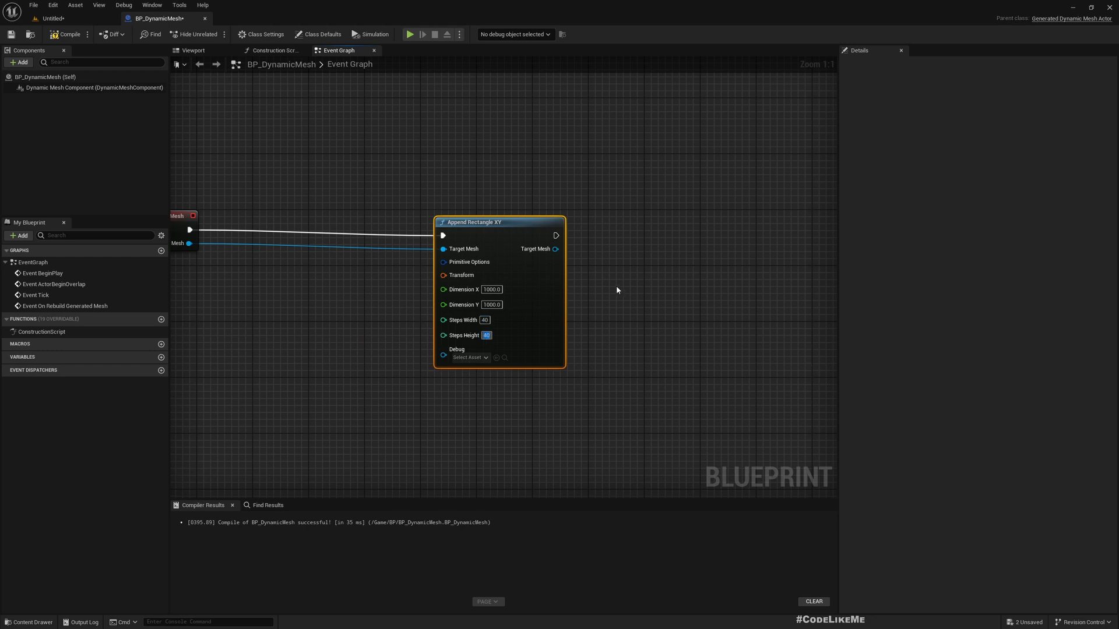
mouse_move(463, 262)
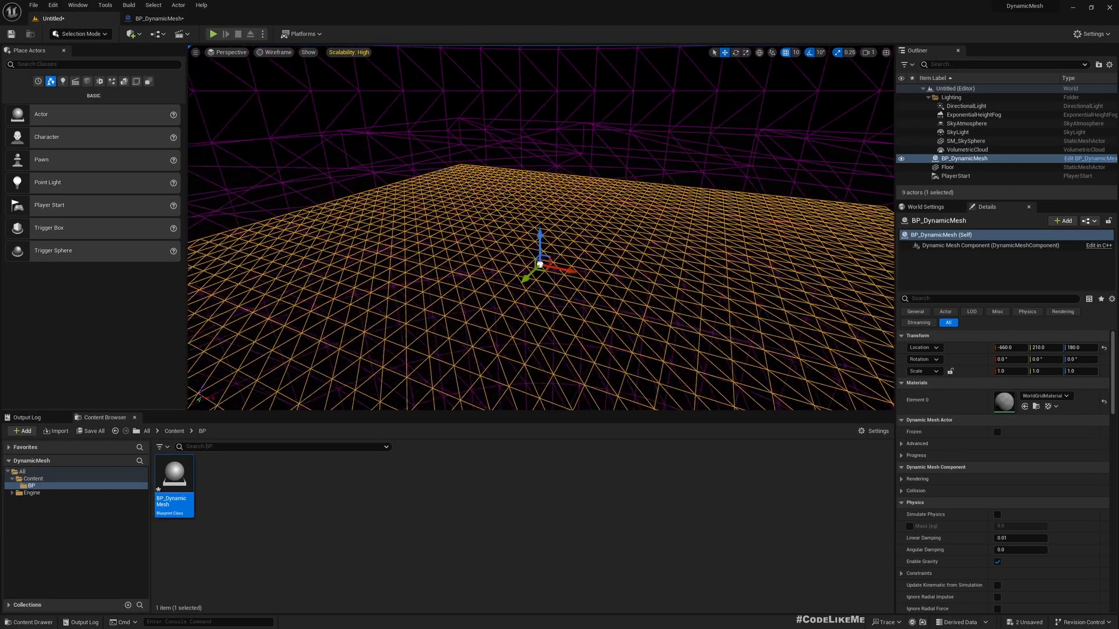
Return to the BP_DynamicMesh event graph after viewing the tessellated plane in the level.
click(275, 53)
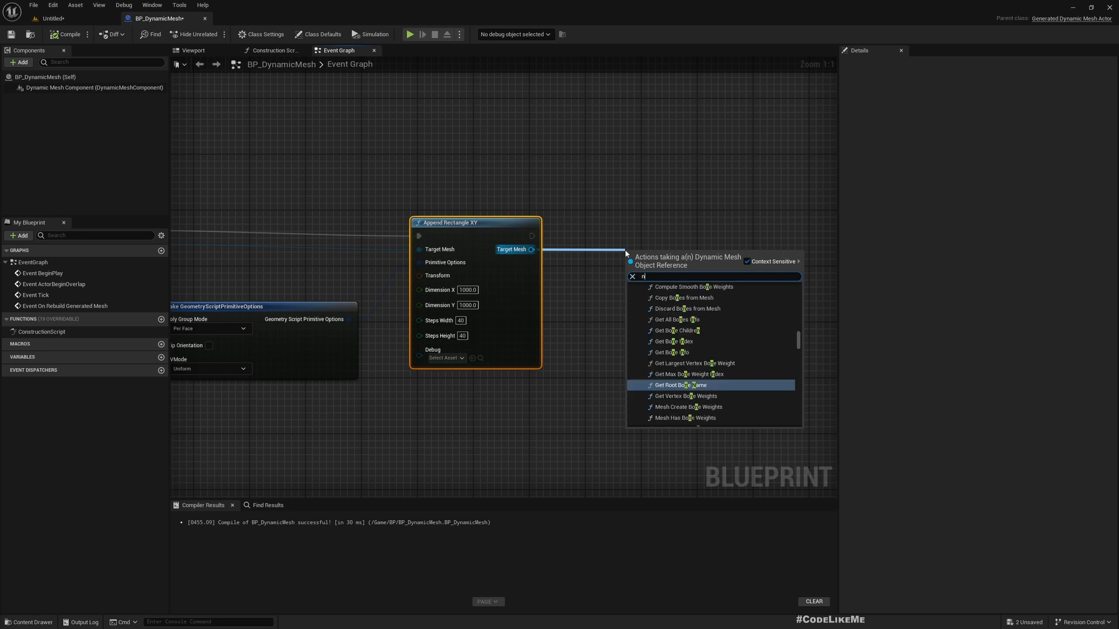
Add an Apply Perlin Noise to Mesh node after Append Rectangle XY, then go to the level editor.
text(oise)
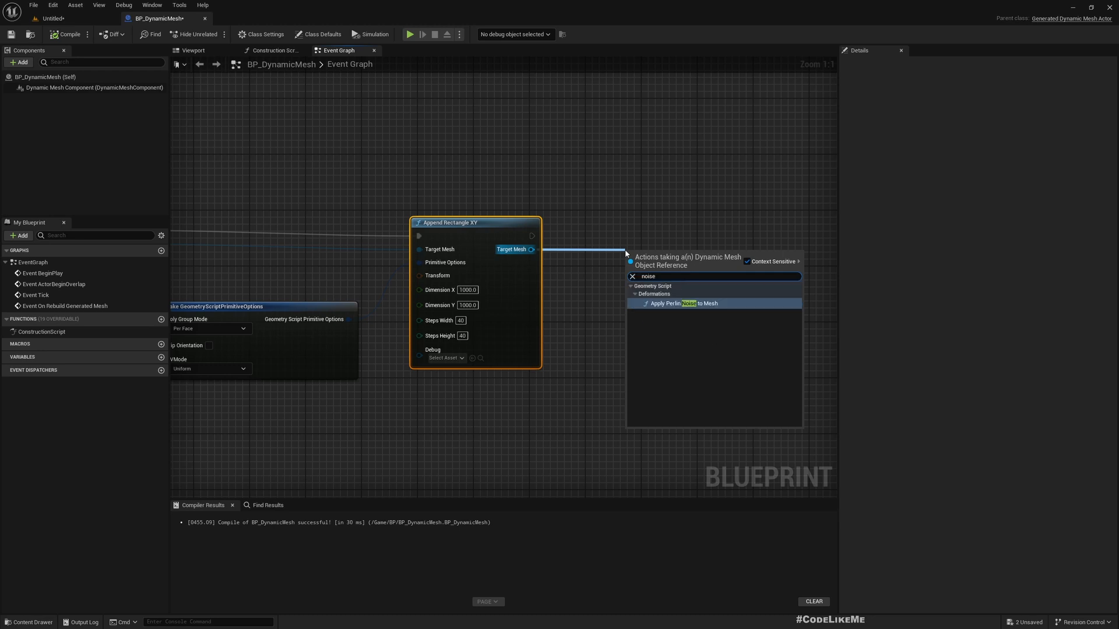
click(677, 303)
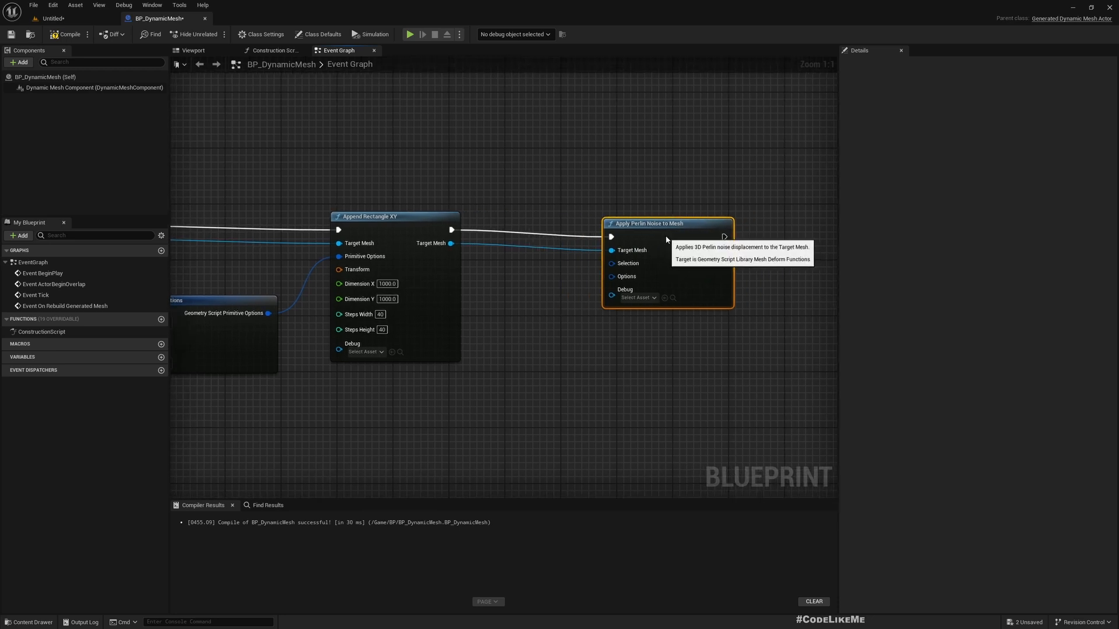
mouse_move(532, 347)
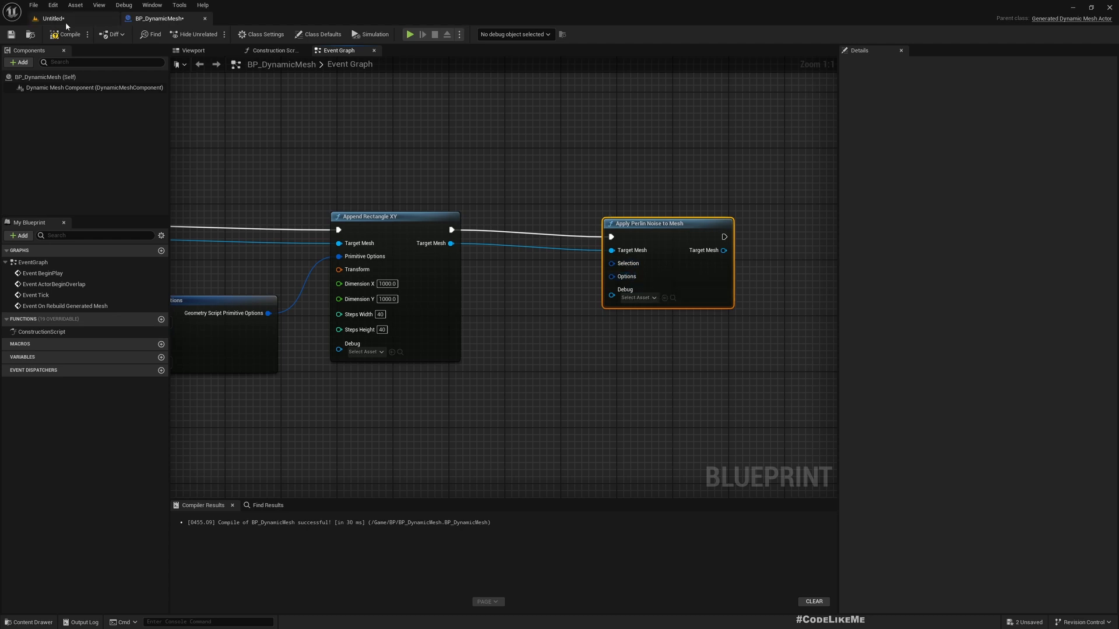
click(51, 18)
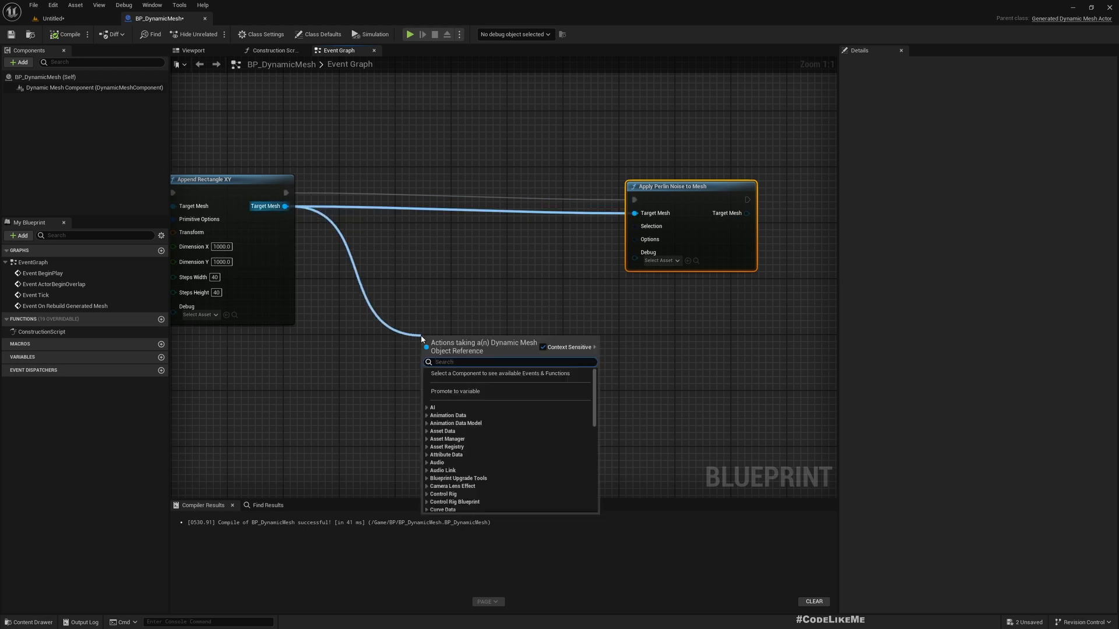
Feed the Perlin noise node with Make GeometryScriptPerlinNoiseOptions and enable Apply Along Normal.
scroll(down, 3)
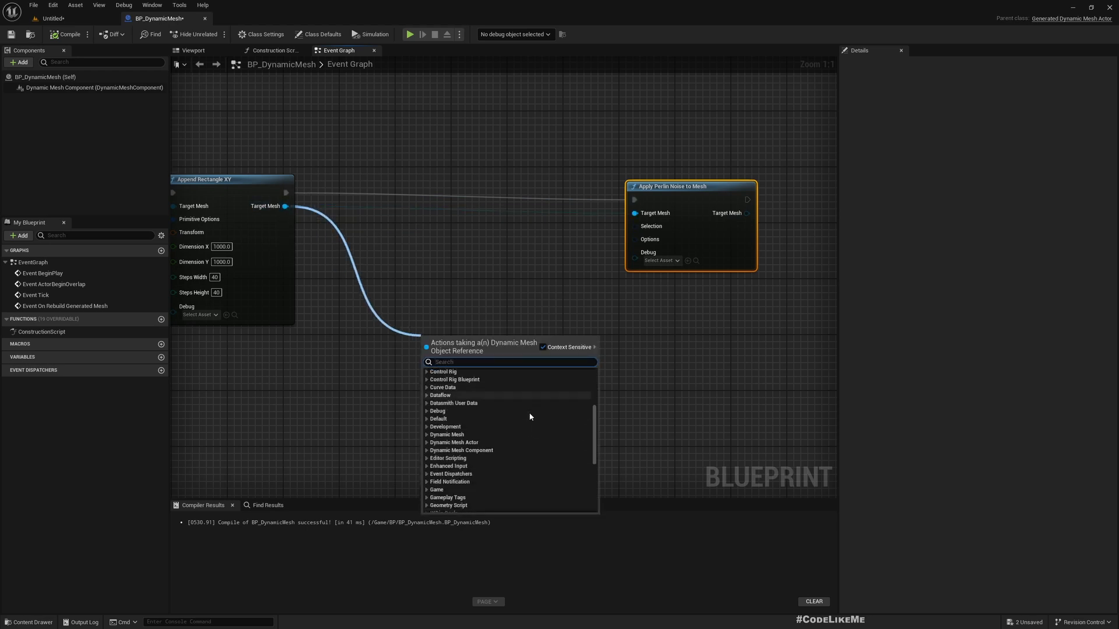
scroll(down, 3)
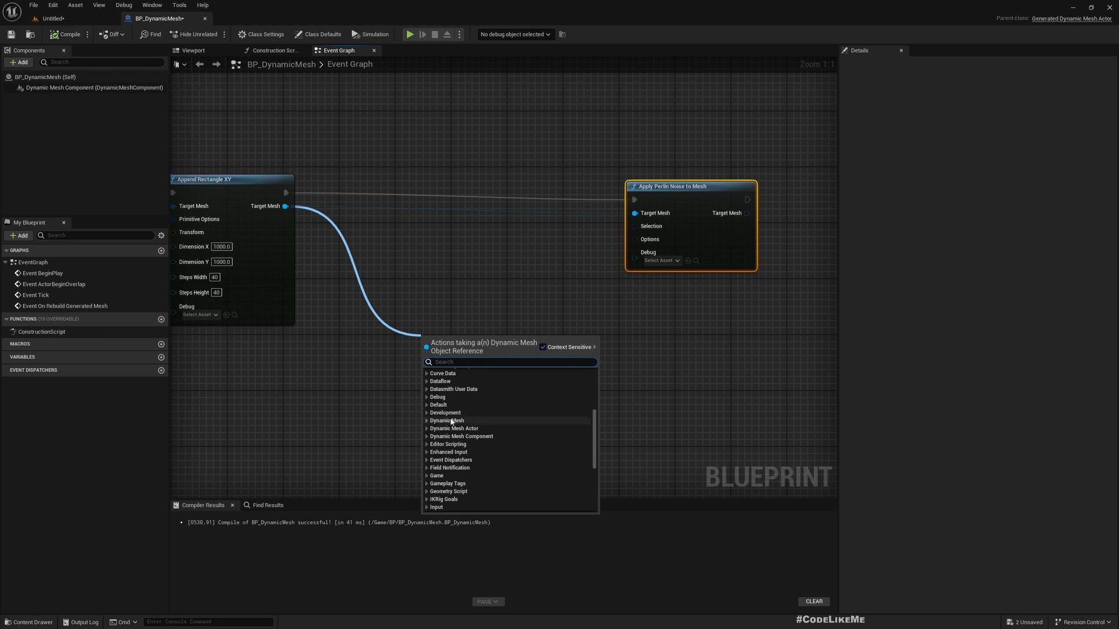
text(defor)
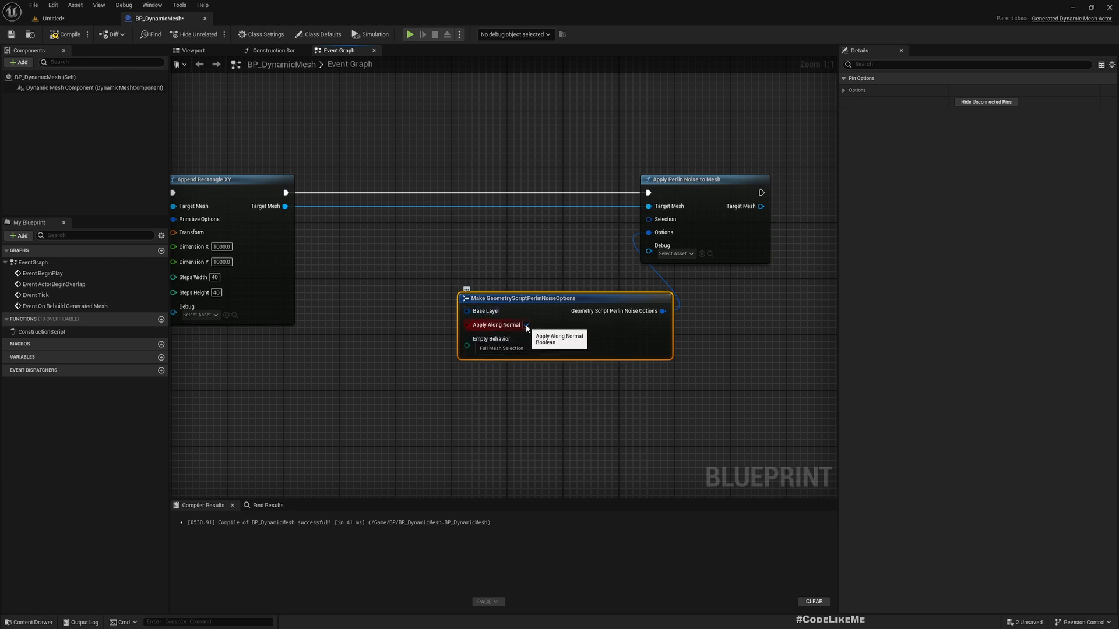
click(525, 325)
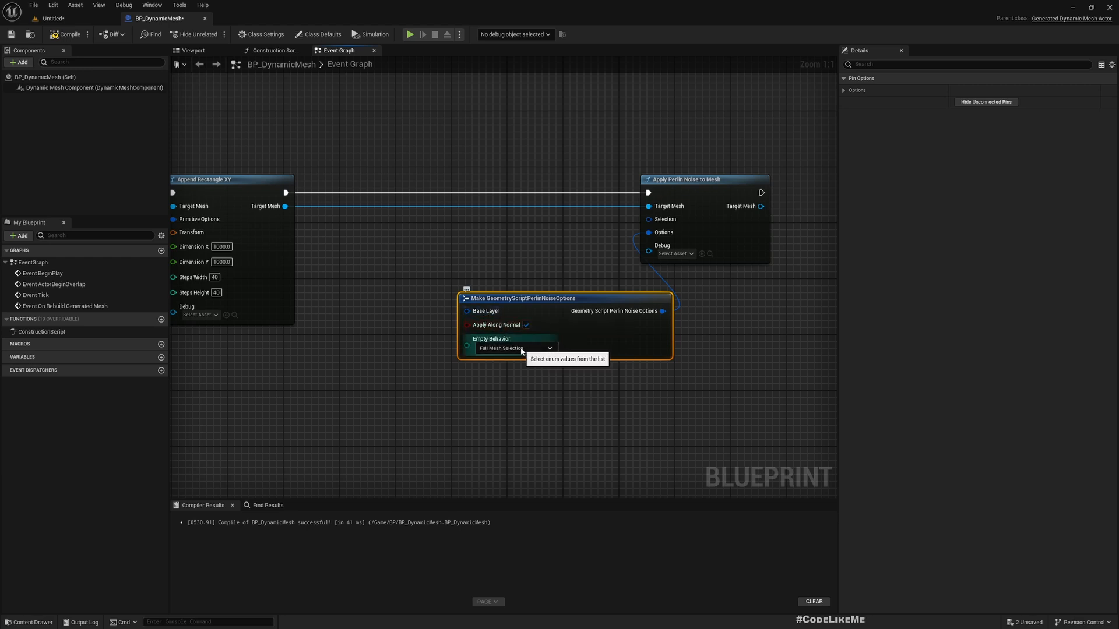
mouse_move(485, 312)
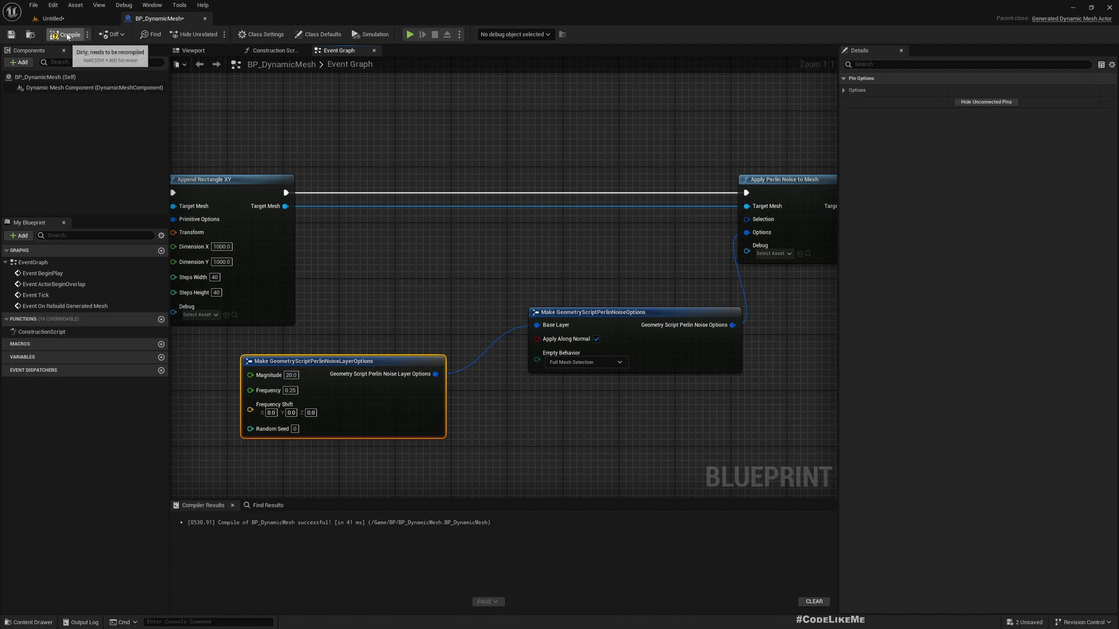
Compile the blueprint, reopen BP_DynamicMesh and check the viewport Show visibility flags.
click(50, 18)
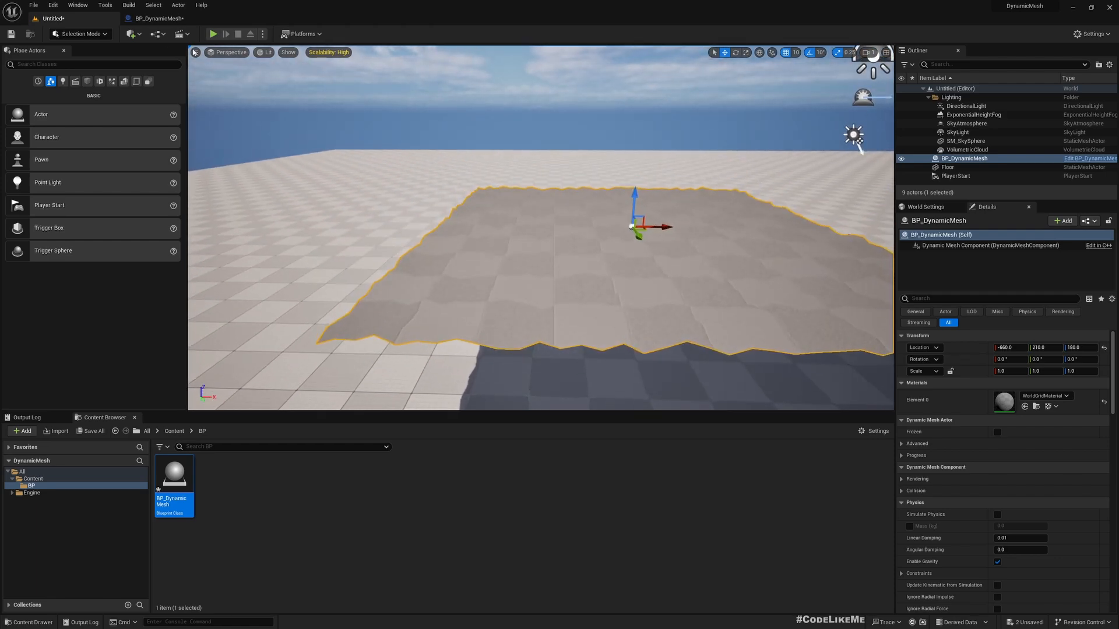
double_click(172, 473)
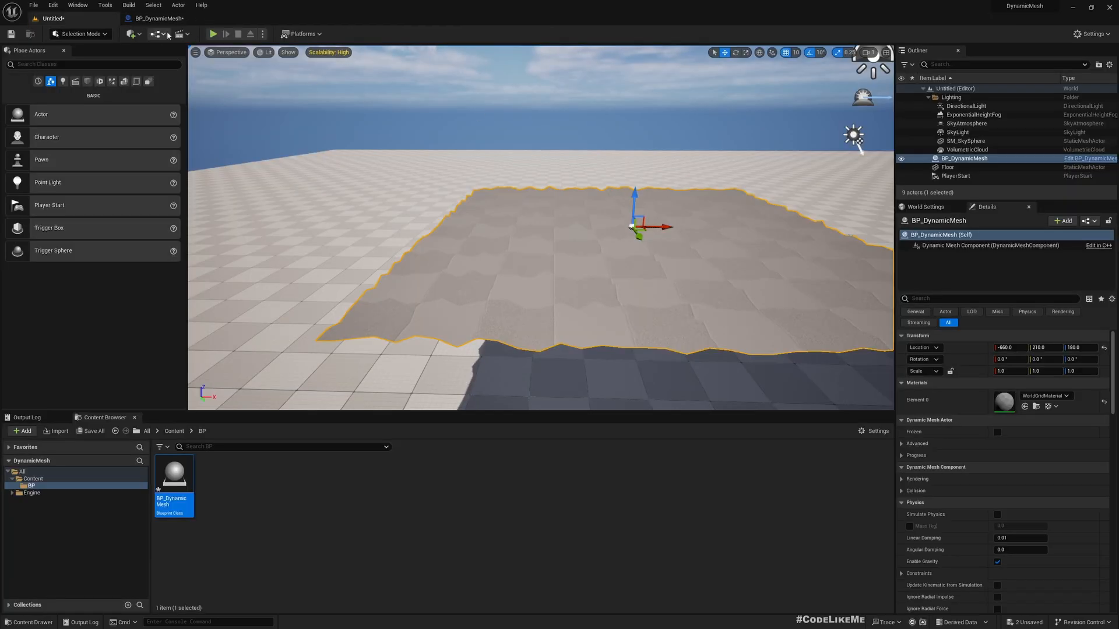
click(288, 53)
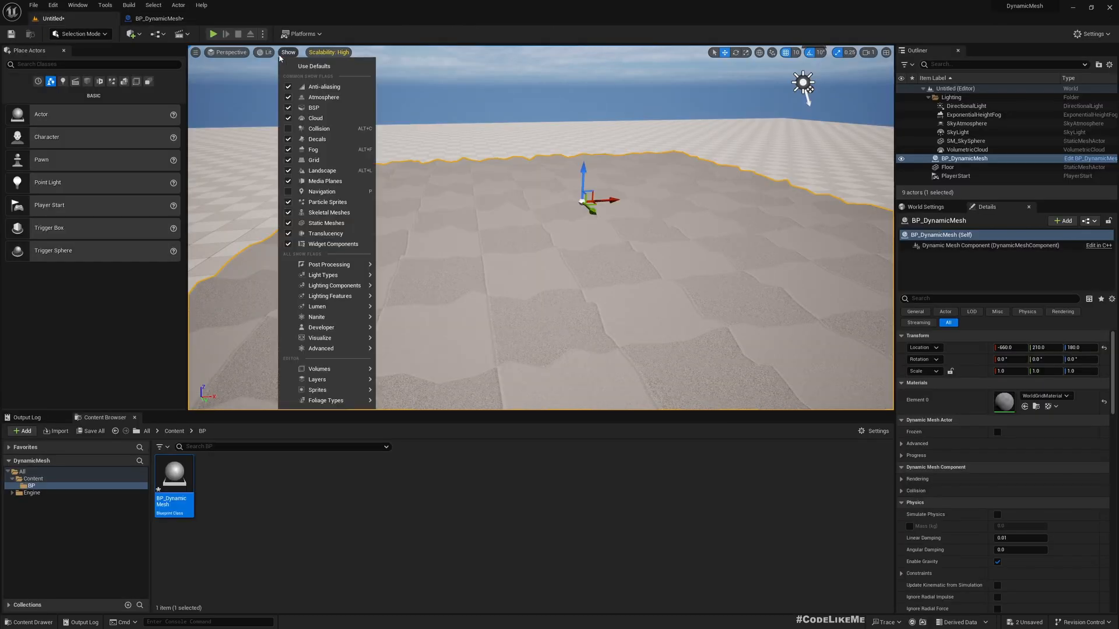
click(265, 52)
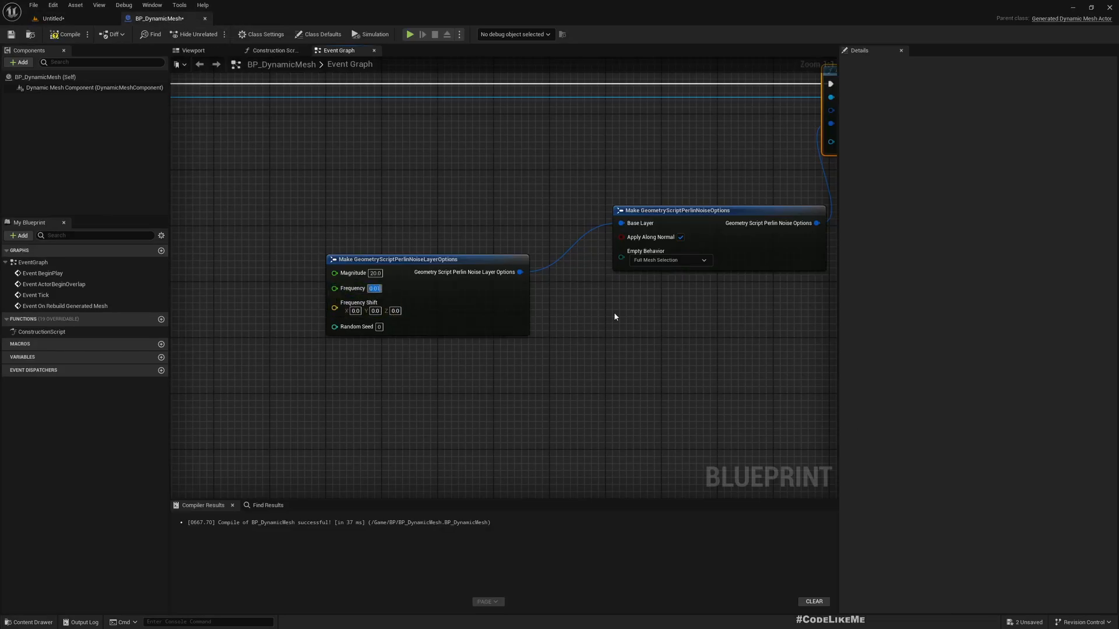
Commit the reduced Perlin noise layer frequency value.
click(50, 17)
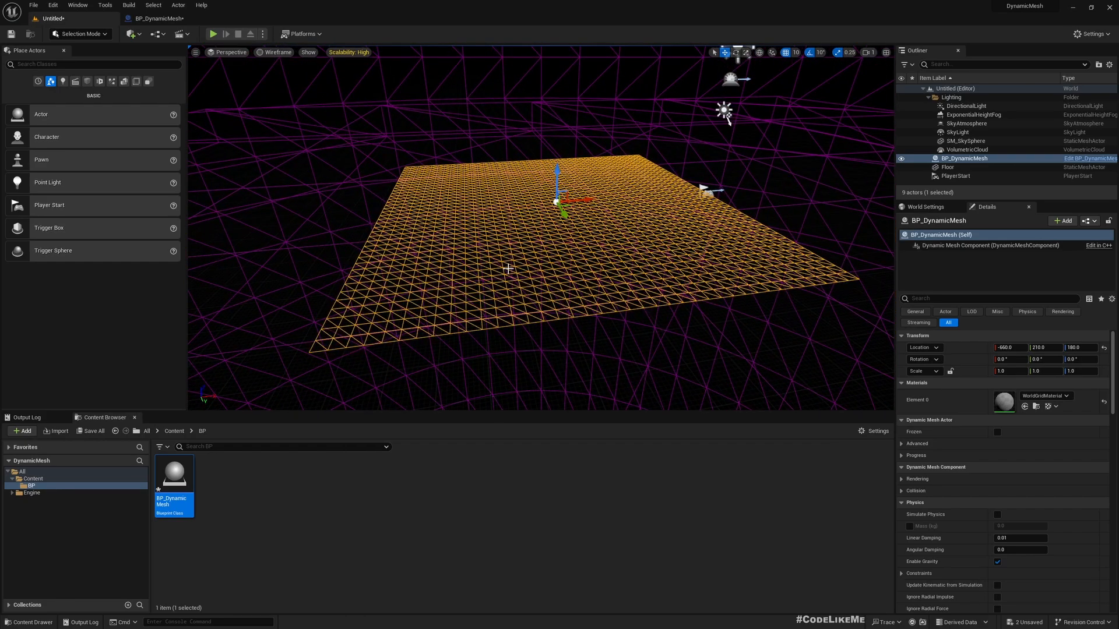
mouse_move(157, 18)
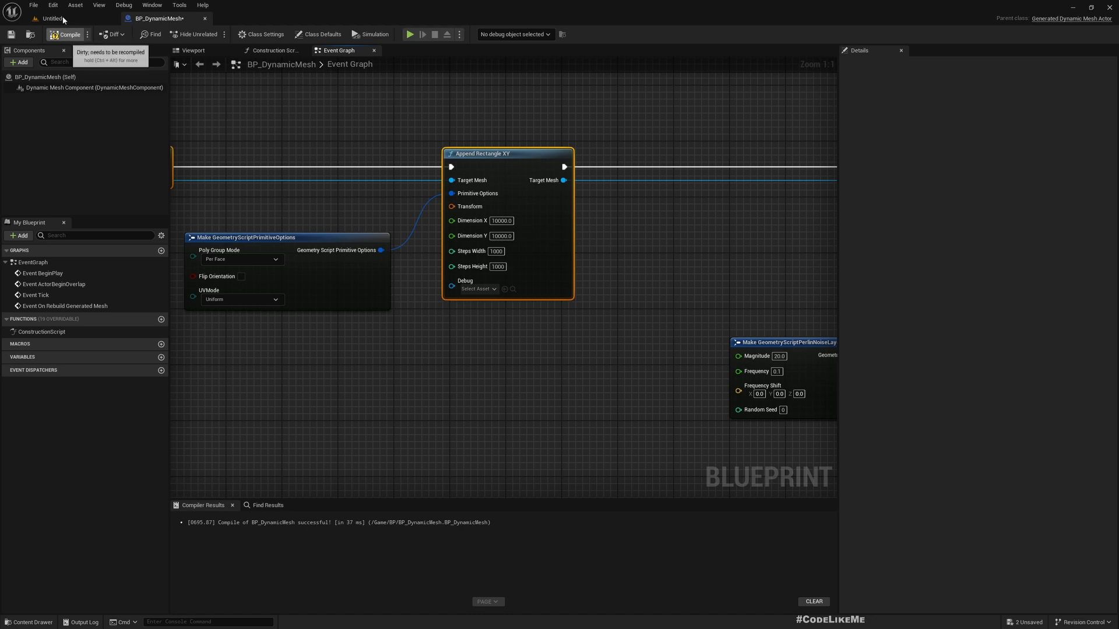
Recompile the mesh, return the viewport to lit shading and assign the M_ProcGrid material.
click(50, 18)
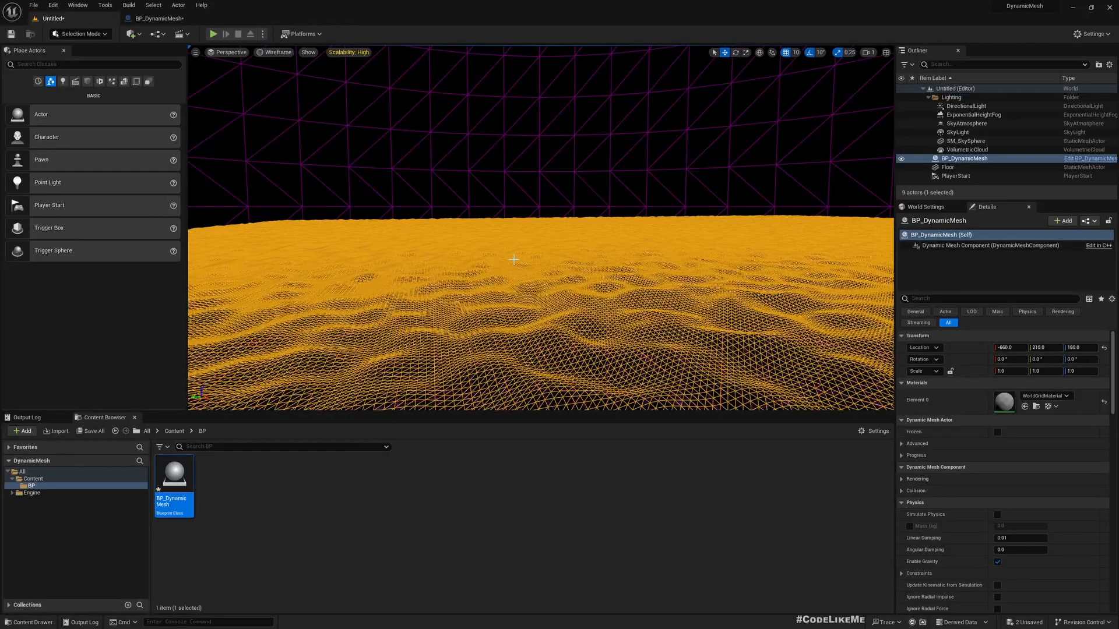
click(277, 53)
text(procg)
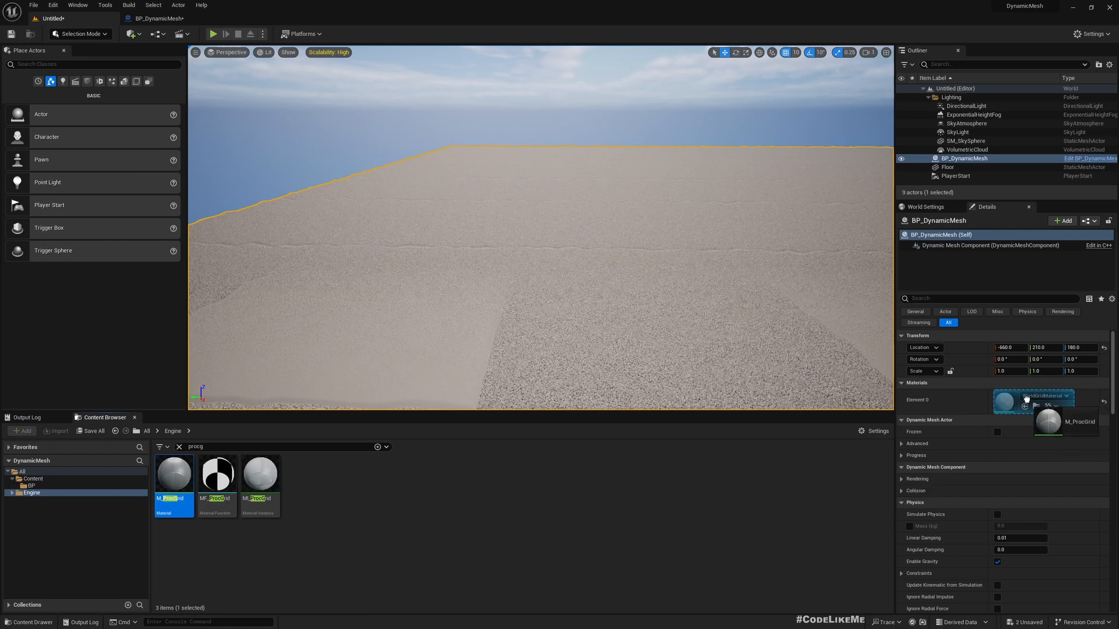
click(1079, 421)
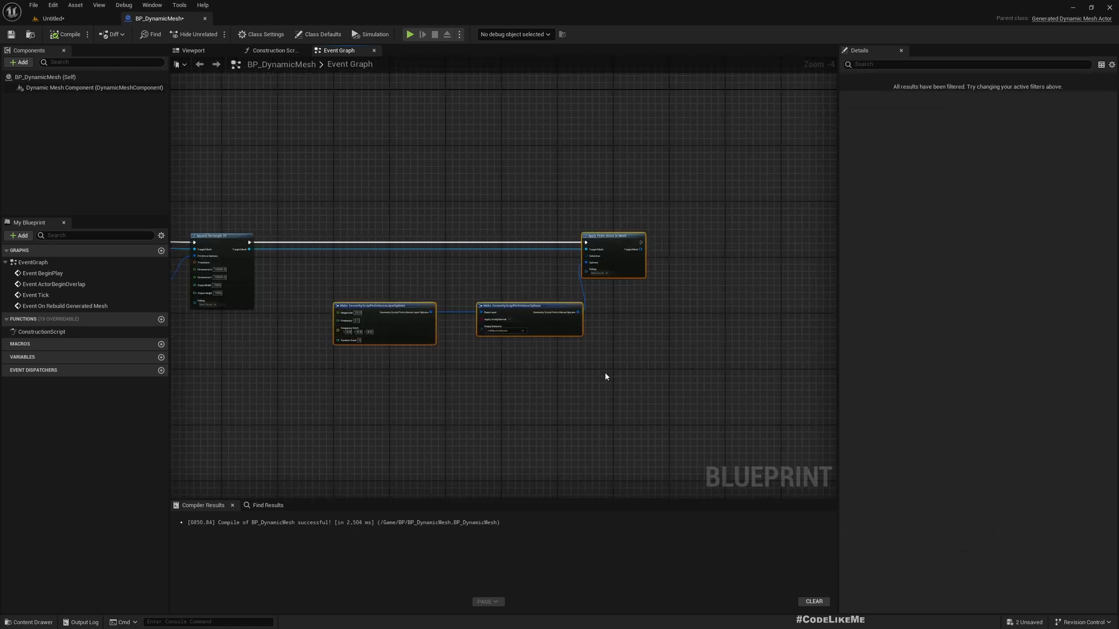
mouse_move(647, 328)
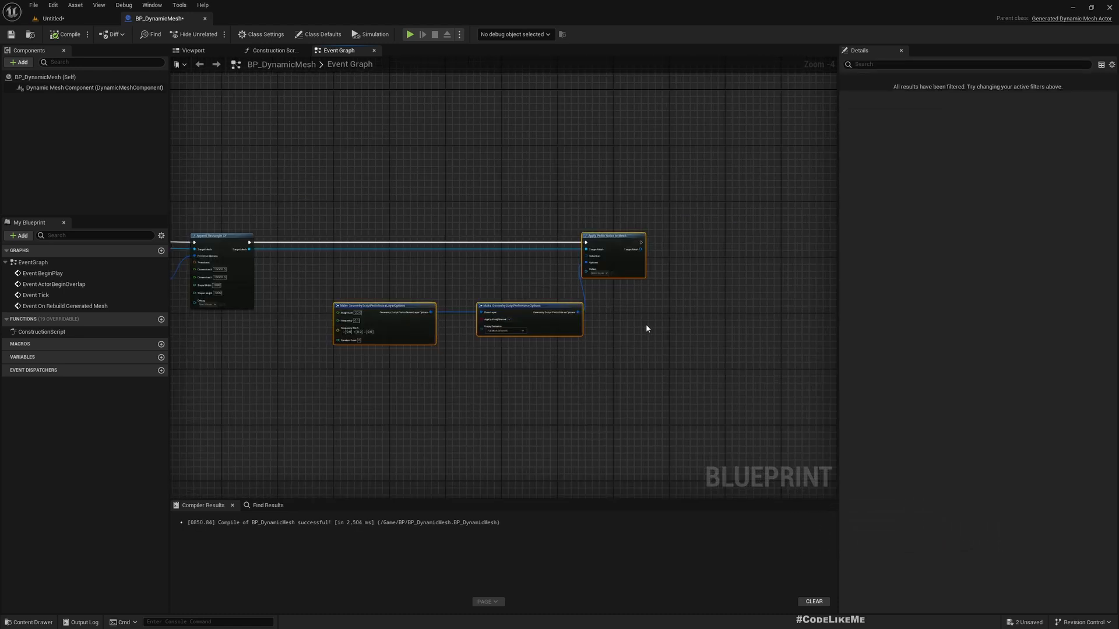
Wire a second Apply Perlin Noise to Mesh pass (magnitude 500, frequency 0.01) after the first.
scroll(up, 3)
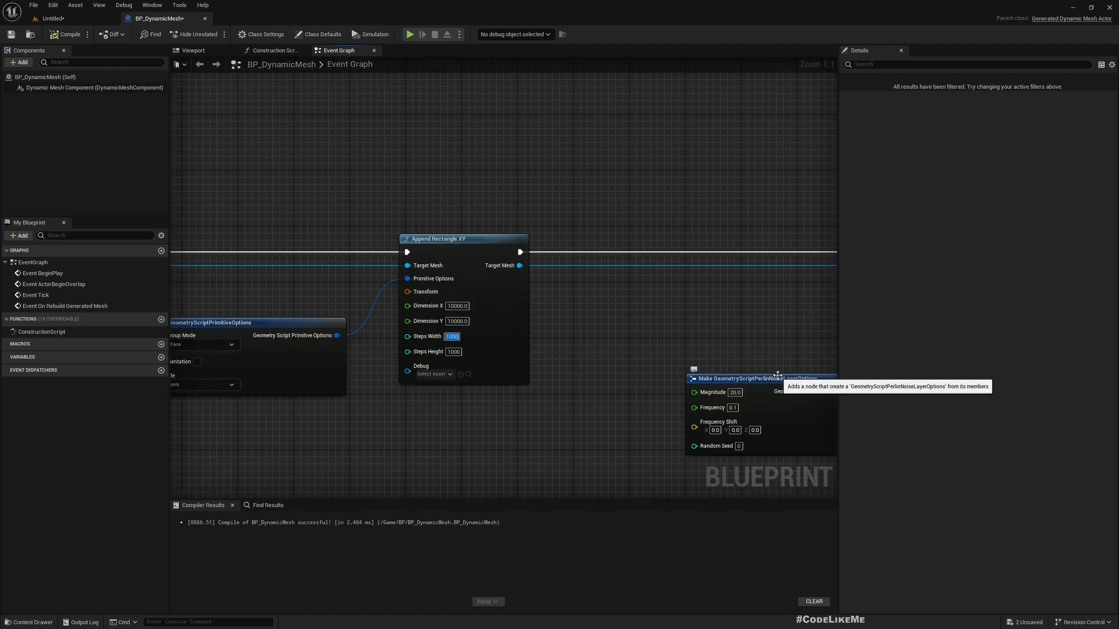
scroll(down, 3)
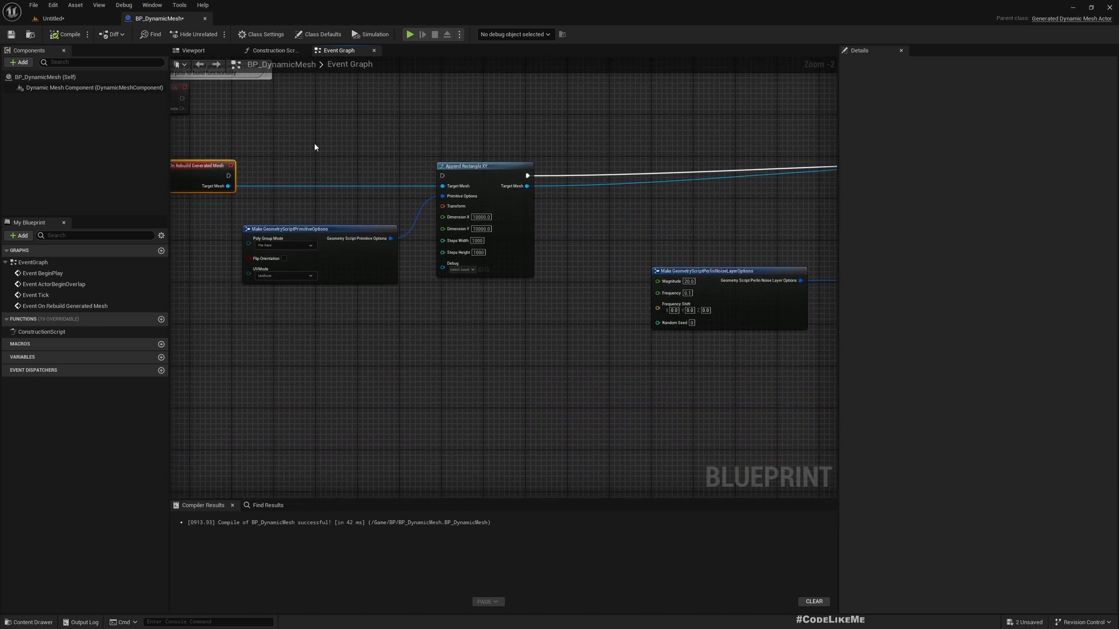
mouse_move(443, 176)
text(500)
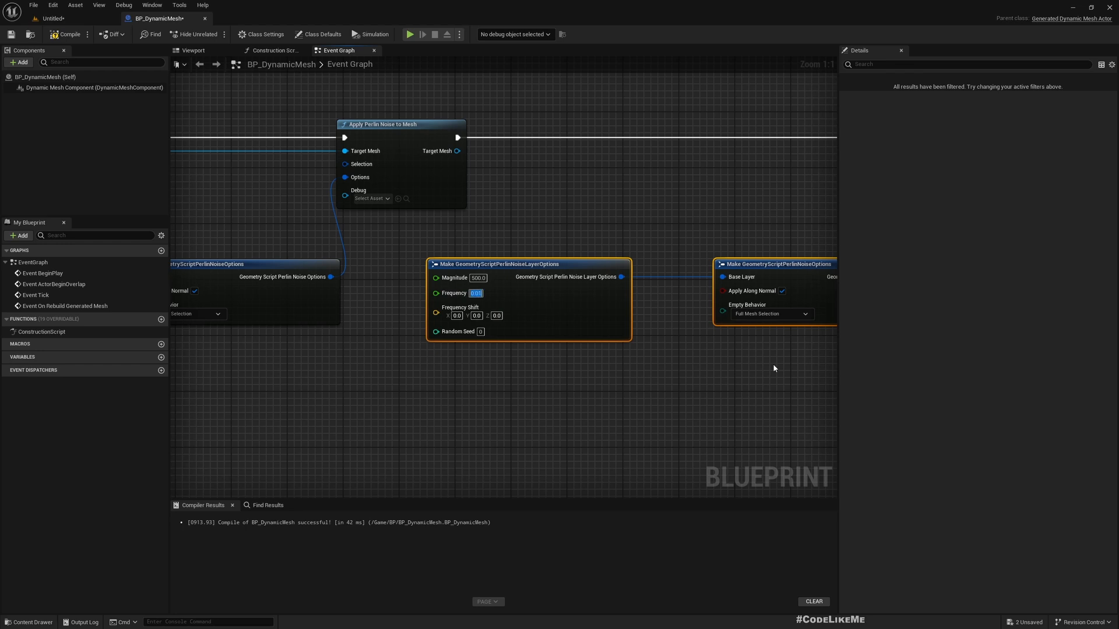
scroll(down, 3)
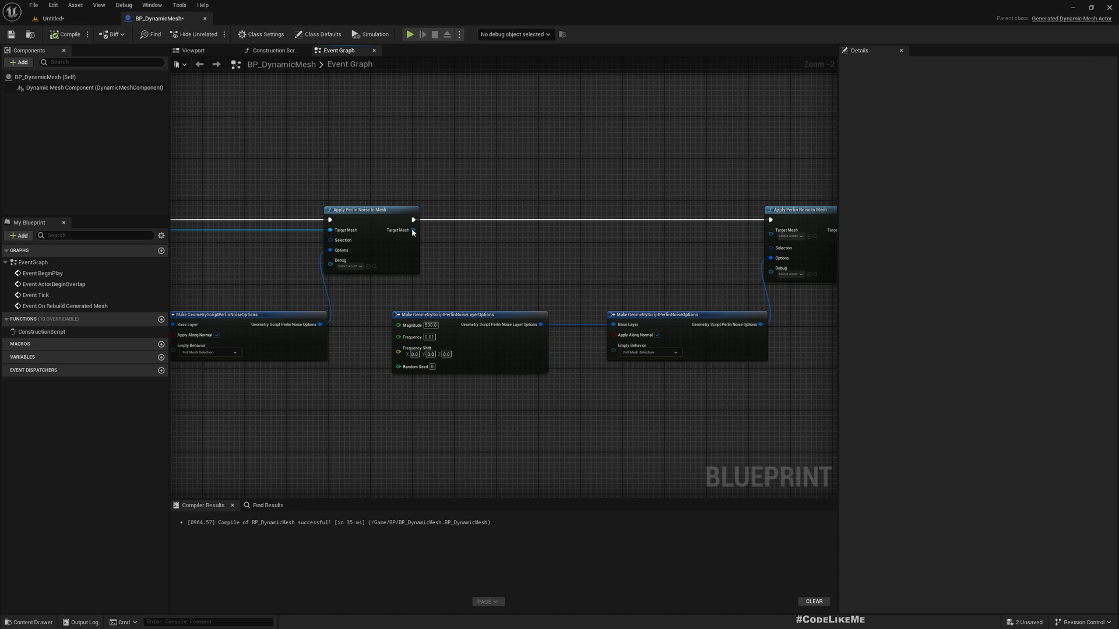
mouse_move(778, 239)
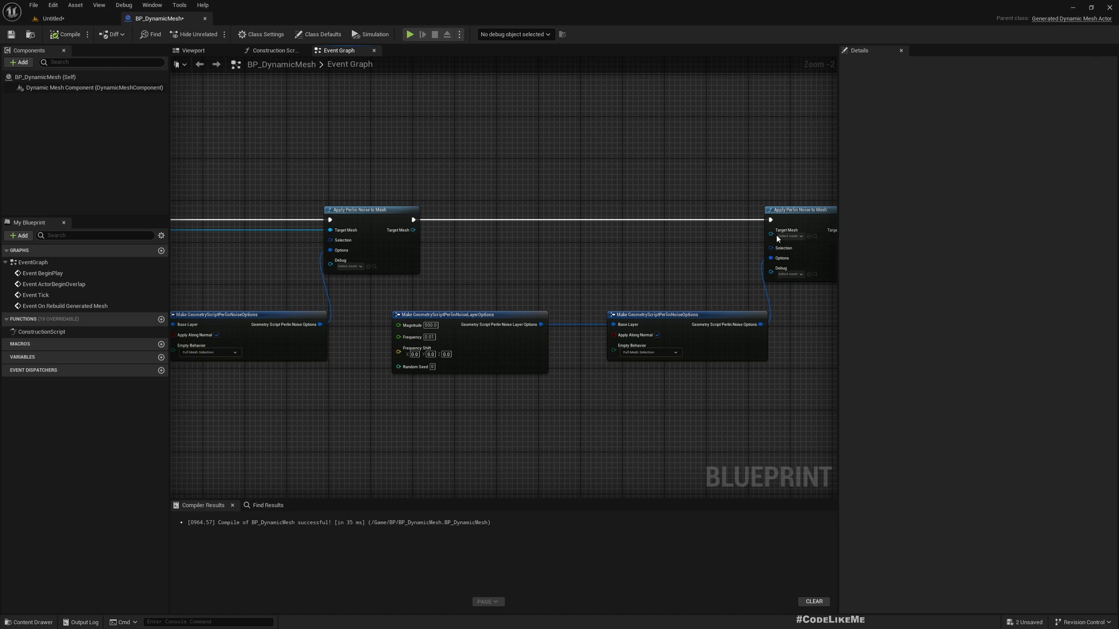
click(53, 18)
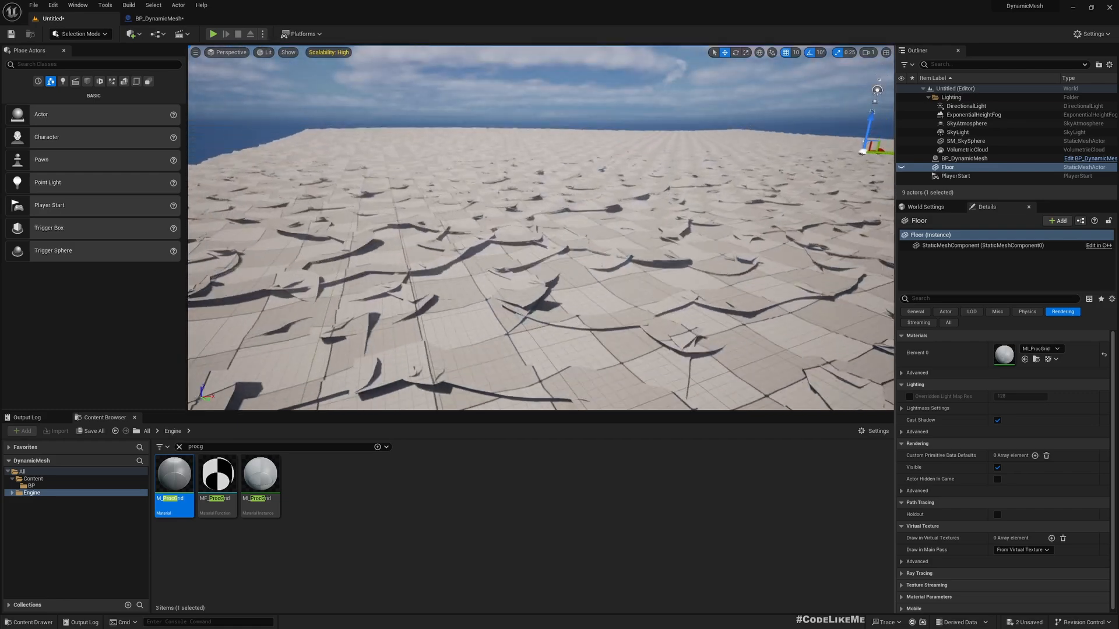
Inspect the two-layer noise terrain in wireframe, then return to the blueprint graph.
click(268, 52)
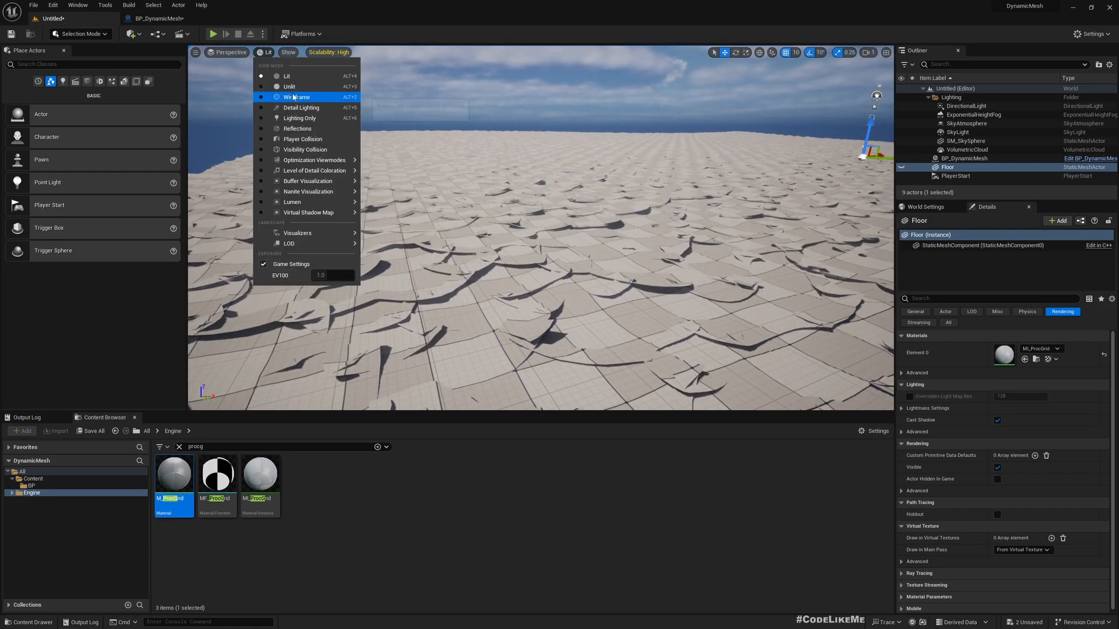
click(298, 97)
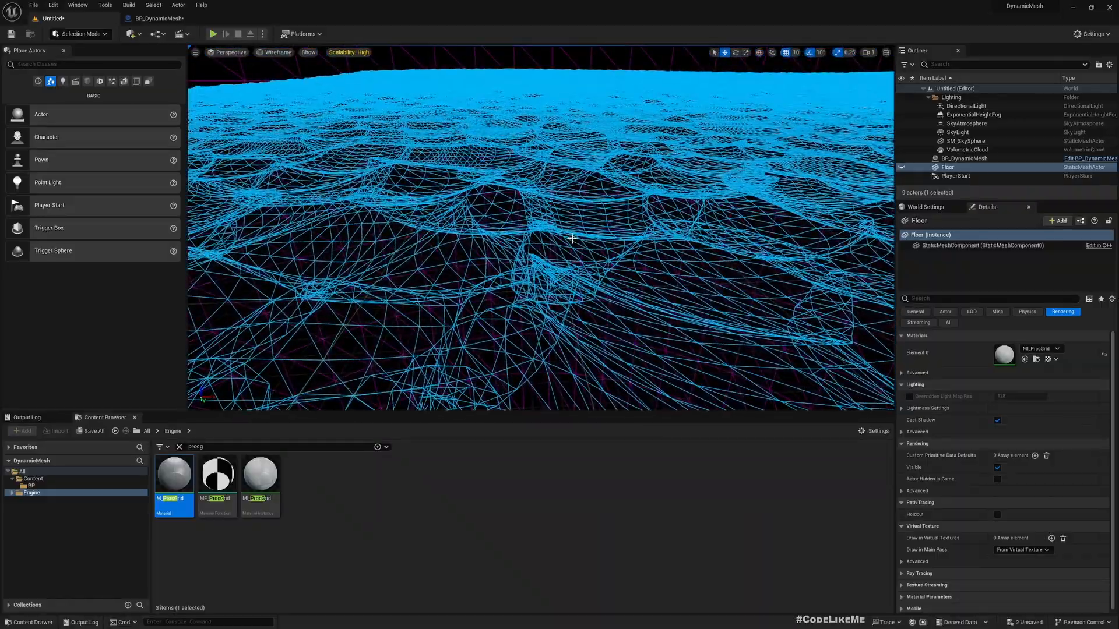
click(158, 17)
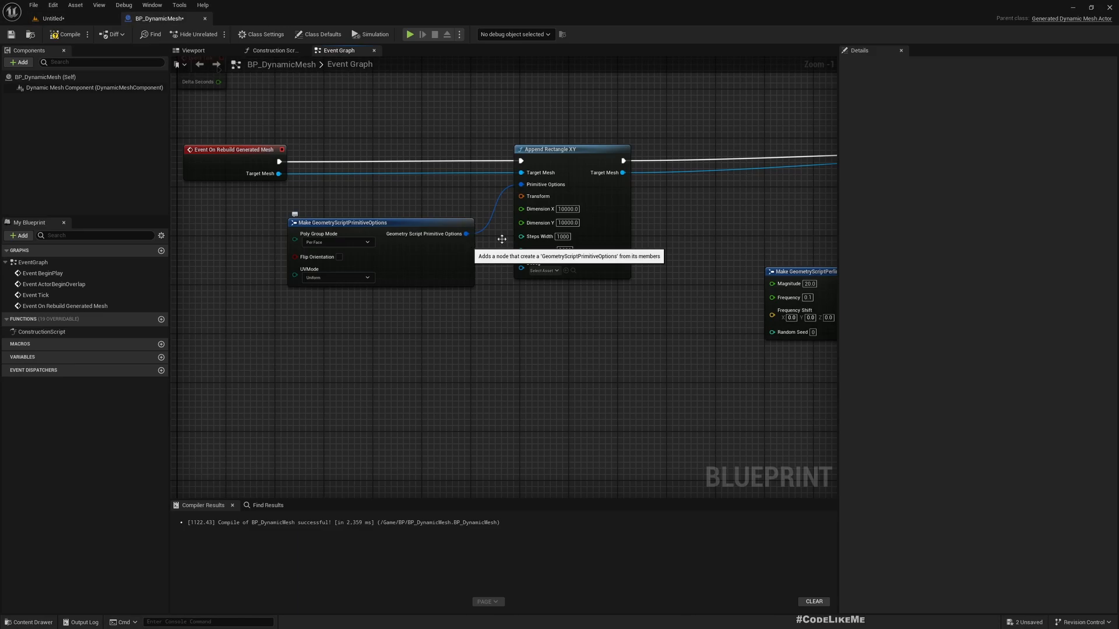
mouse_move(278, 161)
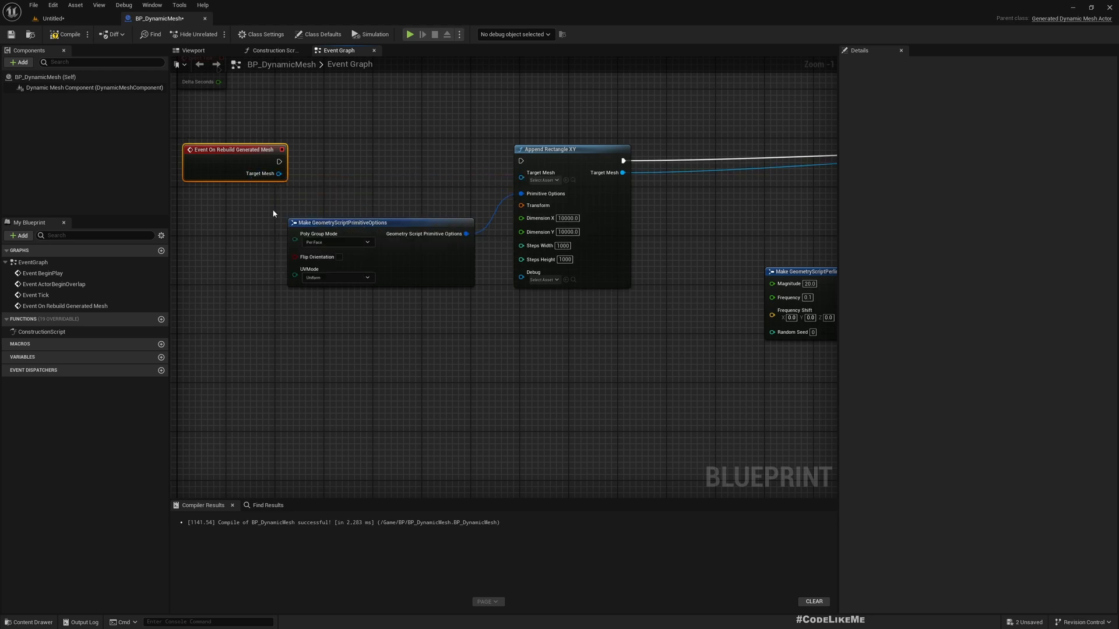
Add an Append Sphere Box node after the rebuild event and view the result in the level.
scroll(down, 3)
text(append sp)
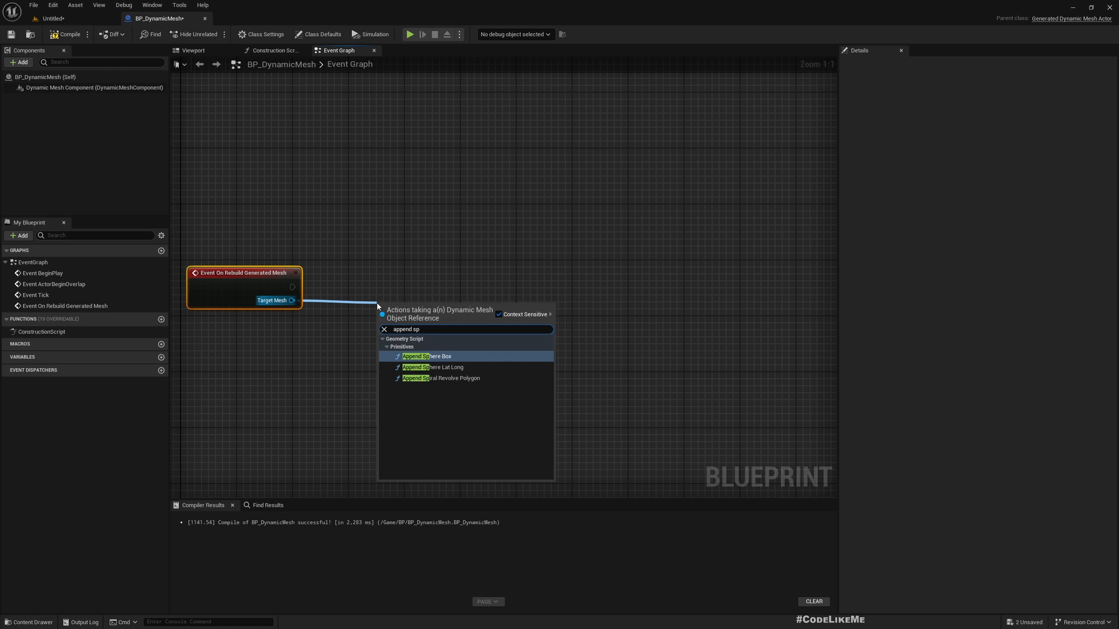
click(427, 356)
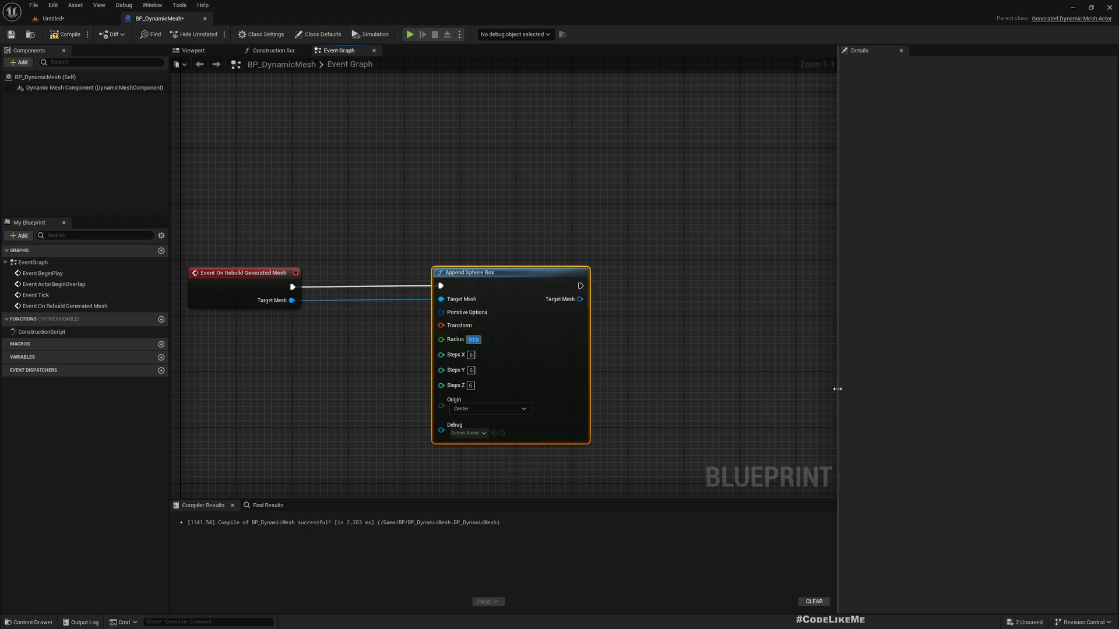
click(69, 33)
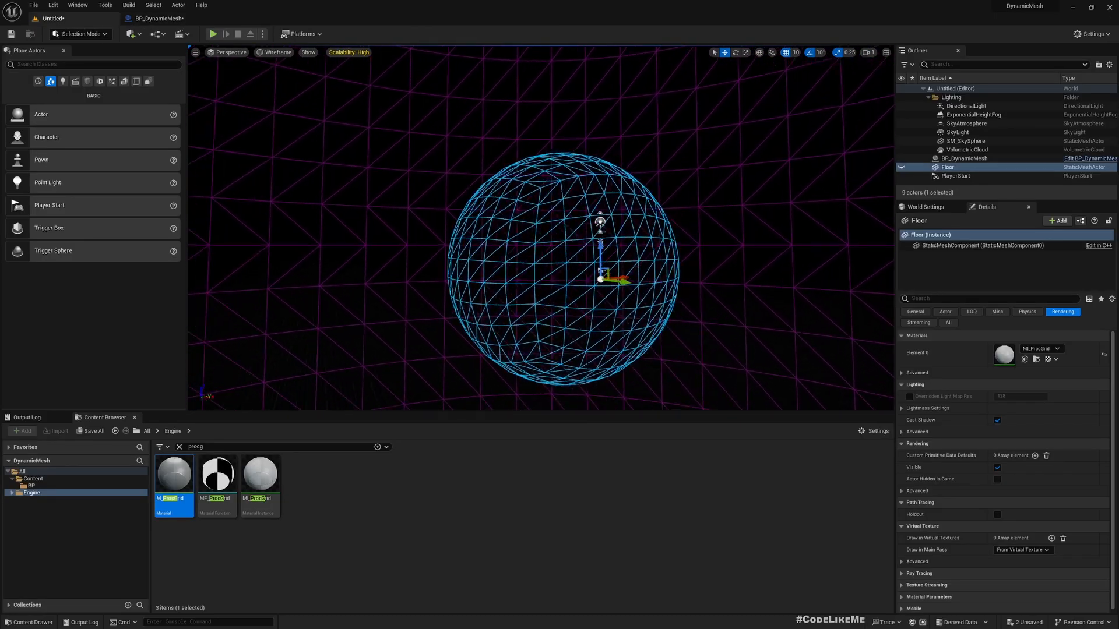
Add Perlin noise with option nodes (magnitude 50, frequency 0.25) after the sphere box and compile.
click(277, 53)
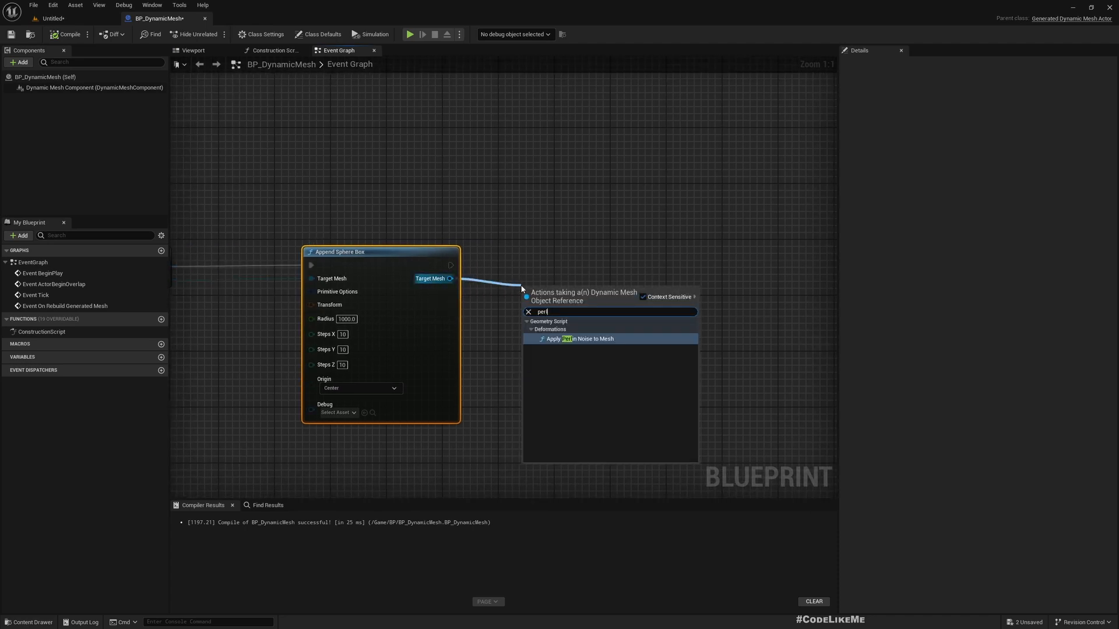
click(579, 338)
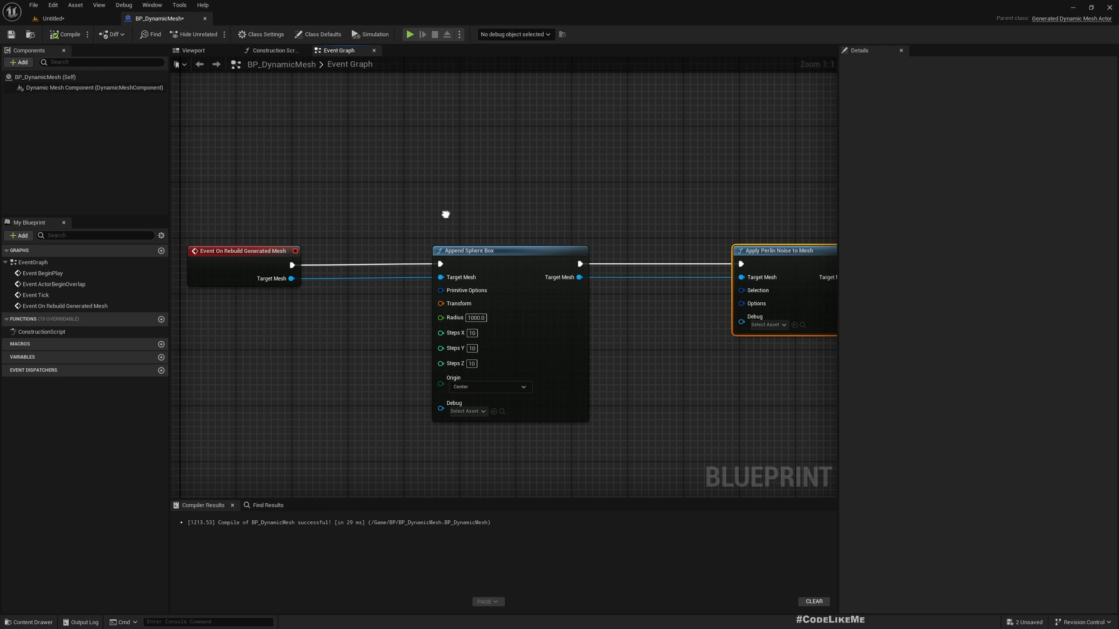
click(54, 18)
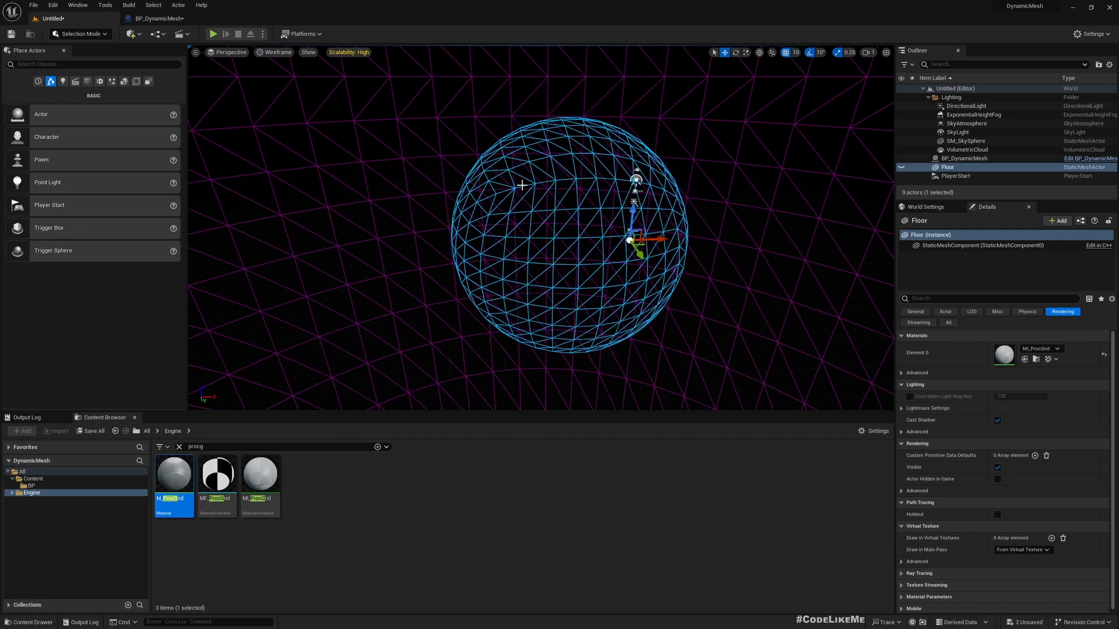
click(155, 18)
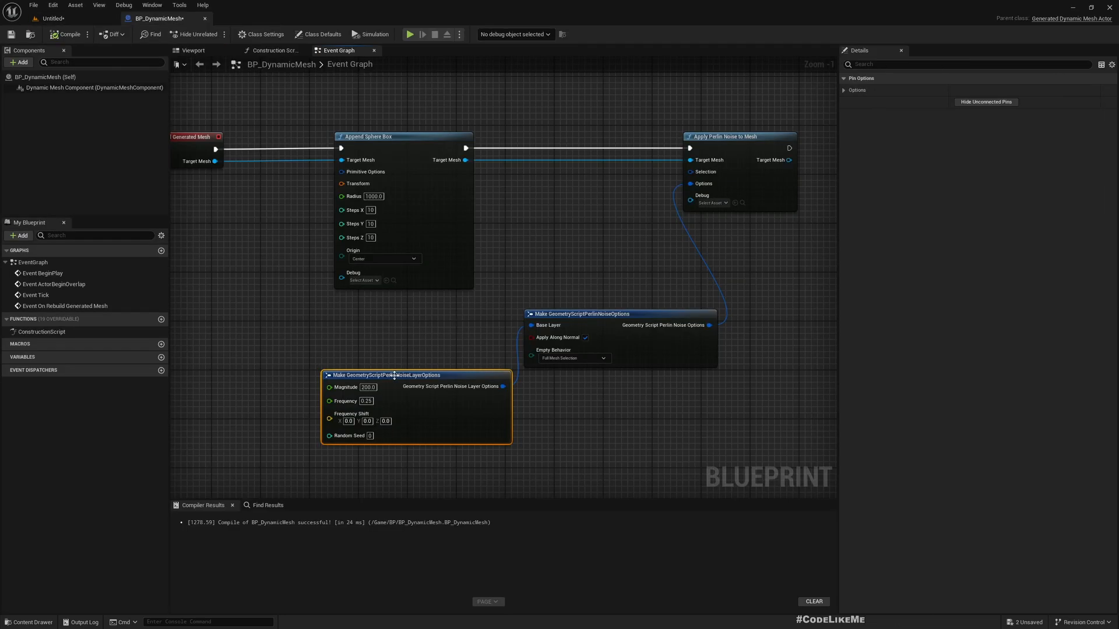
triple_click(367, 387)
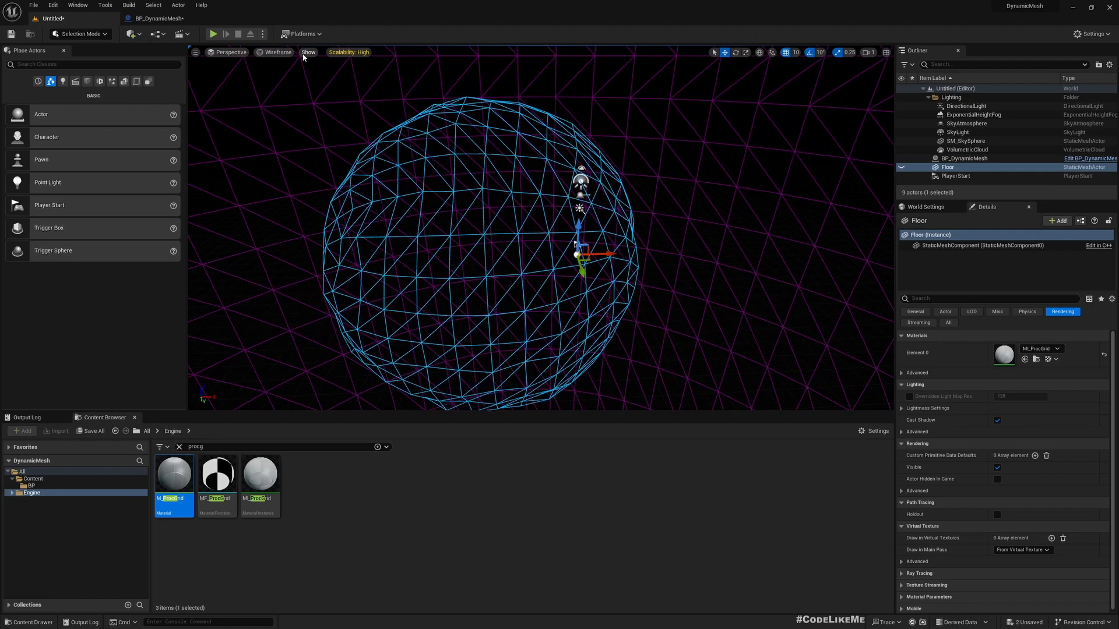
View the lumpy deformed sphere in lit shading, then switch the viewport to wireframe.
click(276, 52)
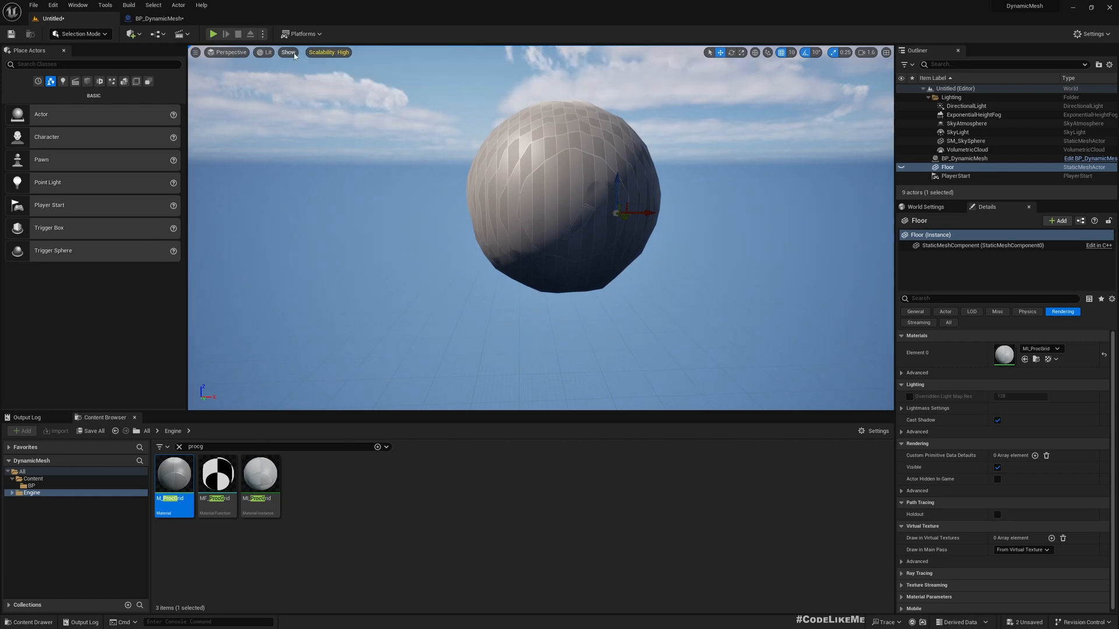
click(266, 52)
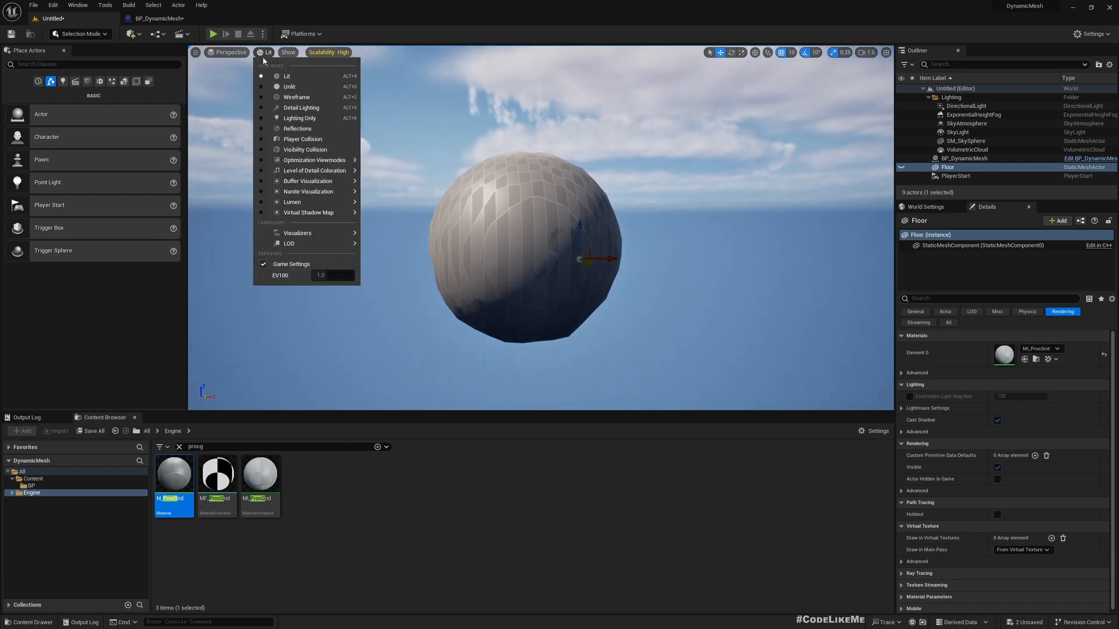
click(297, 97)
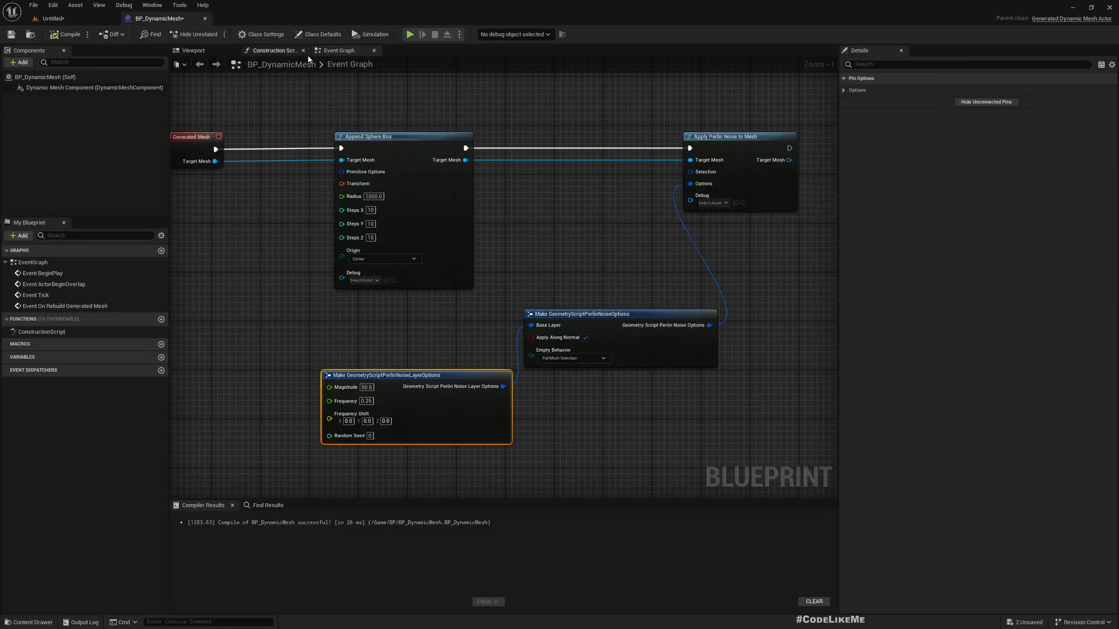
Add a Select Mesh Elements in Box node taking the sphere box's target mesh.
scroll(down, 3)
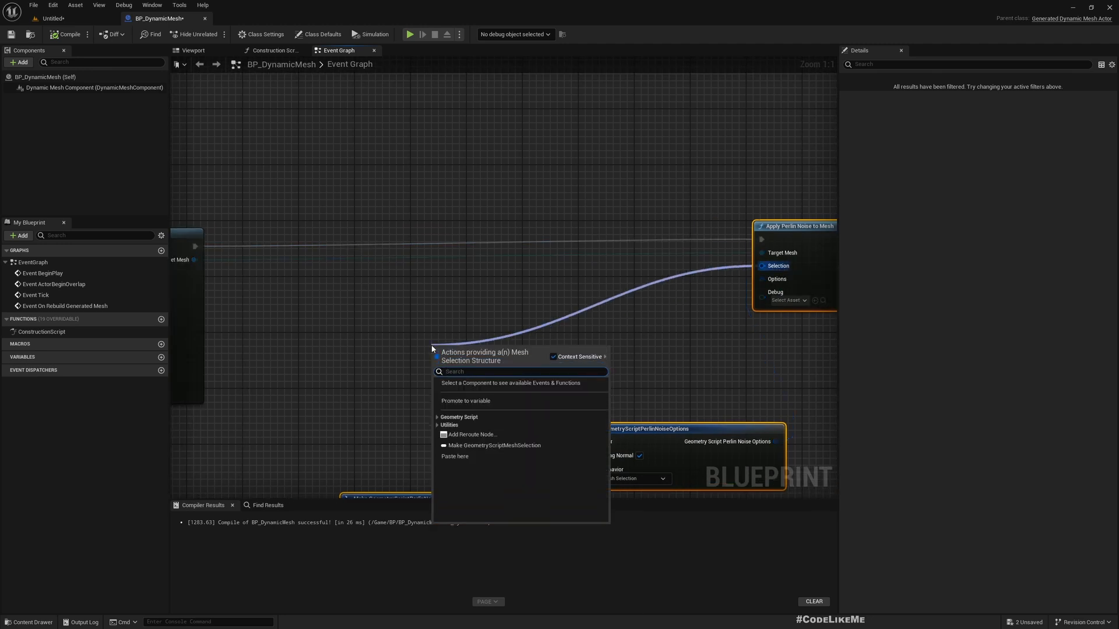
click(491, 445)
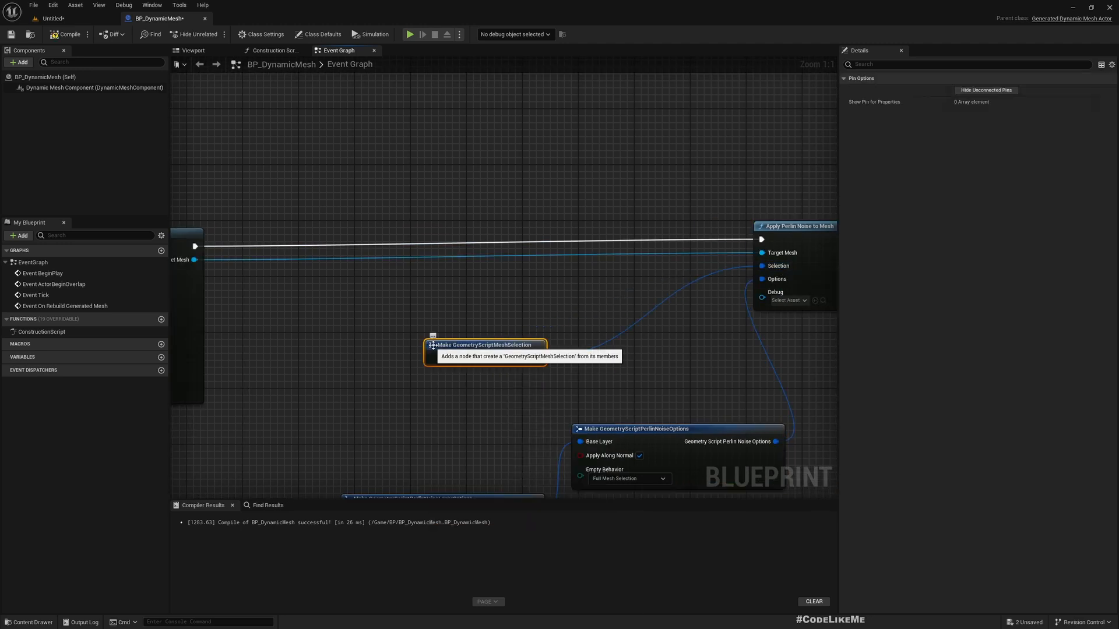
mouse_move(496, 390)
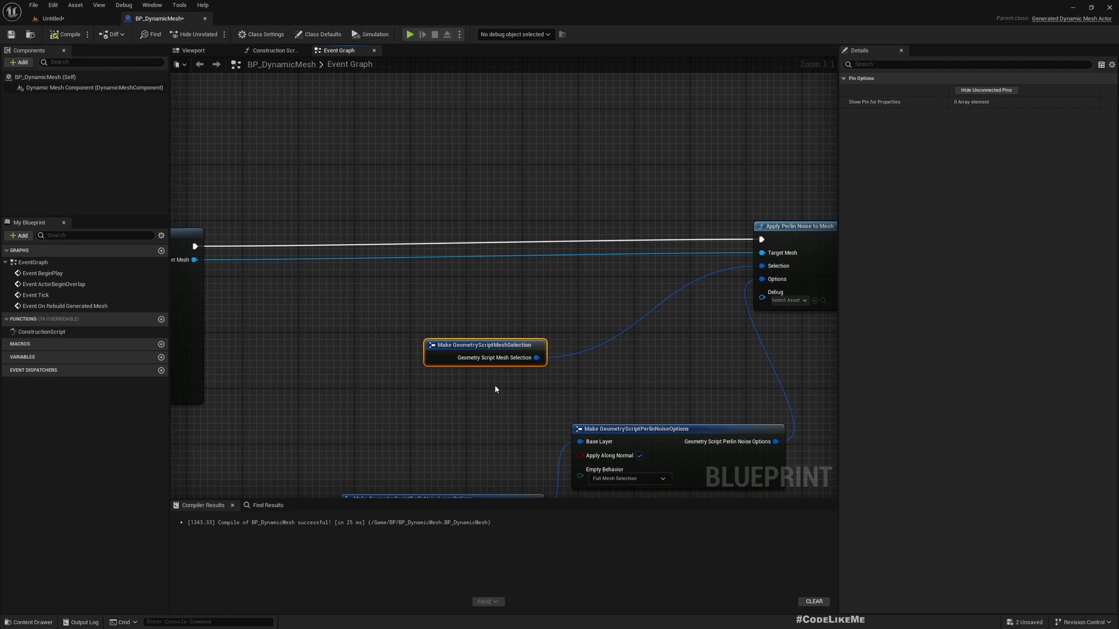
mouse_move(669, 304)
text(s)
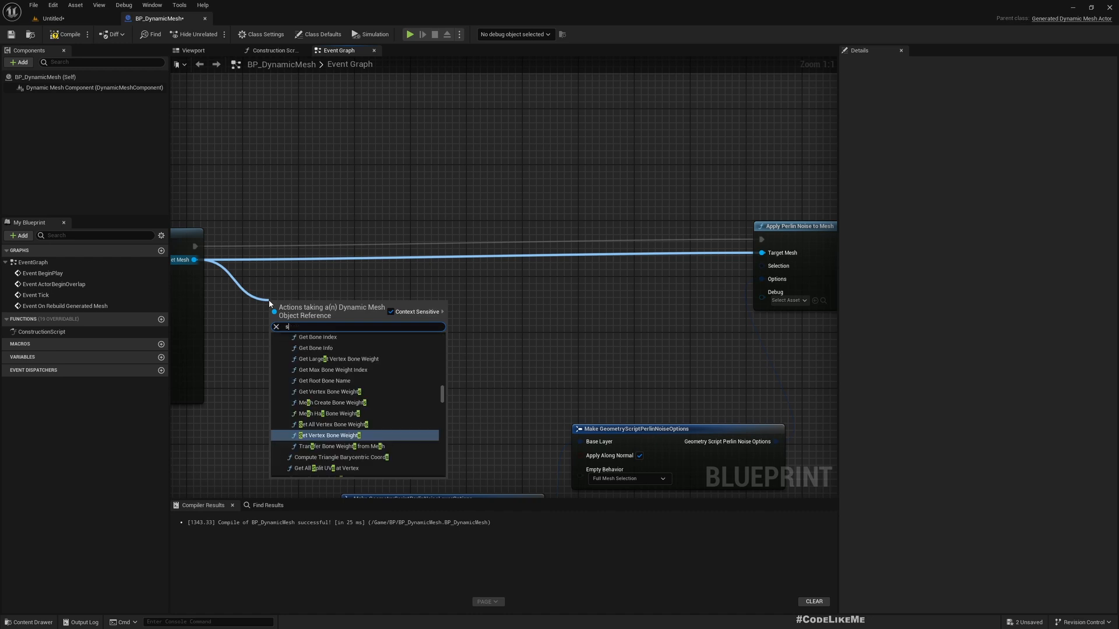
text(ele)
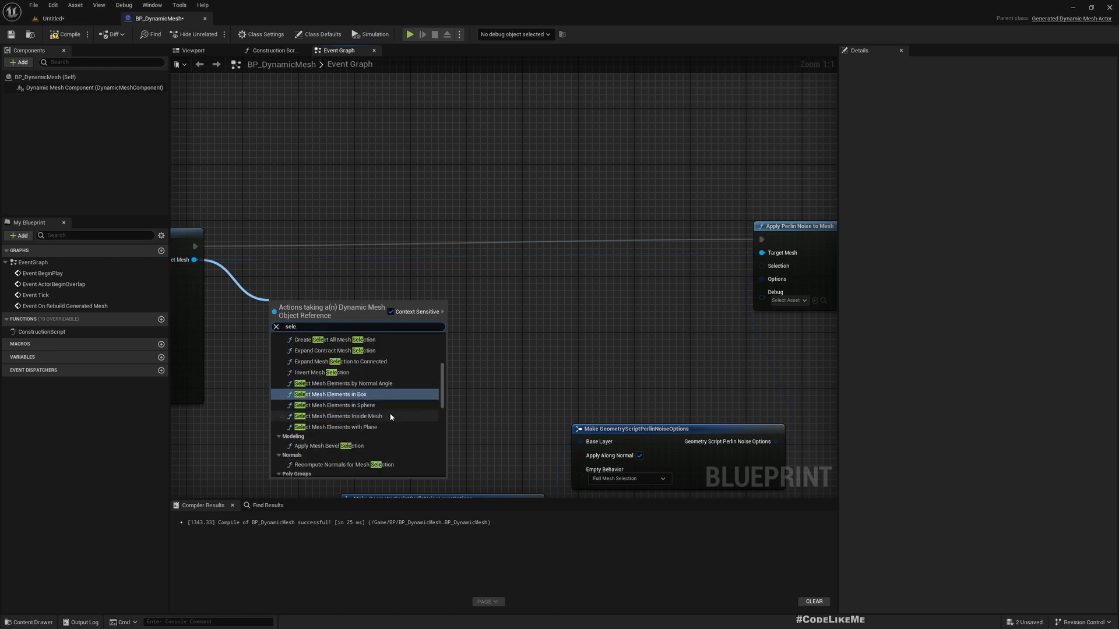
mouse_move(376, 402)
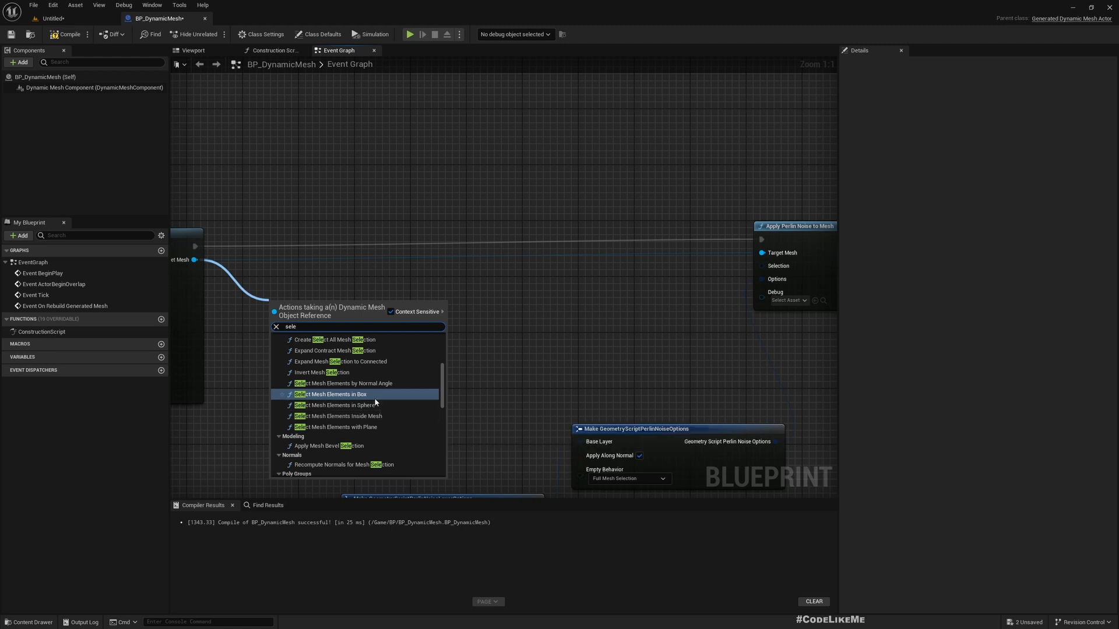
click(330, 394)
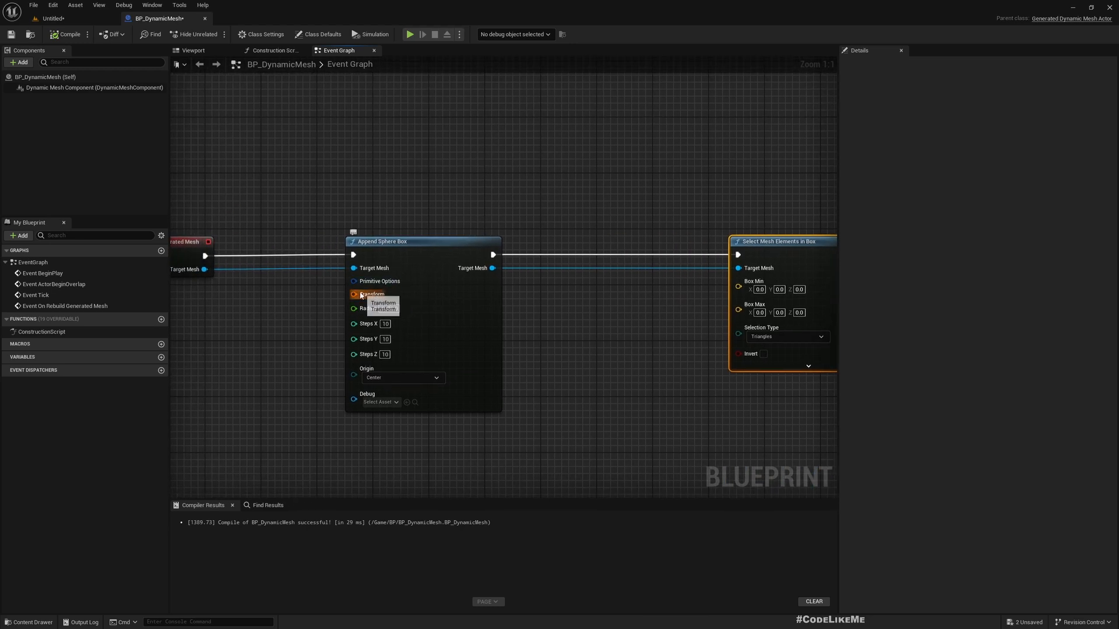
mouse_move(370, 308)
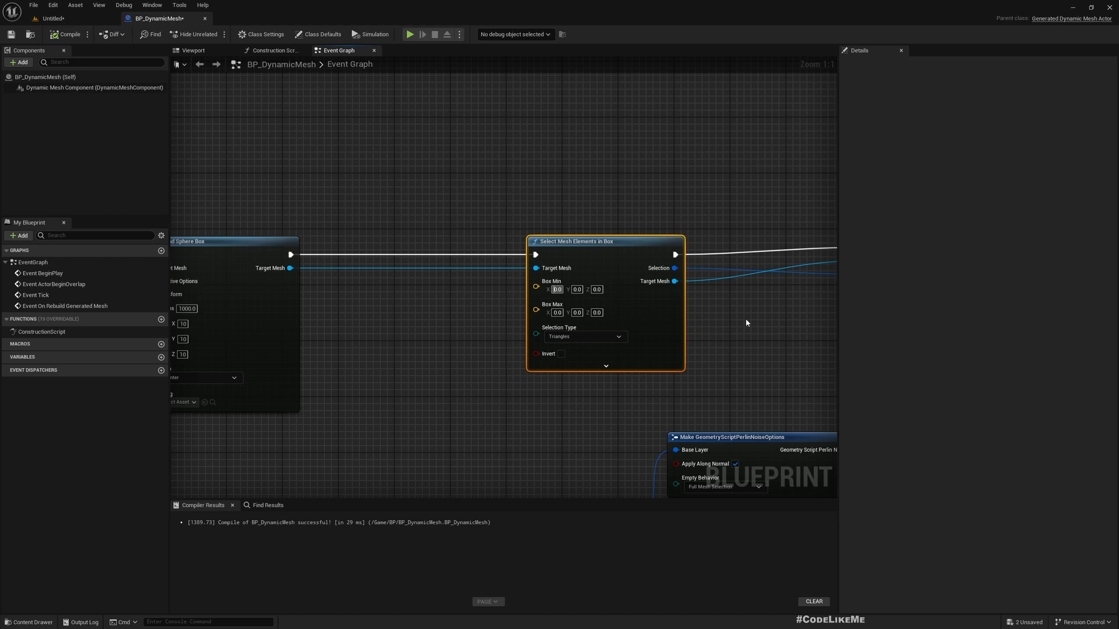
mouse_move(645, 340)
text(-1000)
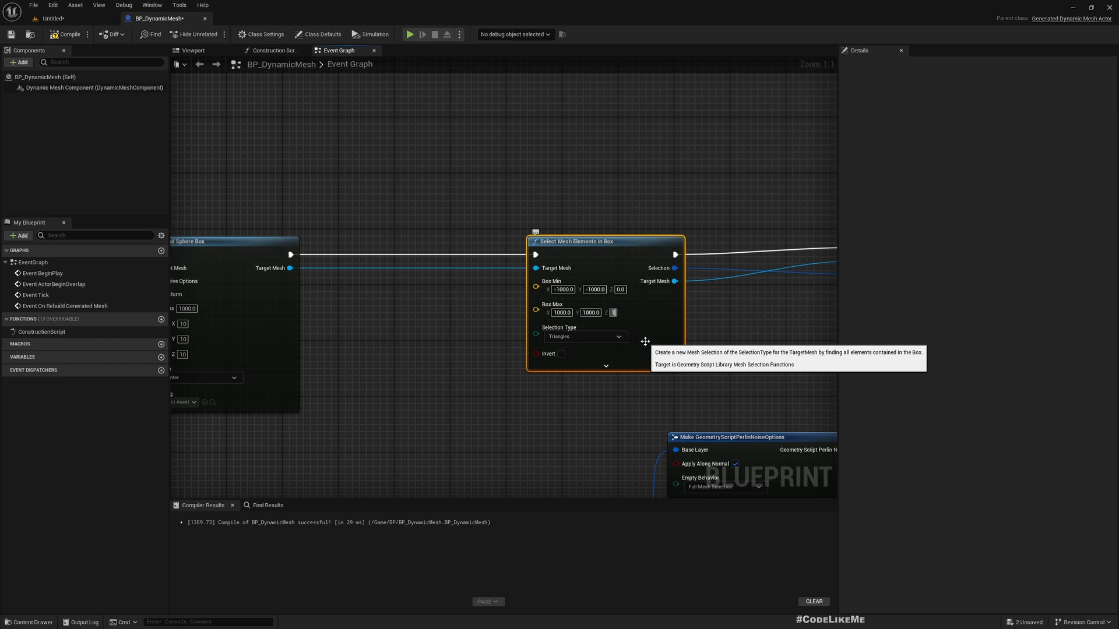
Set Box Max Z to 1000 for bounds (-1000,-1000,0)–(1000,1000,1000), wire Selection, and compile.
triple_click(619, 312)
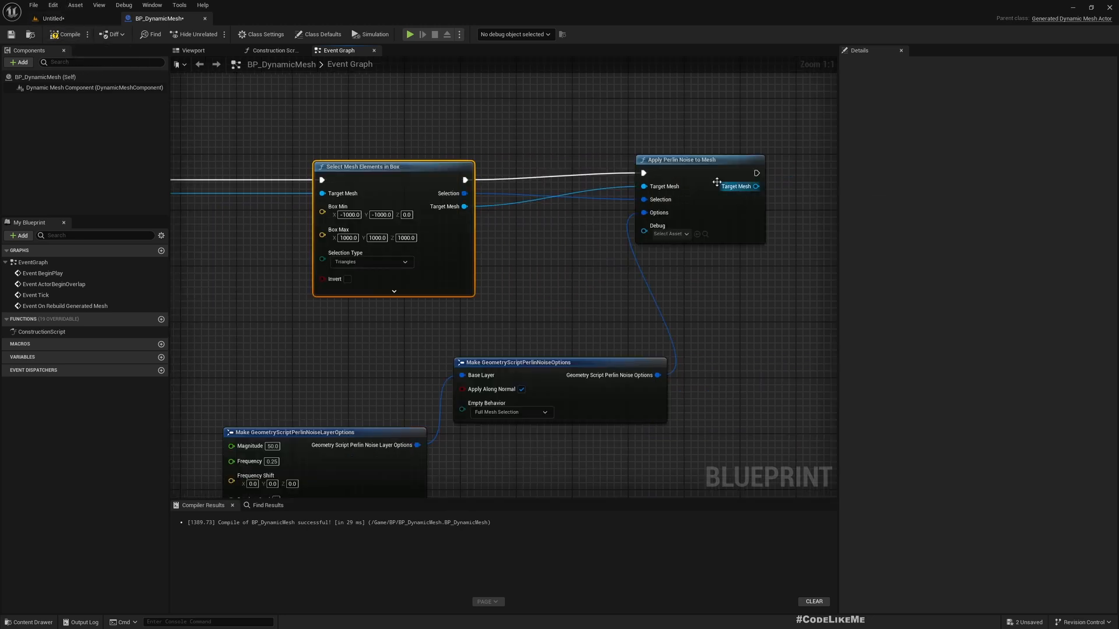
click(678, 160)
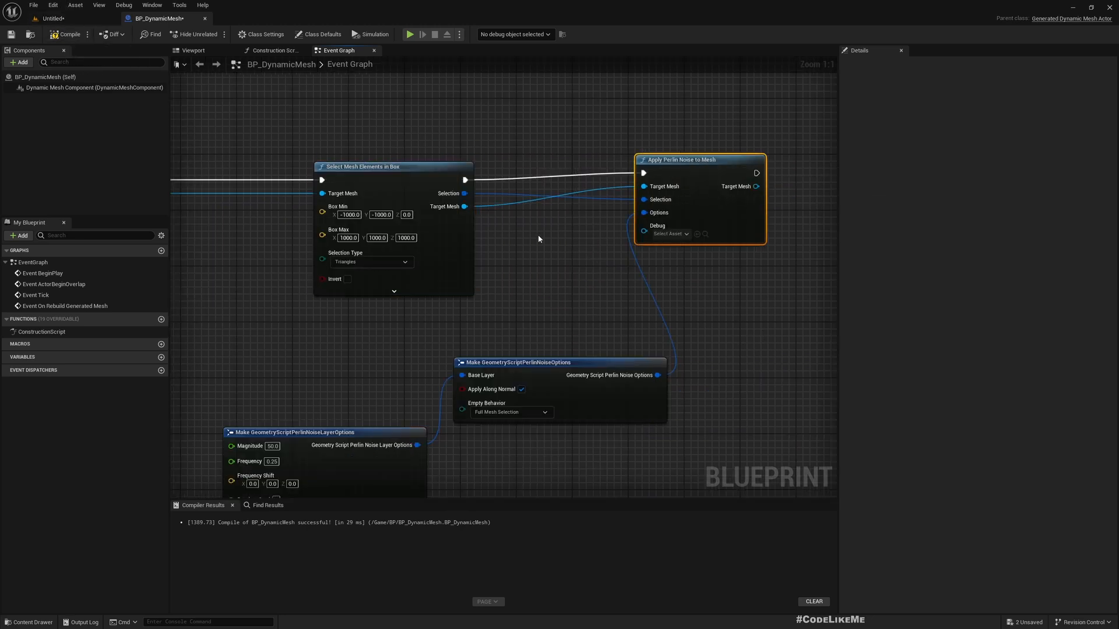
scroll(down, 3)
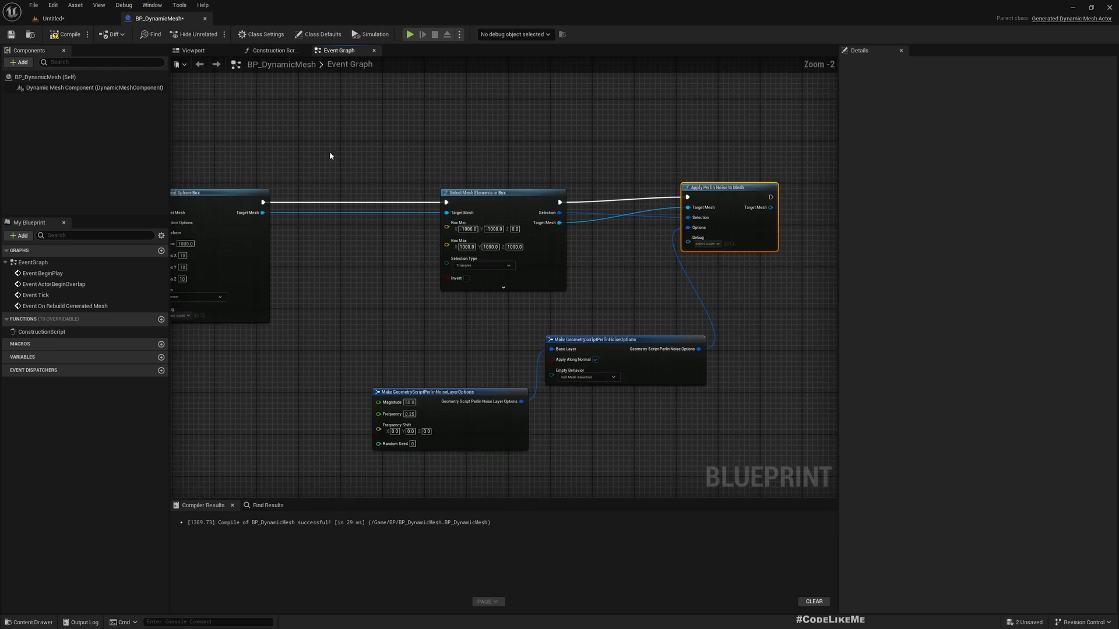
click(50, 18)
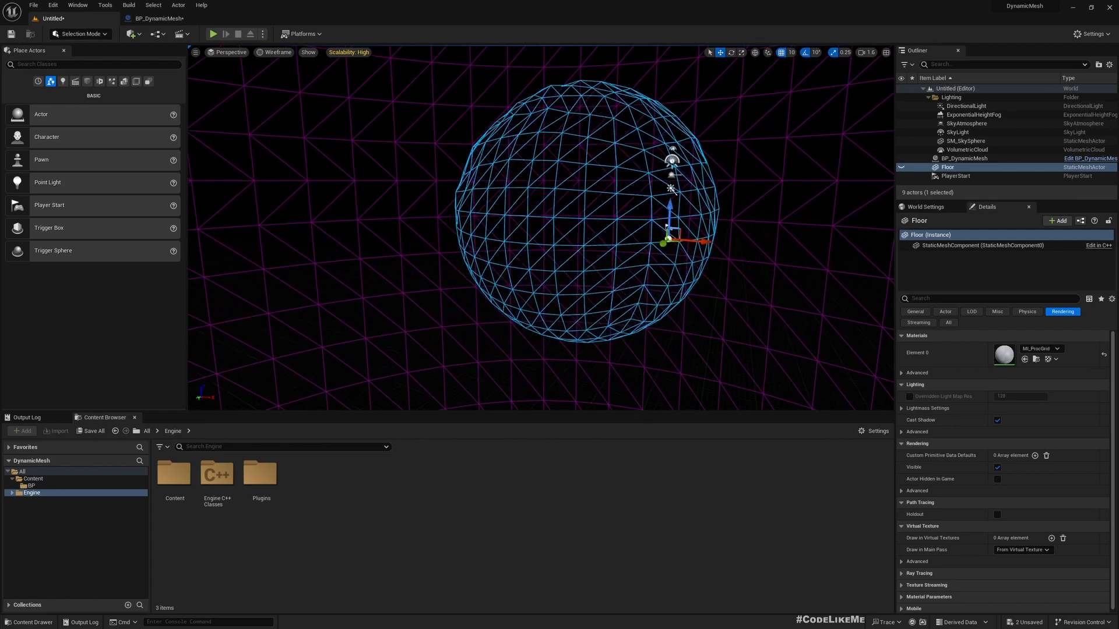
Insert Apply Uniform Tessellation between Select Mesh Elements in Box and Apply Perlin Noise to Mesh.
click(274, 52)
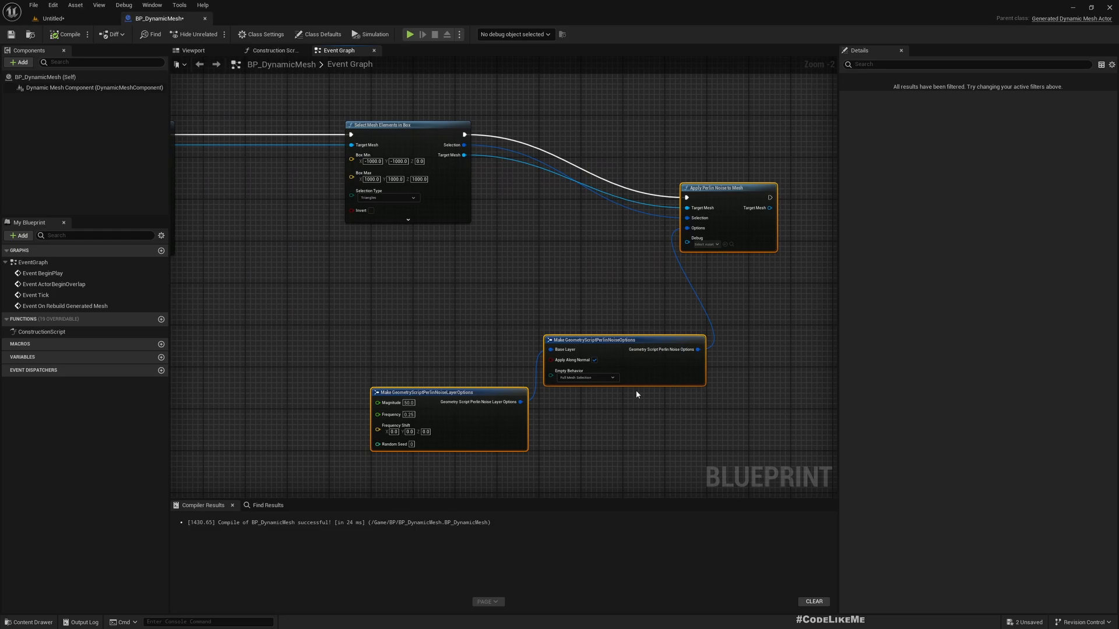
click(51, 17)
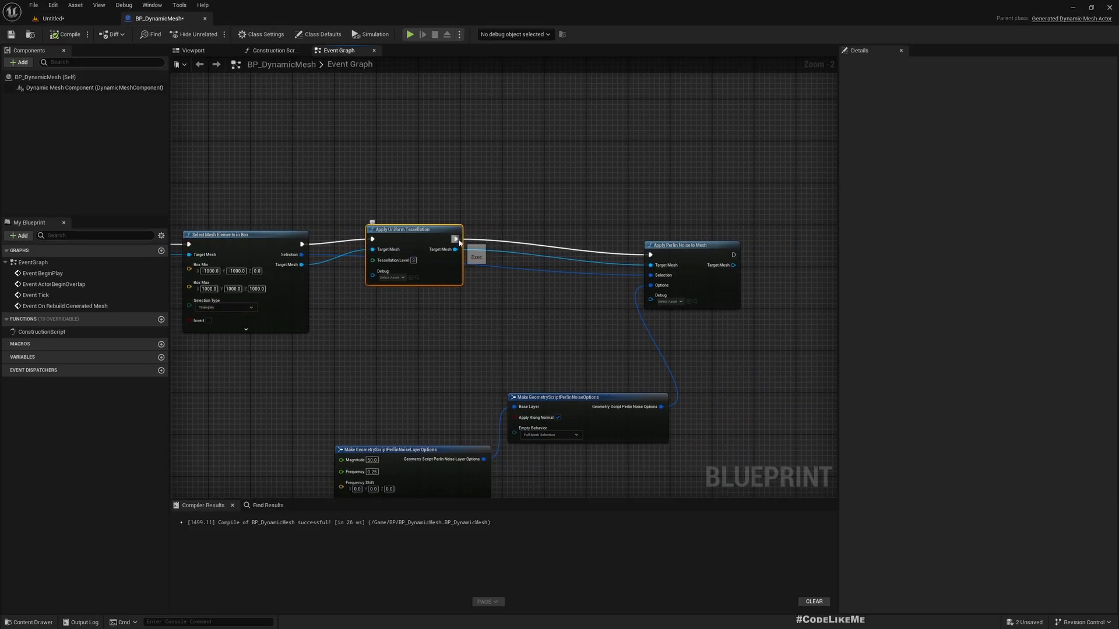
Replace uniform tessellation with an Apply Selective Tessellation node at level 3 and compile.
scroll(up, 3)
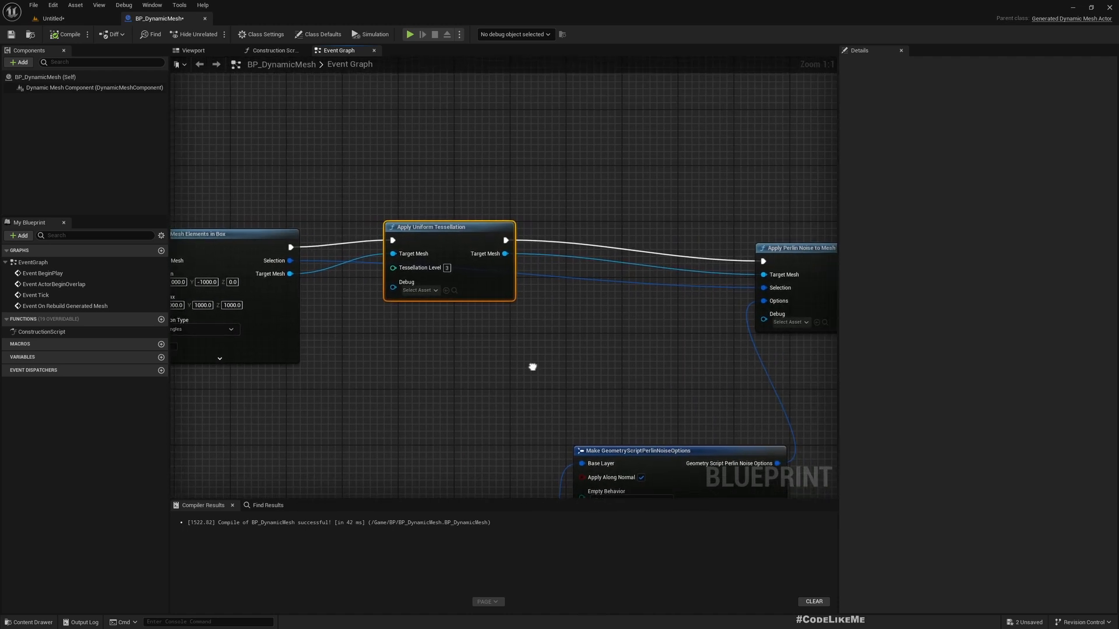
mouse_move(587, 373)
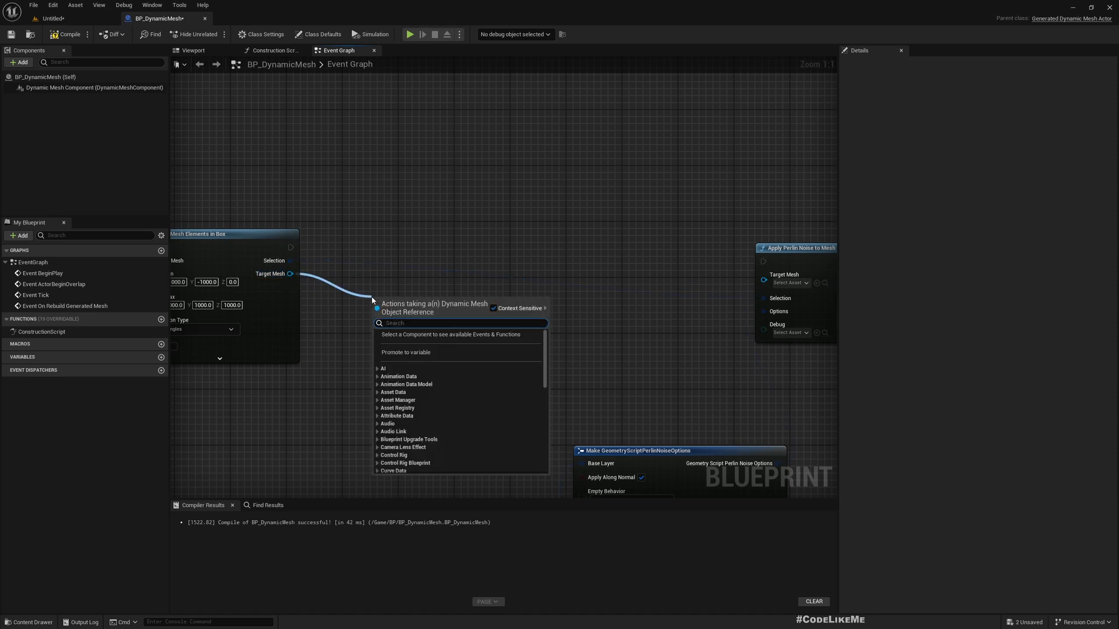
text(tesse)
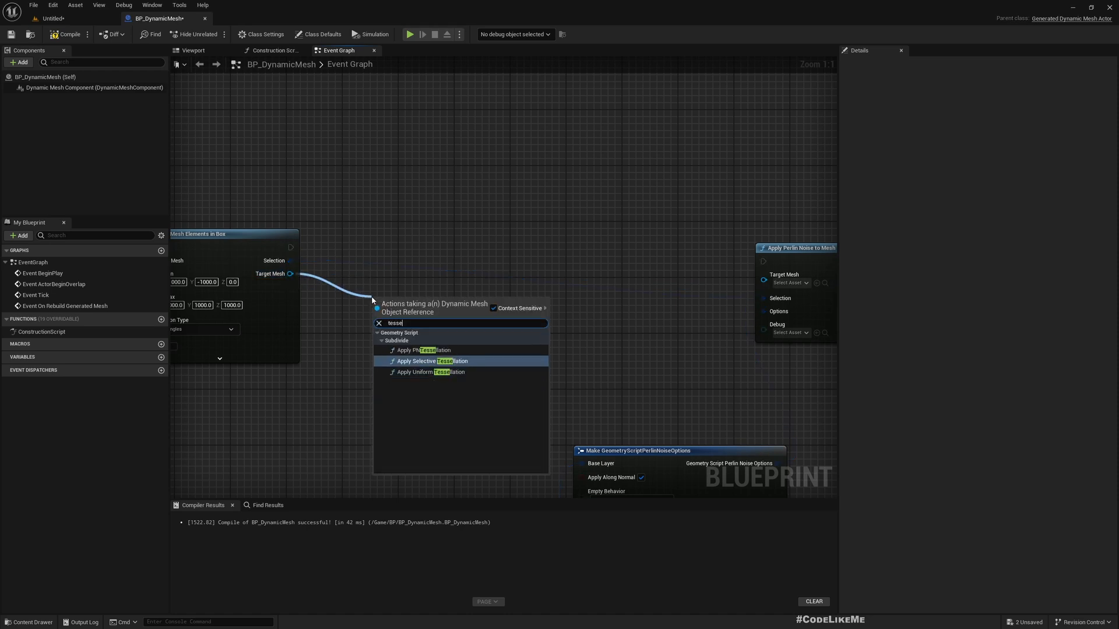
click(431, 362)
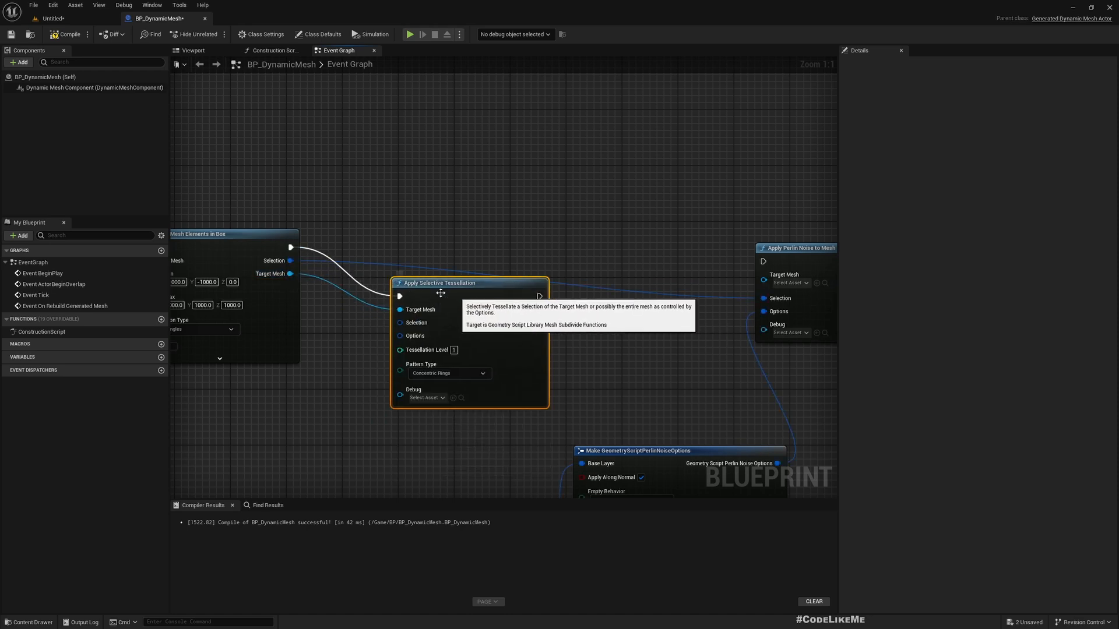
mouse_move(571, 326)
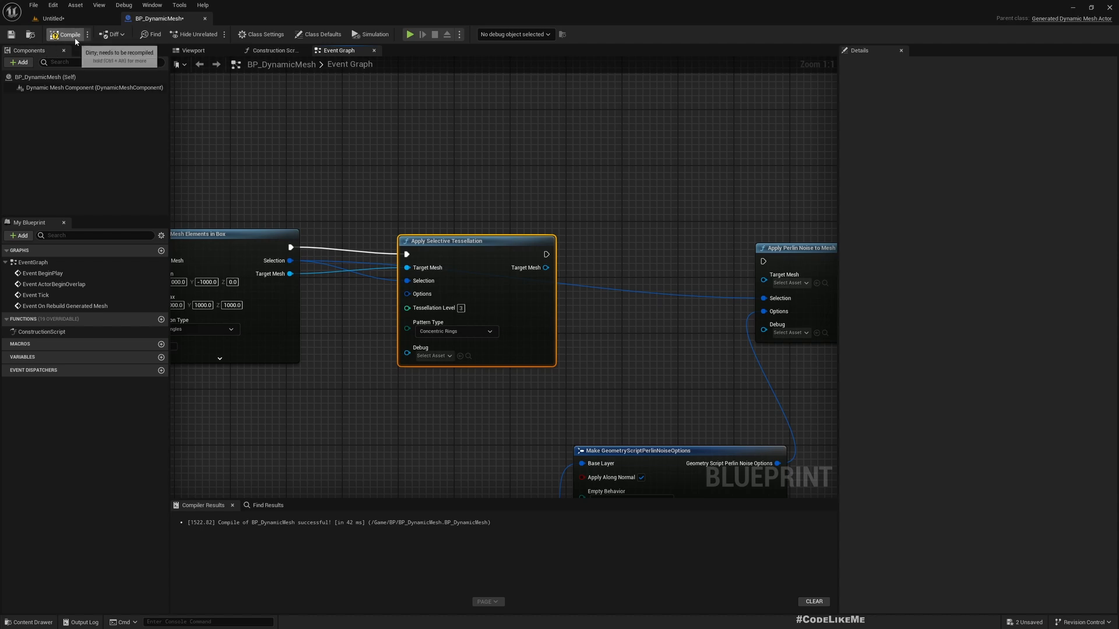
click(54, 17)
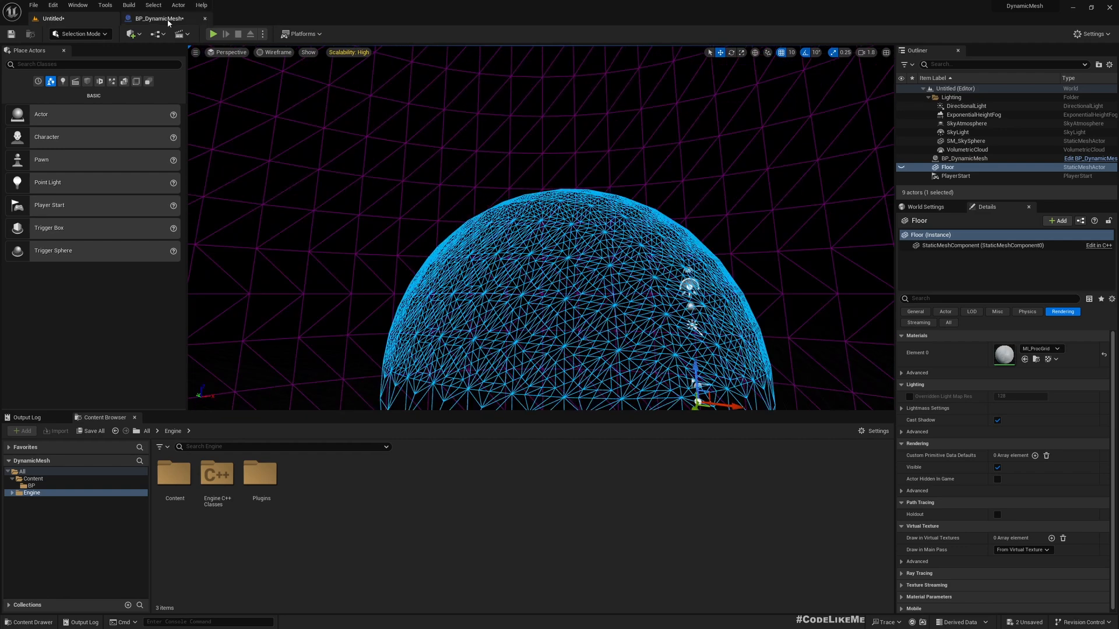
Check the densely tessellated dome in the level, then return to BP_DynamicMesh.
click(160, 17)
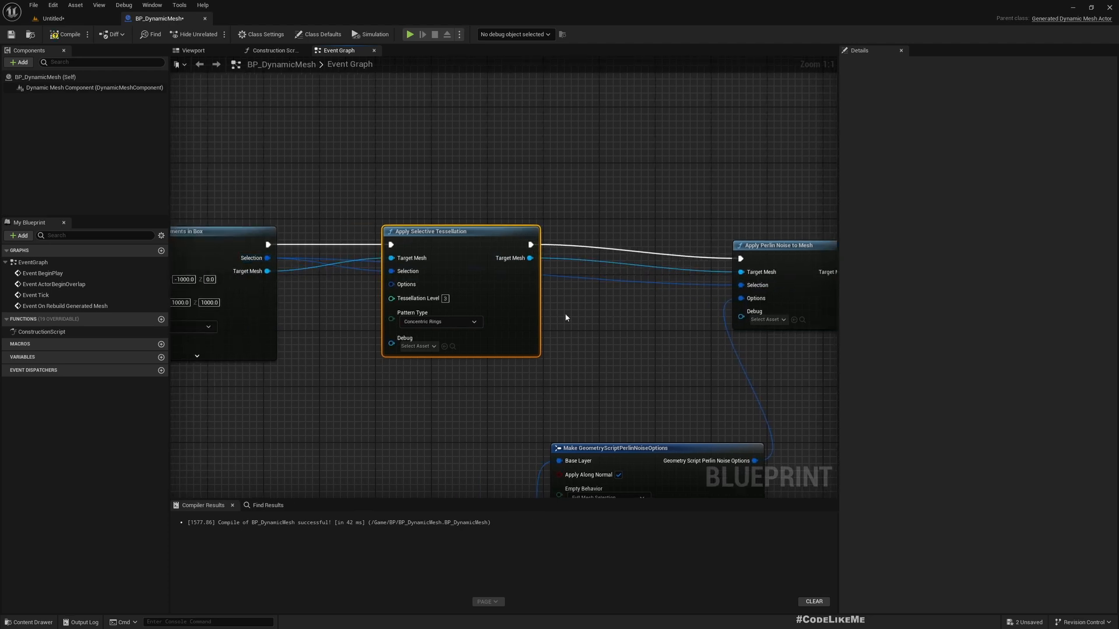
click(50, 17)
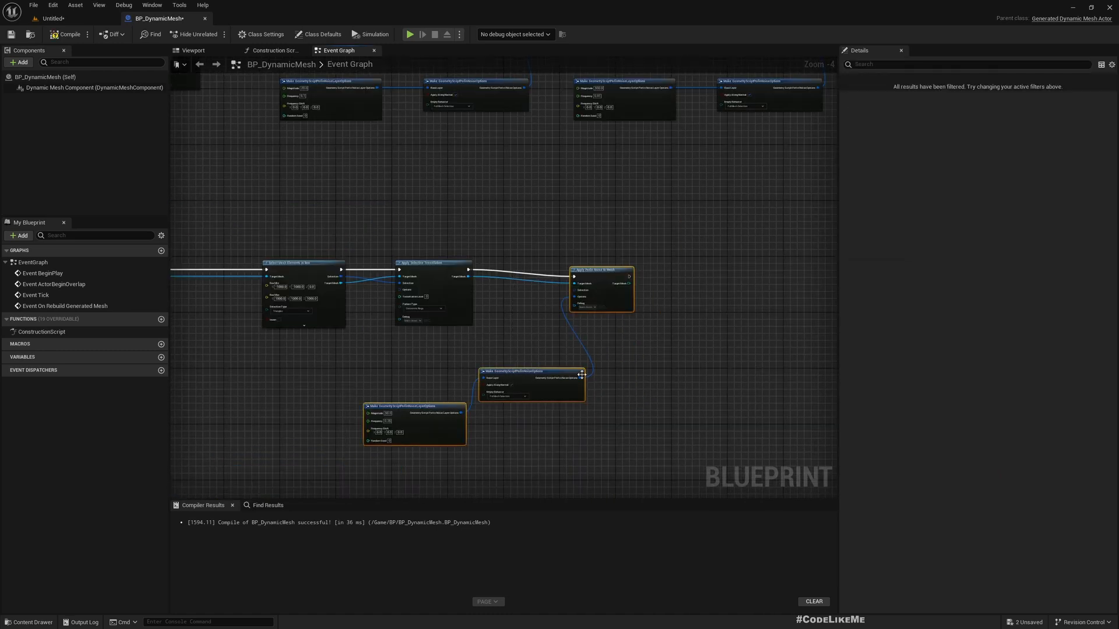
Move Apply Selective Tessellation before the box selection, compile, and view the half-deformed sphere in Lit mode.
scroll(up, 3)
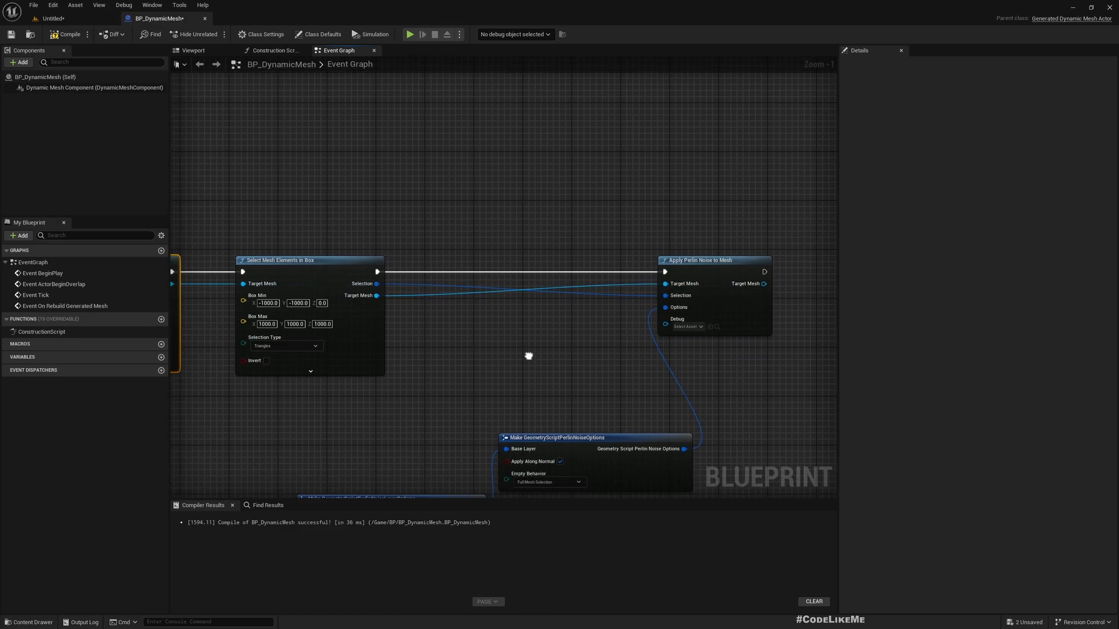
click(51, 17)
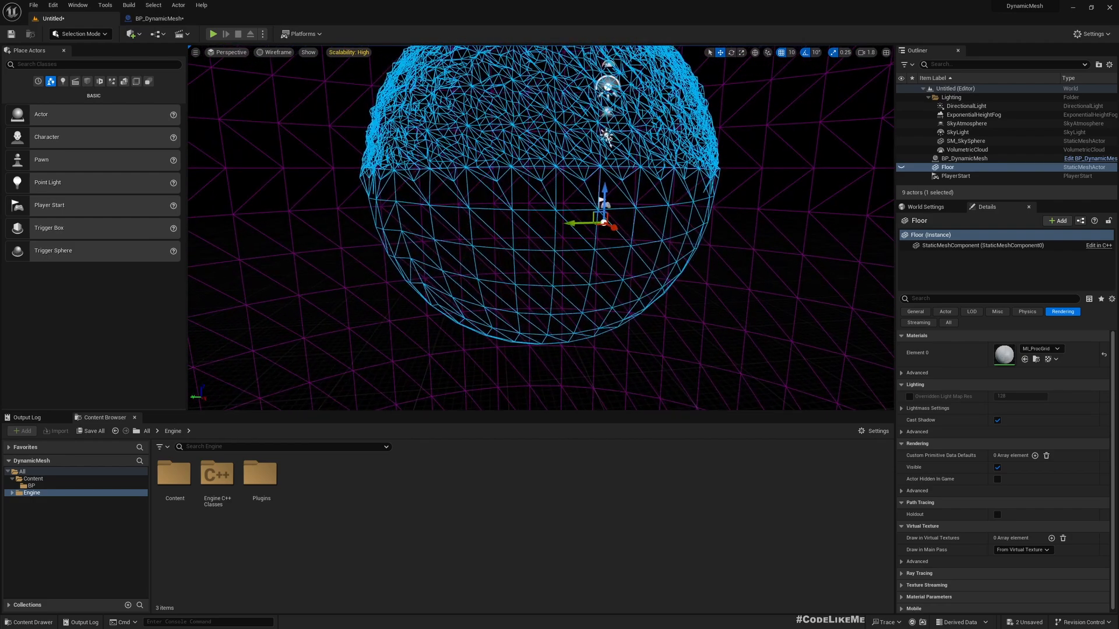
click(275, 52)
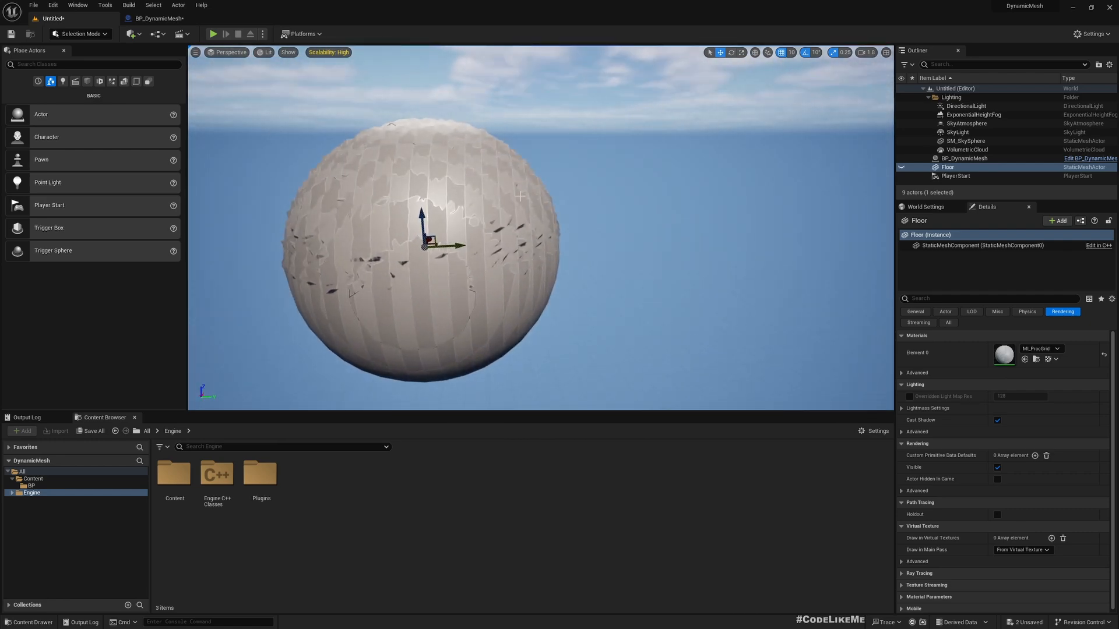
click(159, 17)
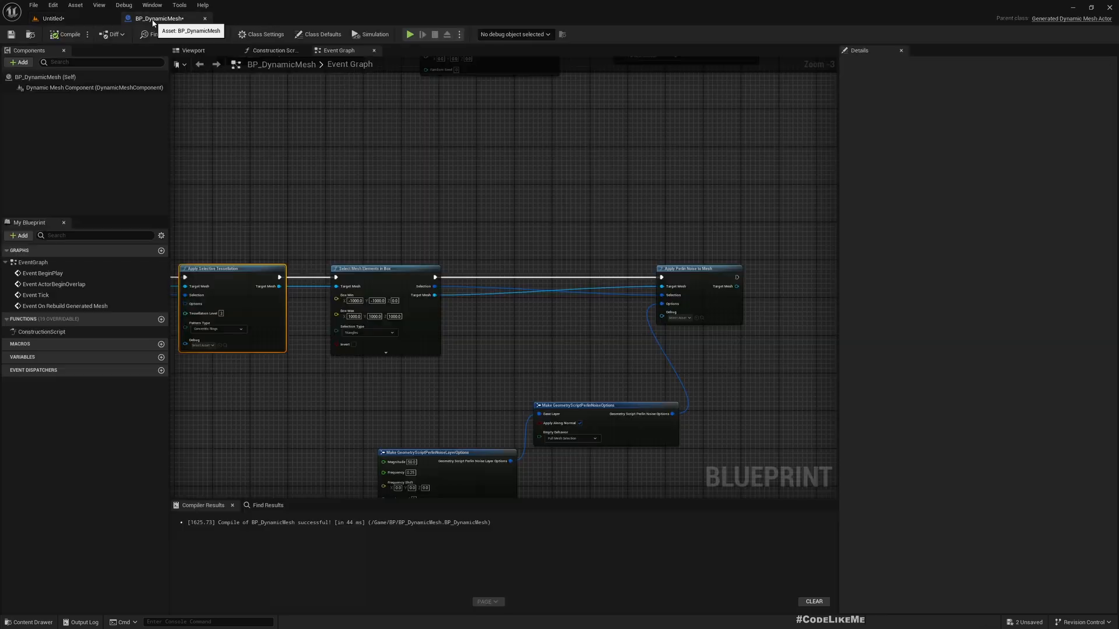
Add a Boolean variable named Generate and a Branch after Event On Rebuild Generated Mesh.
scroll(down, 3)
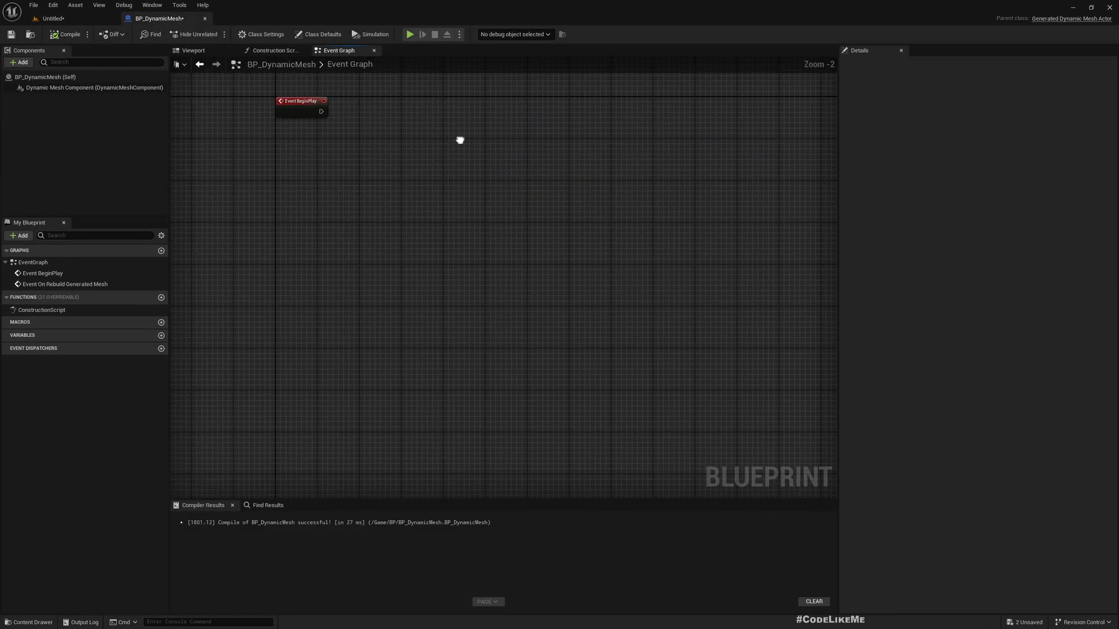
click(161, 334)
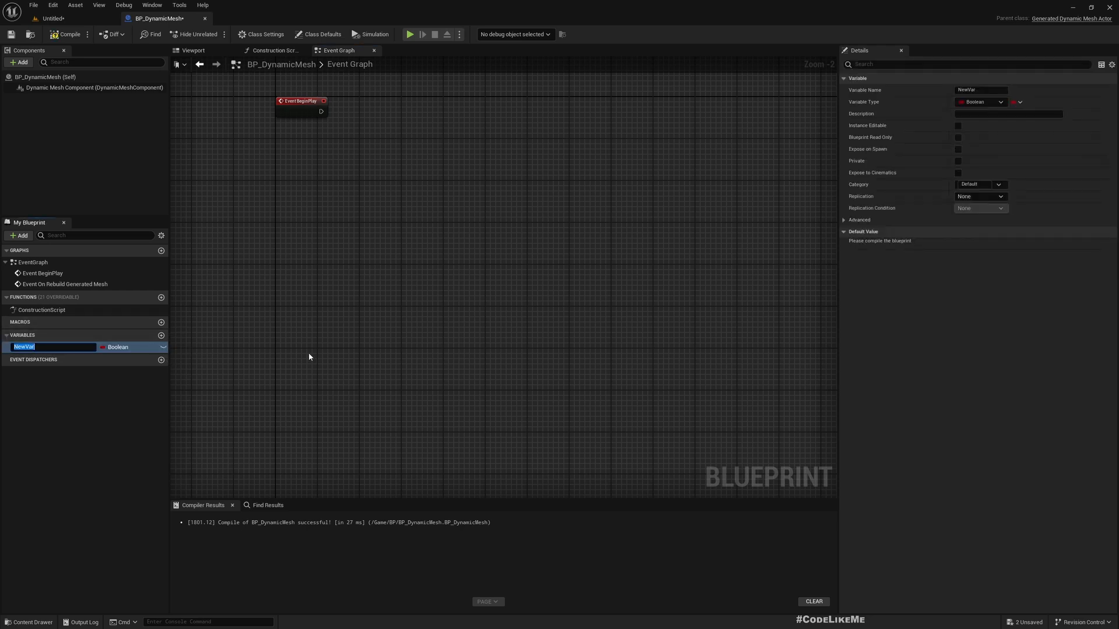
text(Generate)
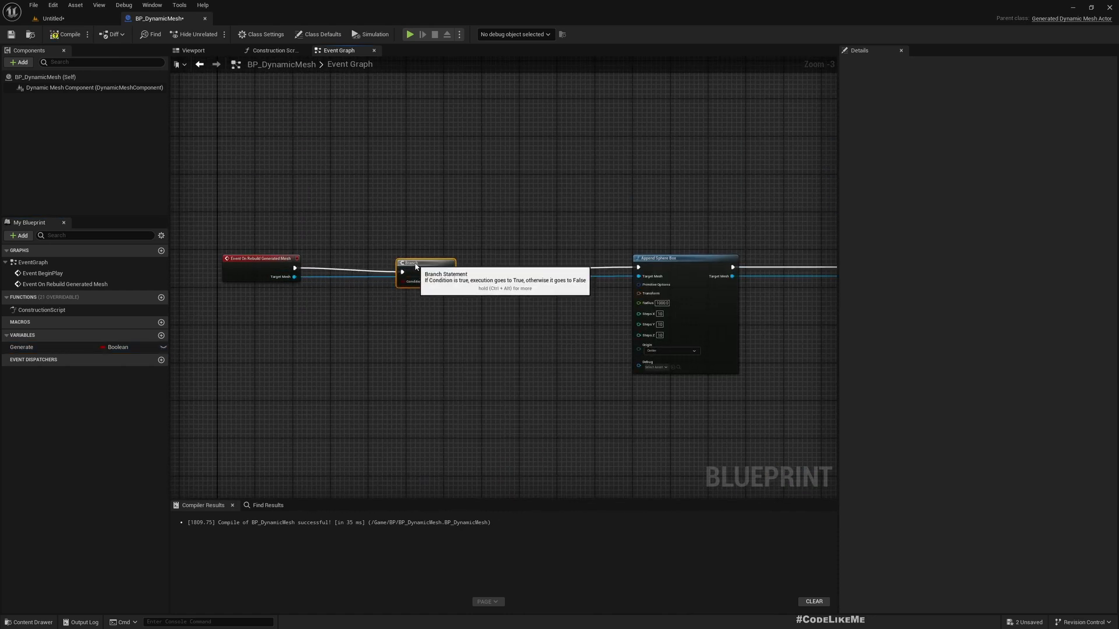
click(21, 347)
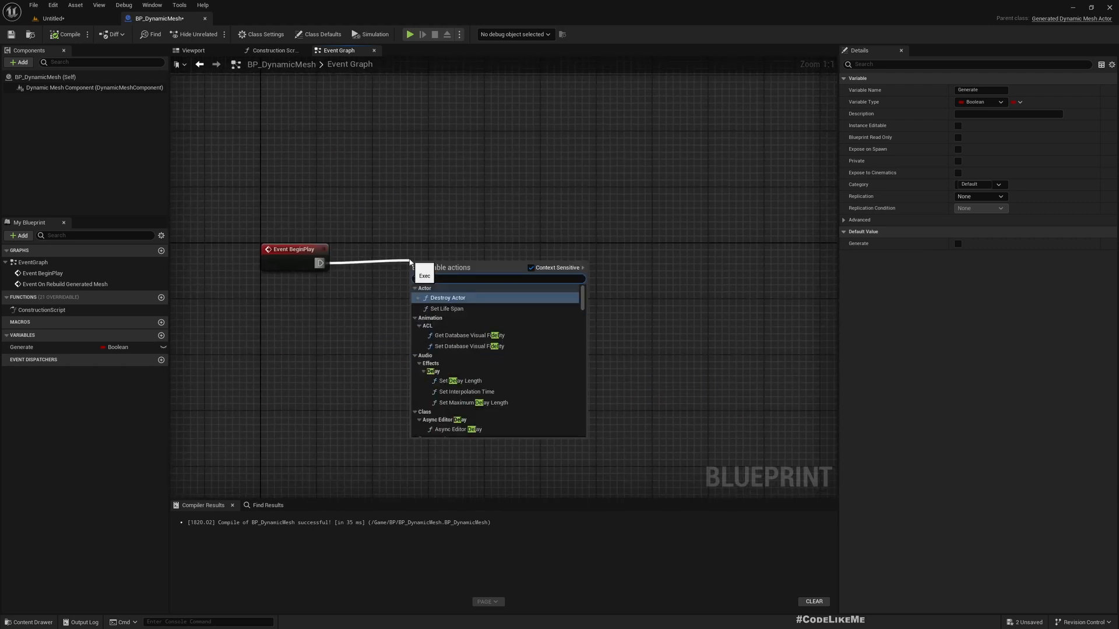
Chain BeginPlay → Delay 2 s → Set Generate true → Mark for Mesh Rebuild with Immediate enabled.
click(459, 380)
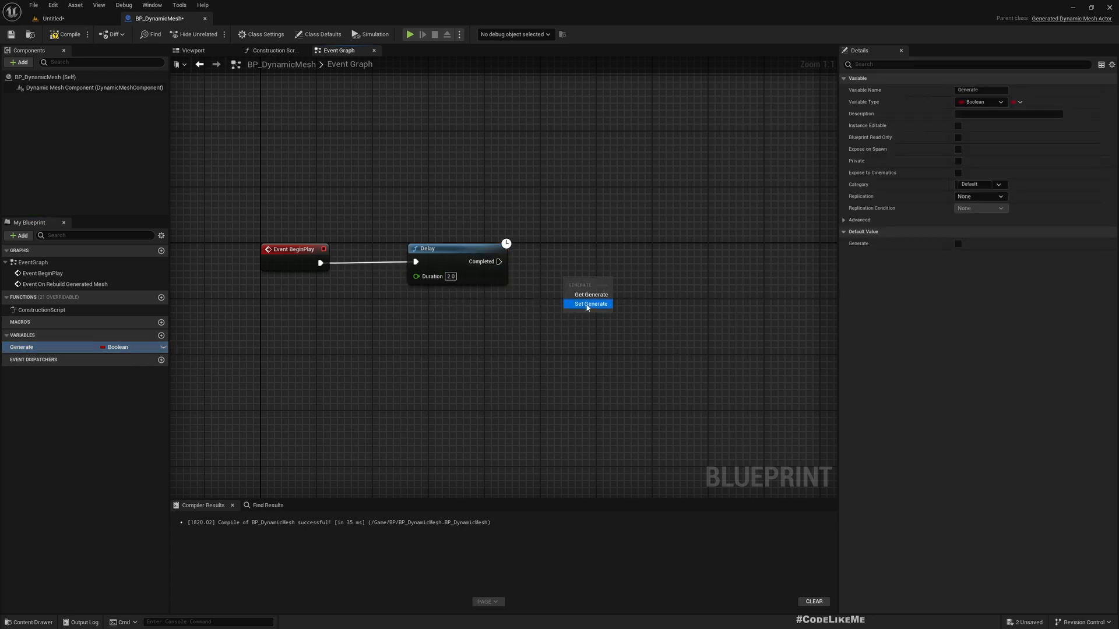
click(590, 303)
text(mark)
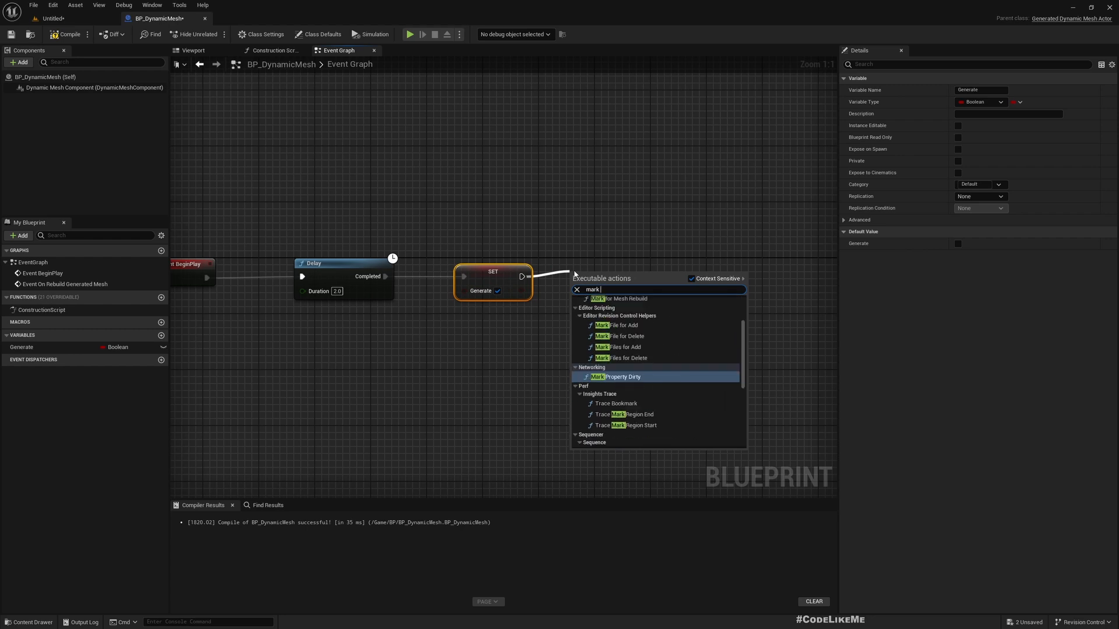
text(for ge)
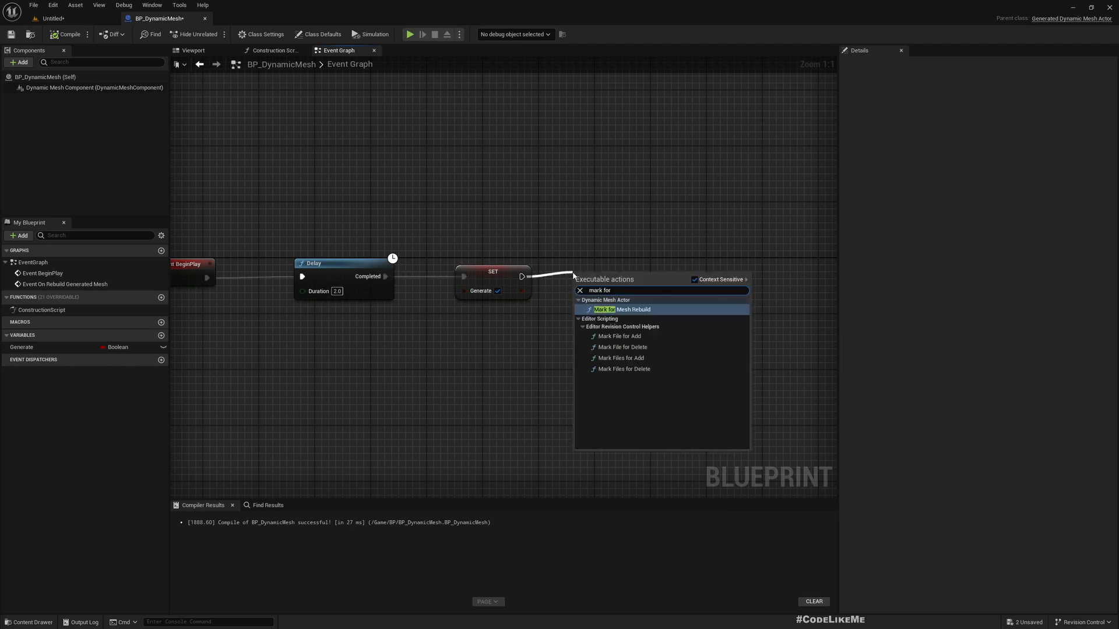
click(621, 309)
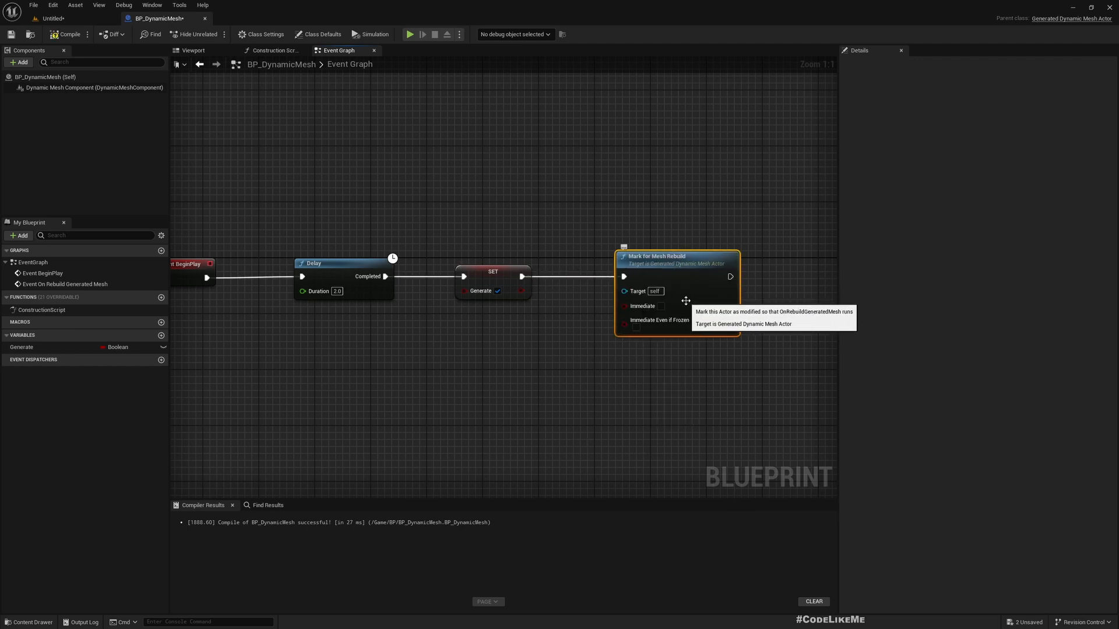
click(661, 306)
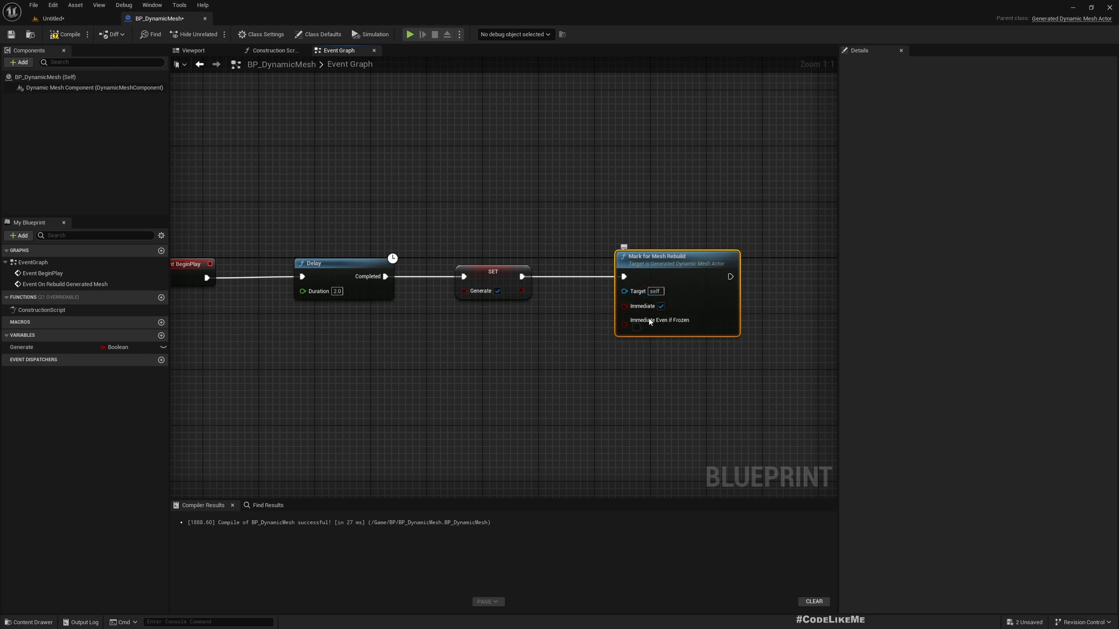
mouse_move(638, 329)
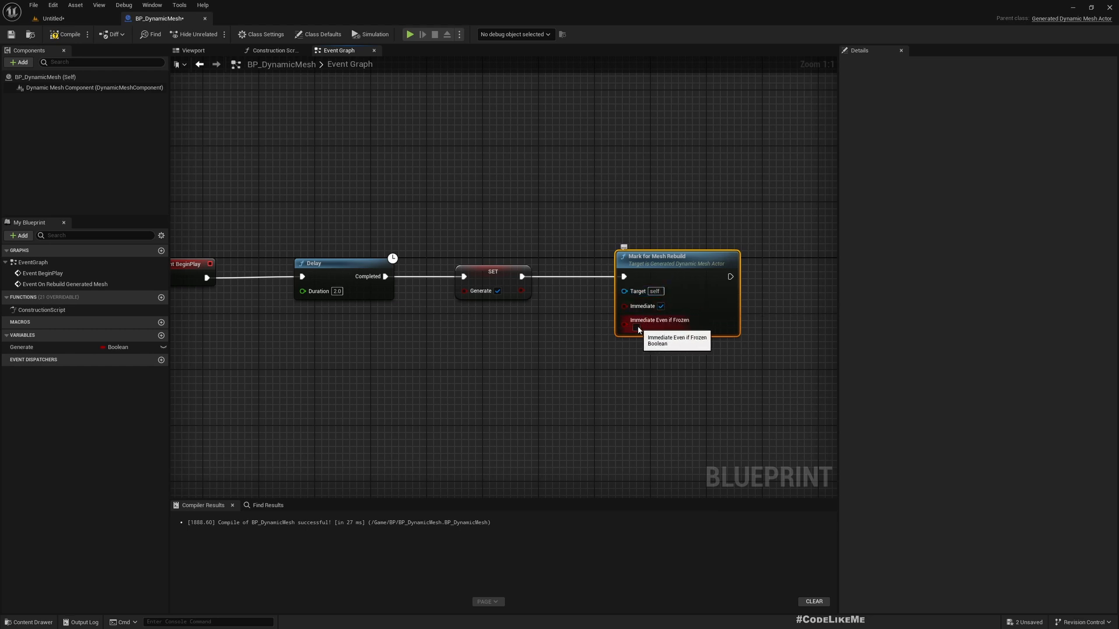
scroll(down, 3)
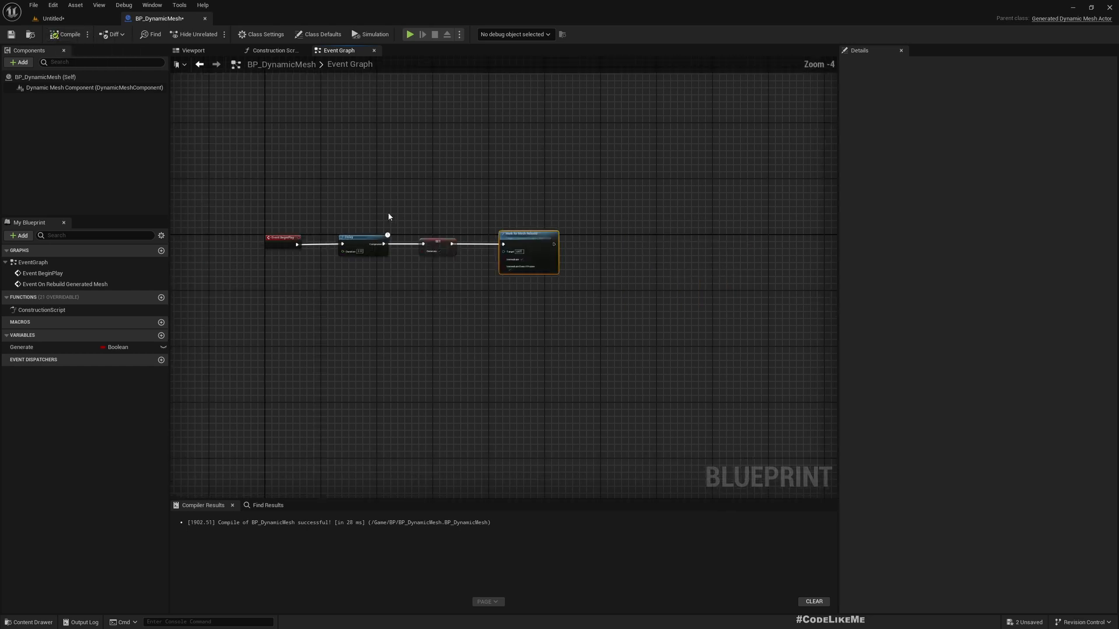
Simulate the level and select BP_DynamicMesh to watch the noise-deformed sphere generate.
click(51, 18)
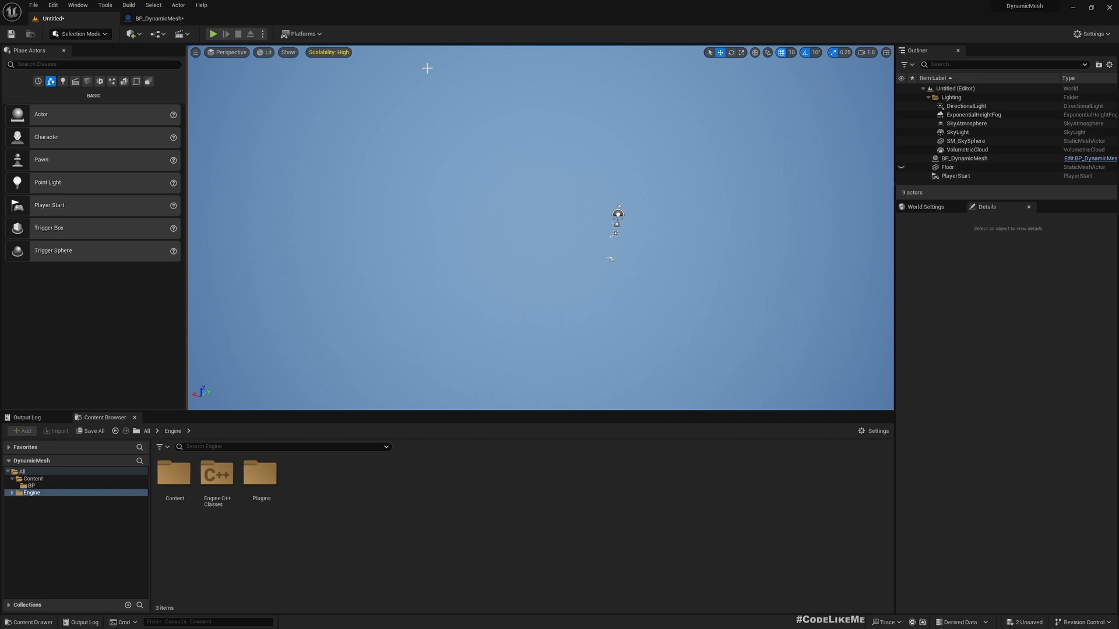
click(220, 34)
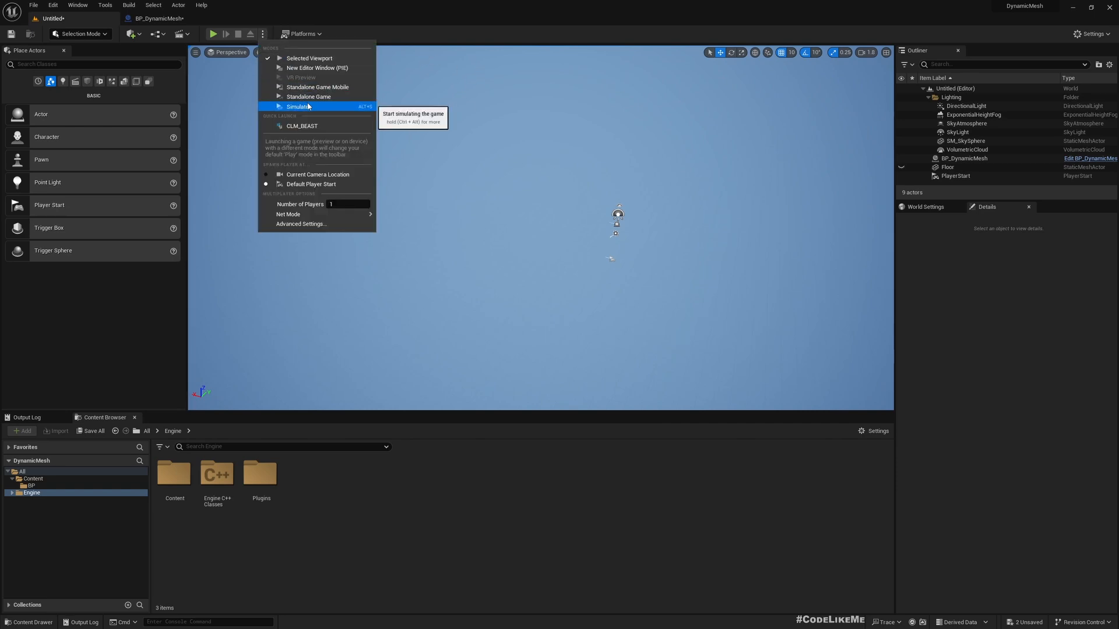
click(299, 106)
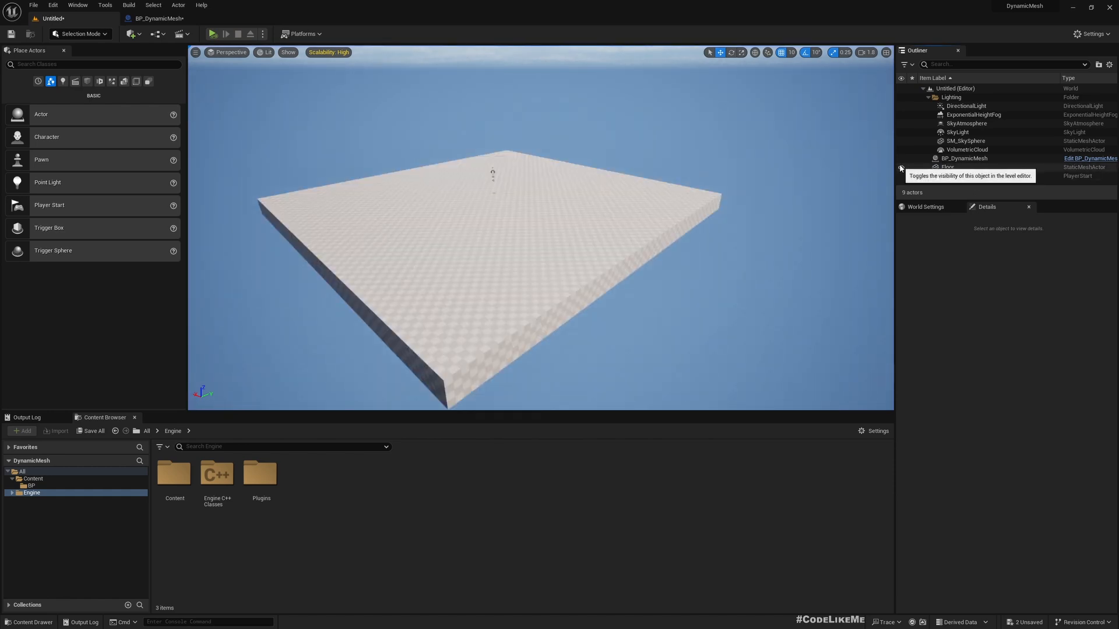
click(965, 159)
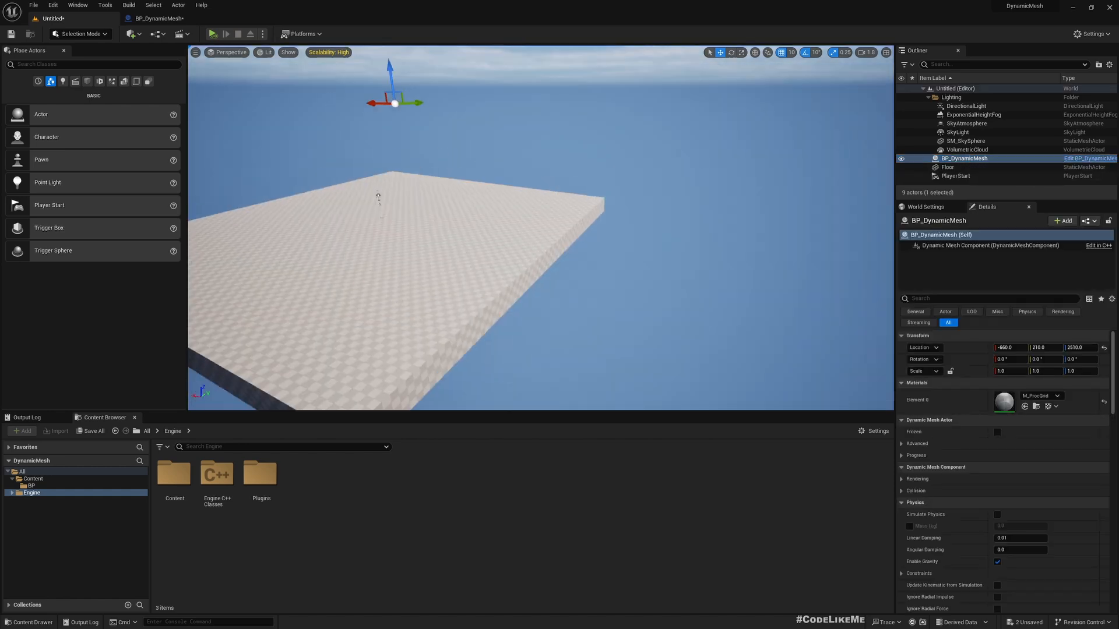
click(211, 34)
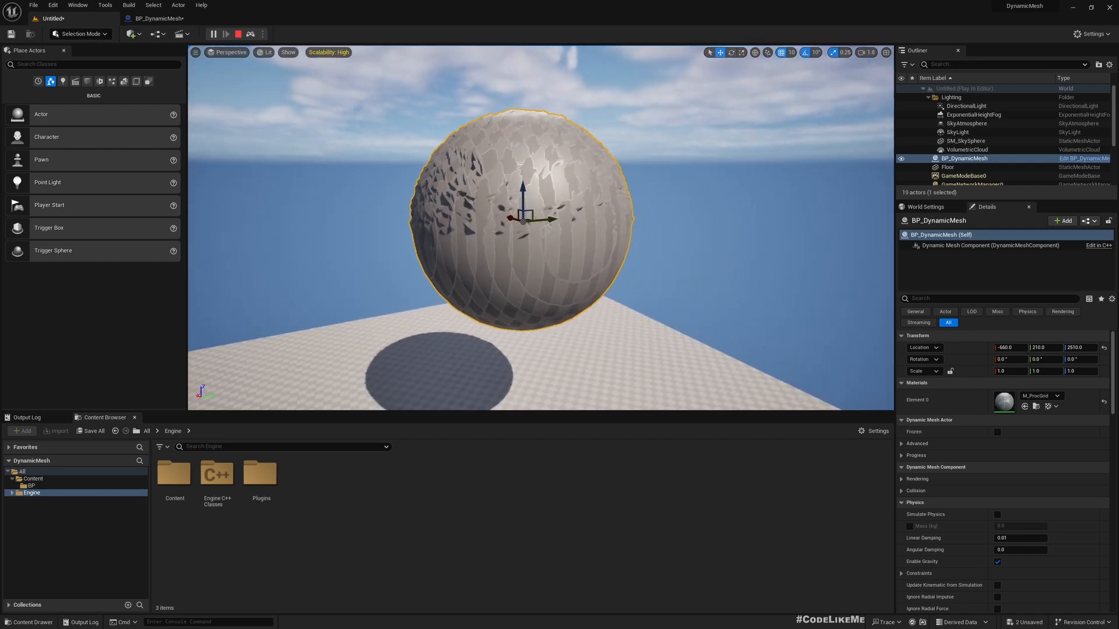
click(967, 141)
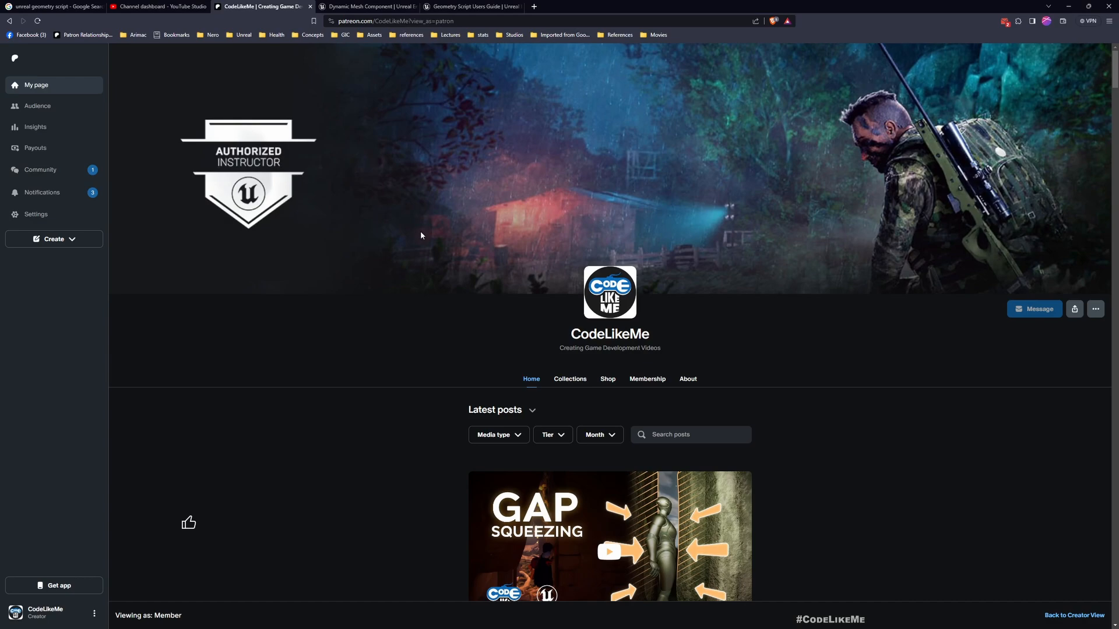
Scroll the Patreon creator page to its oldest post and load more posts.
scroll(down, 3)
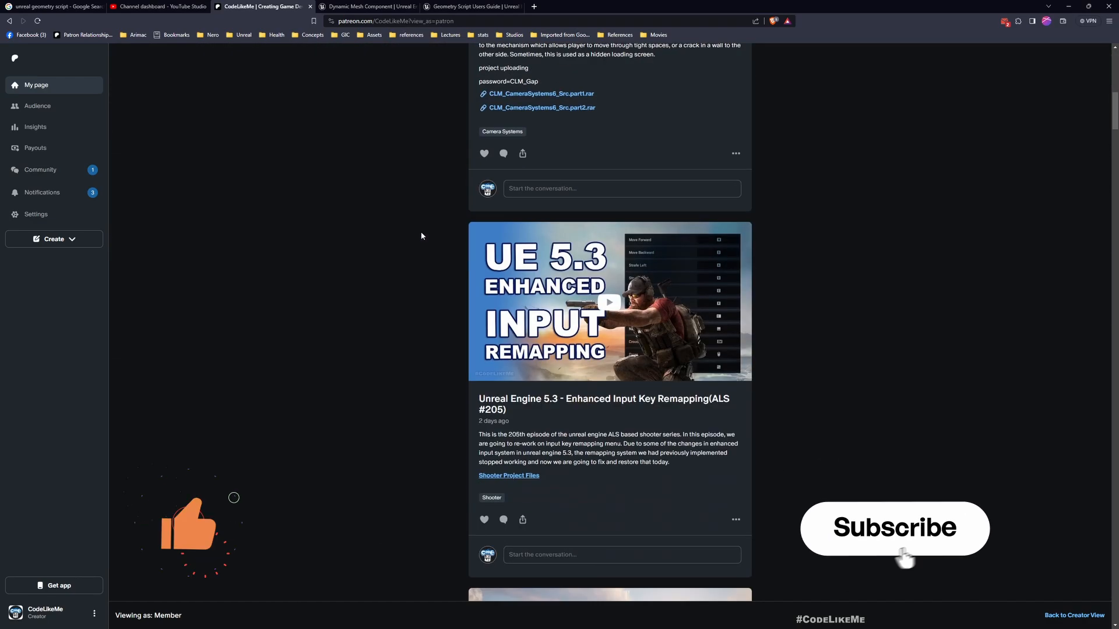
scroll(down, 3)
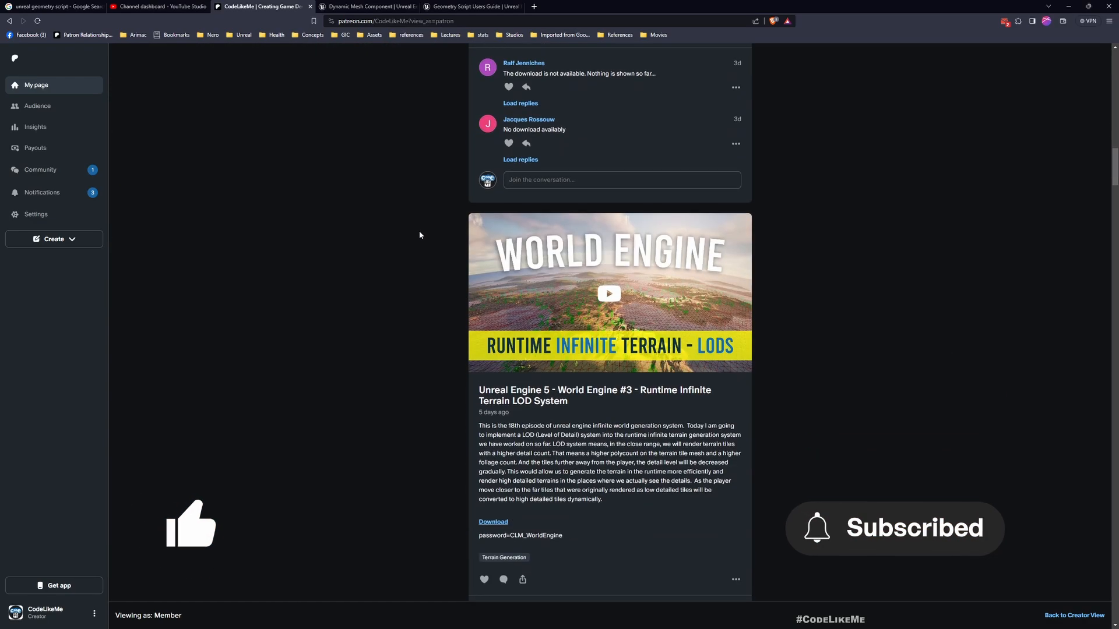
scroll(up, 3)
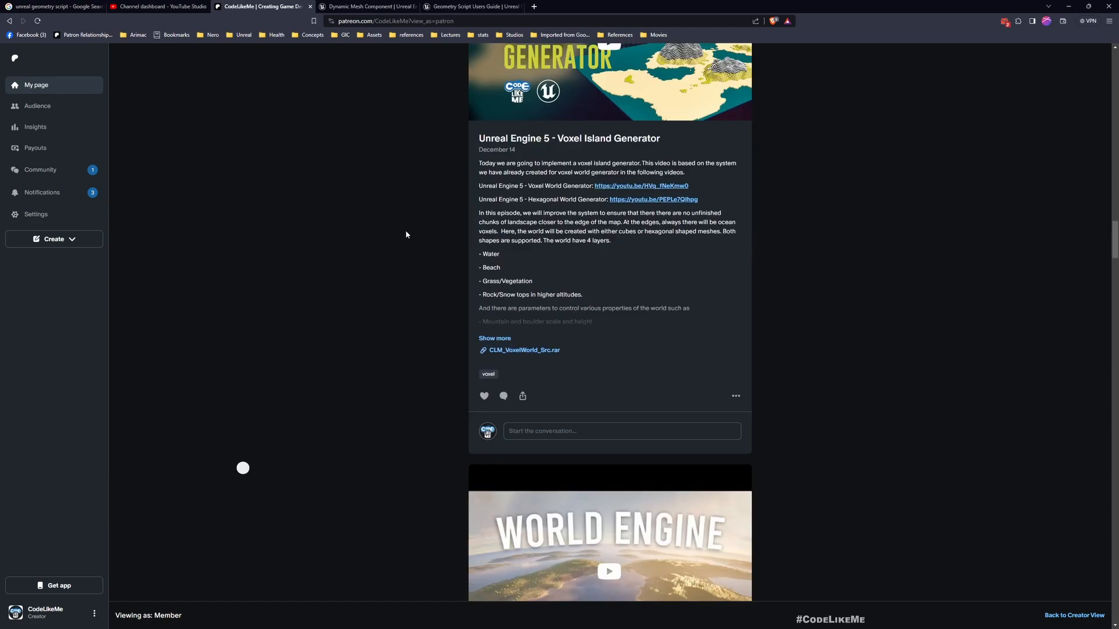
scroll(down, 3)
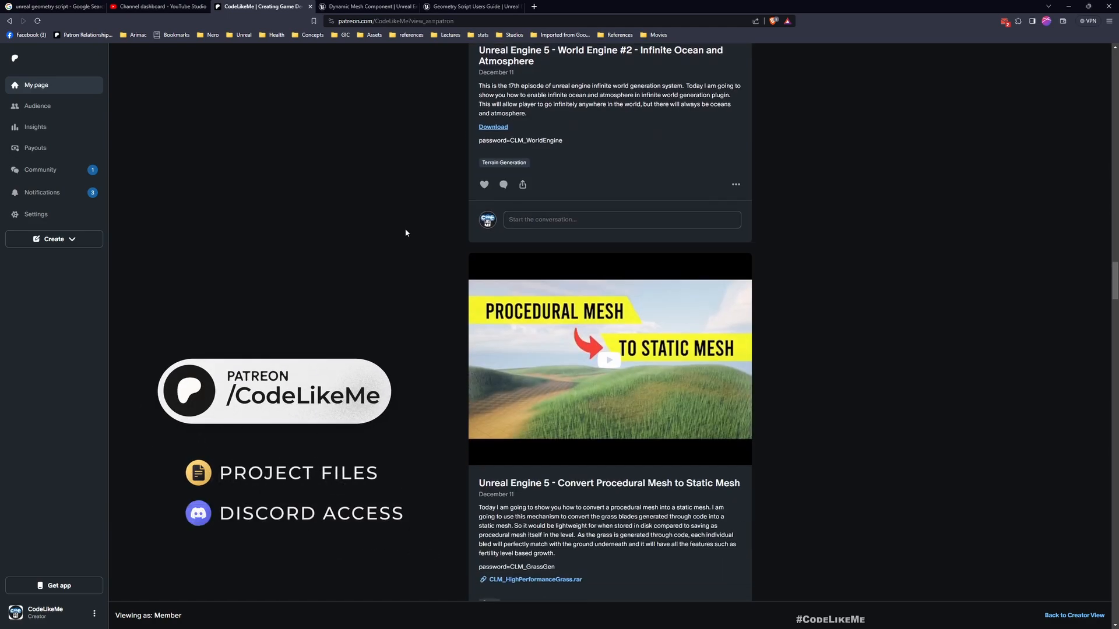
scroll(down, 3)
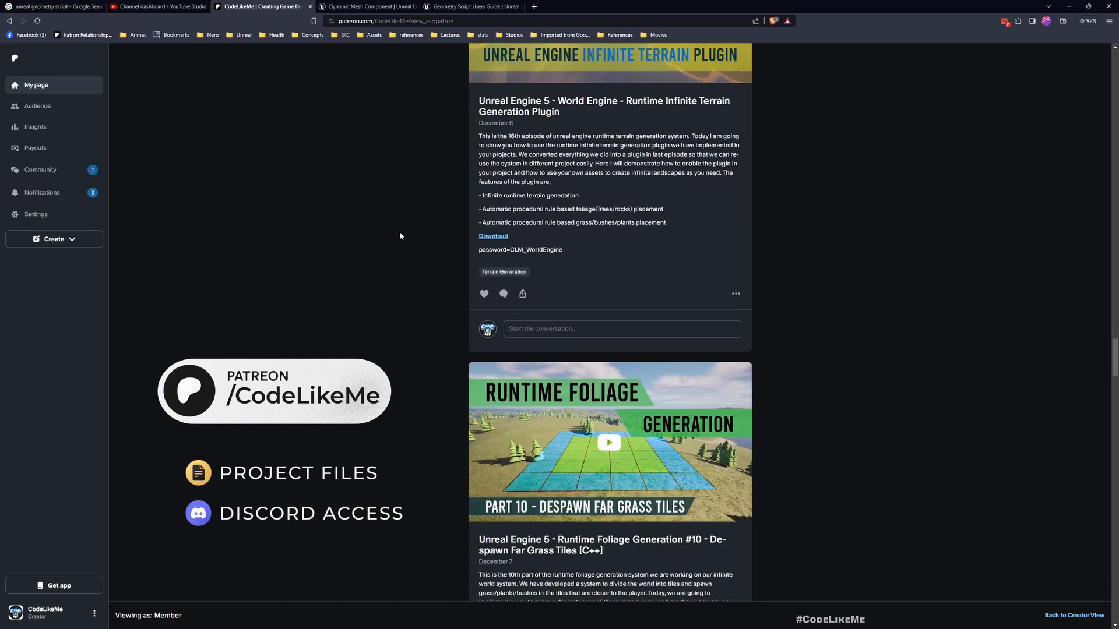
scroll(down, 3)
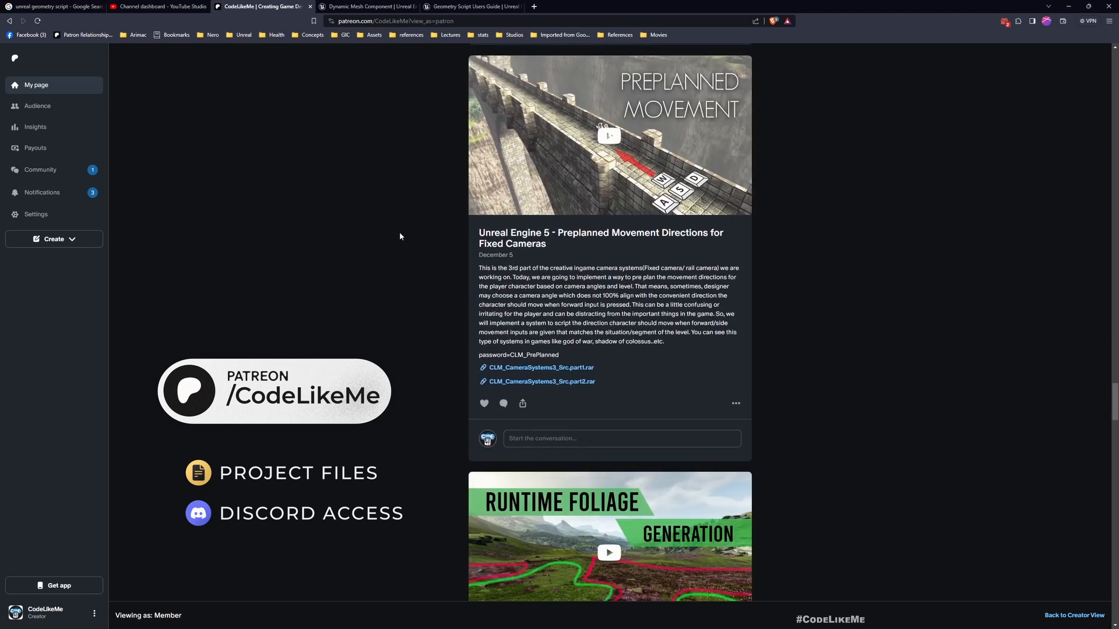
scroll(down, 3)
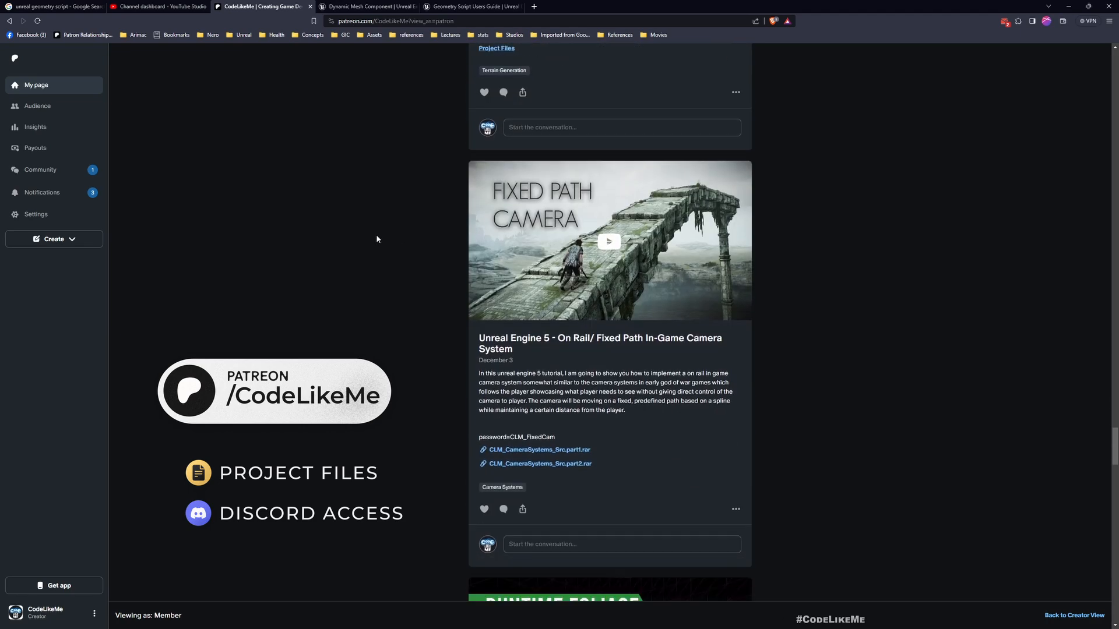
scroll(down, 3)
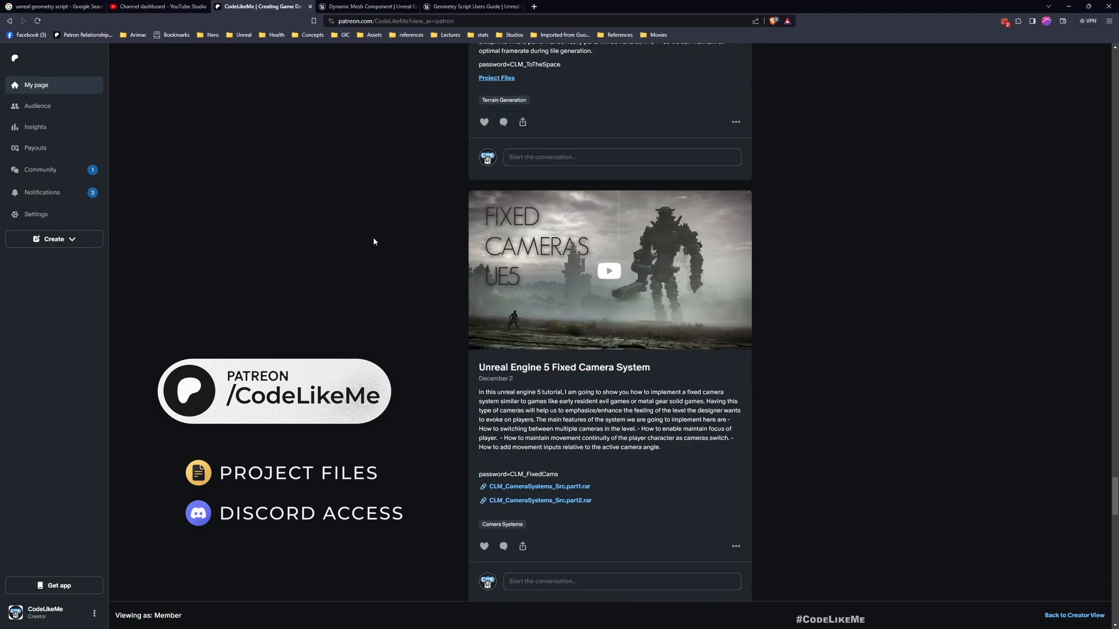
scroll(up, 3)
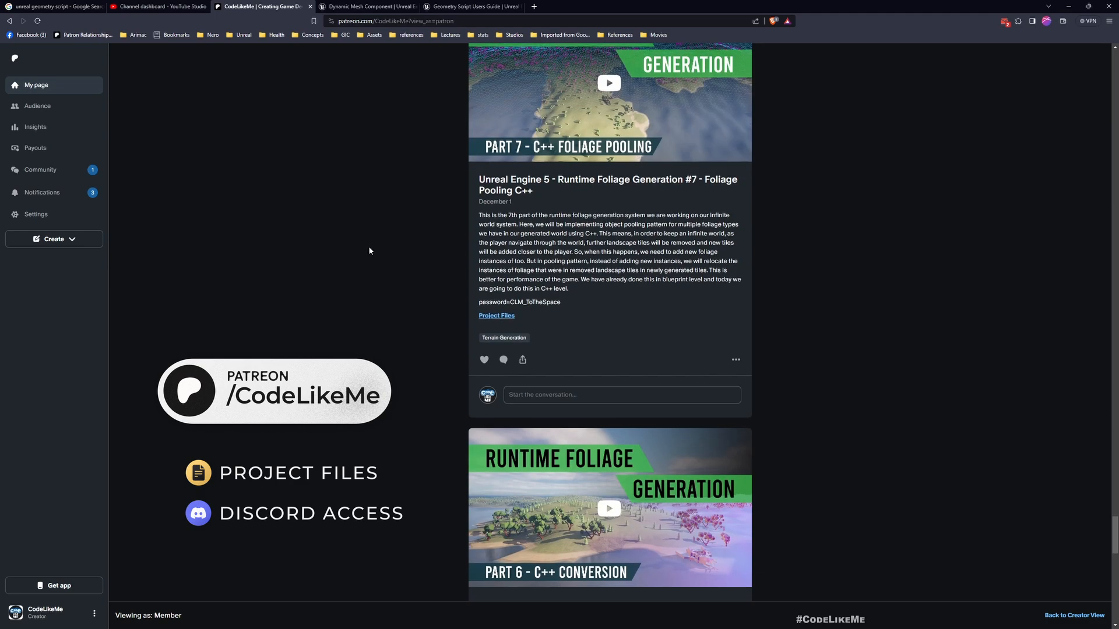
scroll(down, 3)
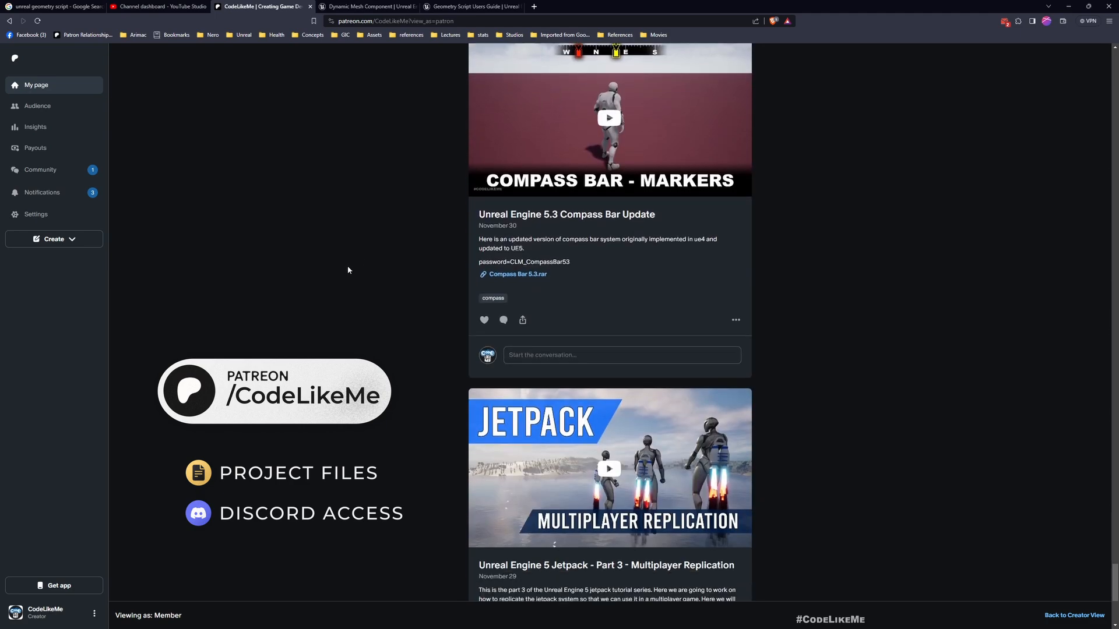
scroll(down, 3)
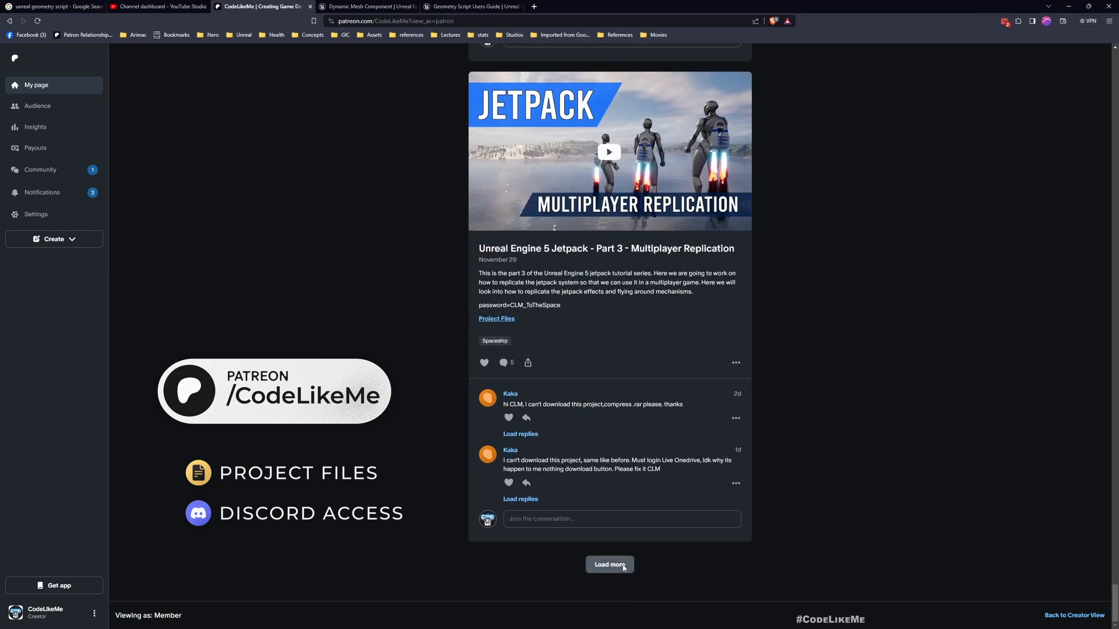
click(609, 564)
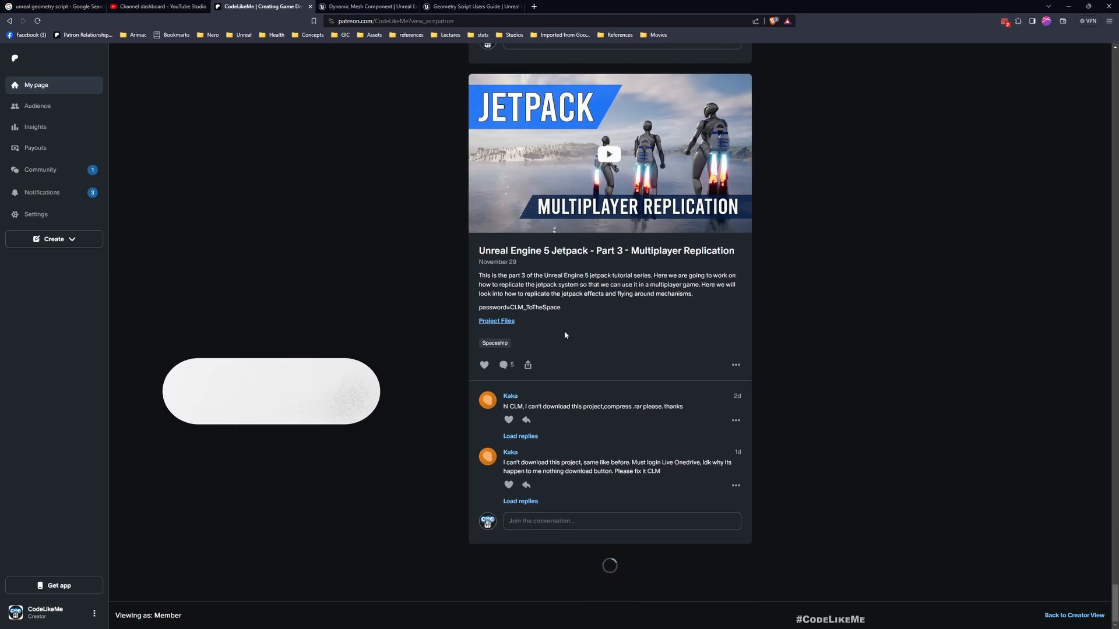